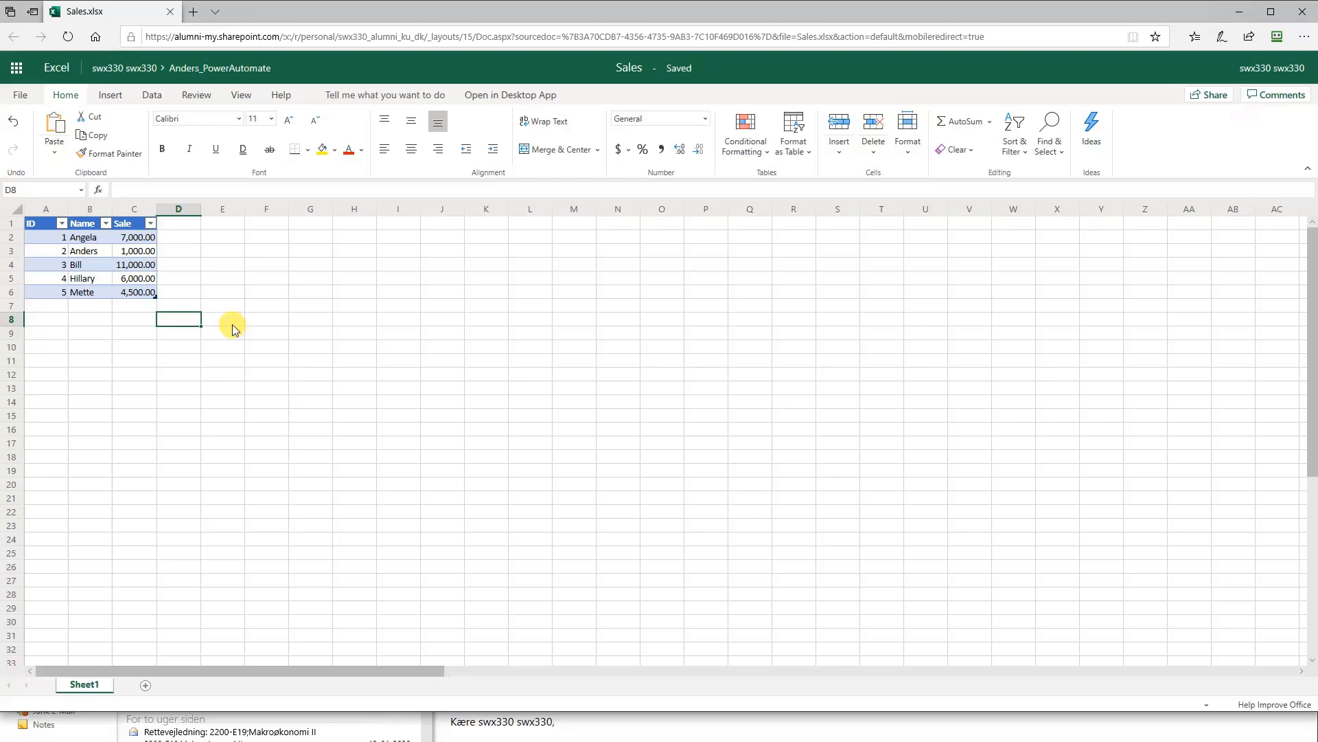
mouse_move(95, 245)
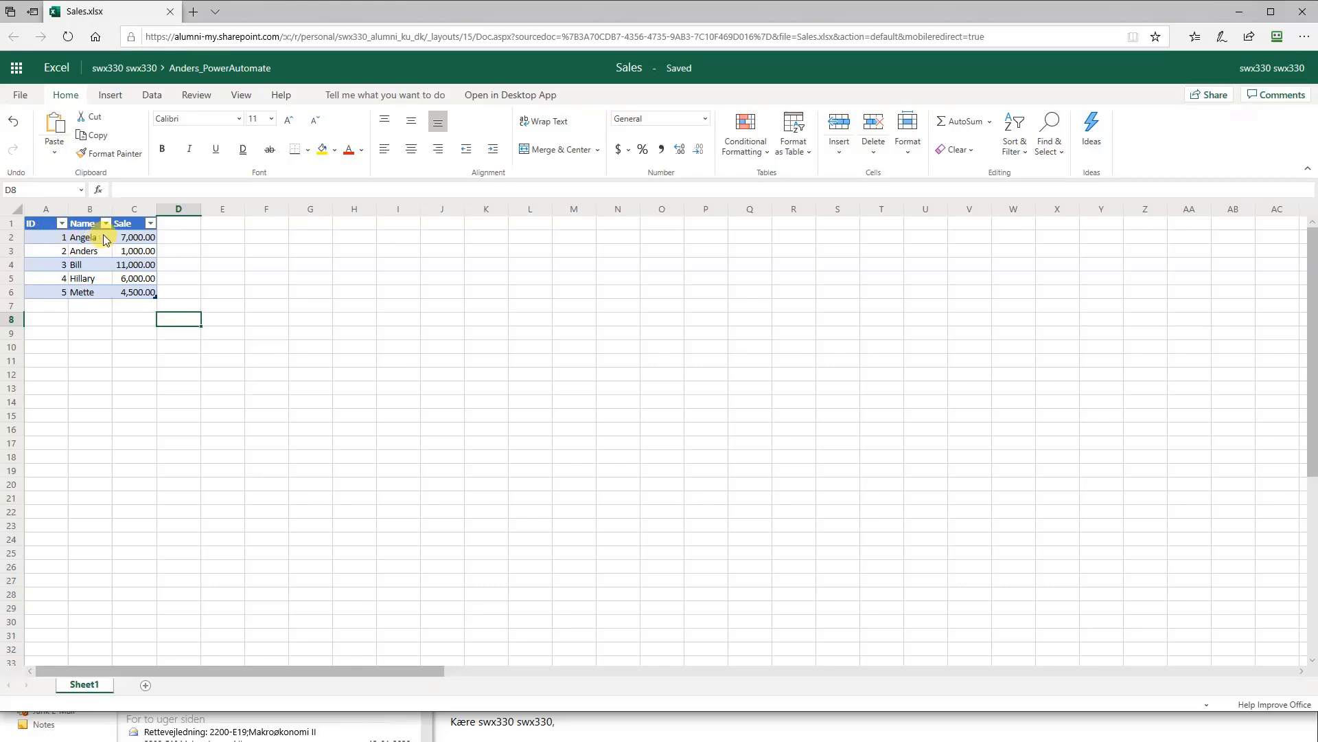
mouse_move(109, 251)
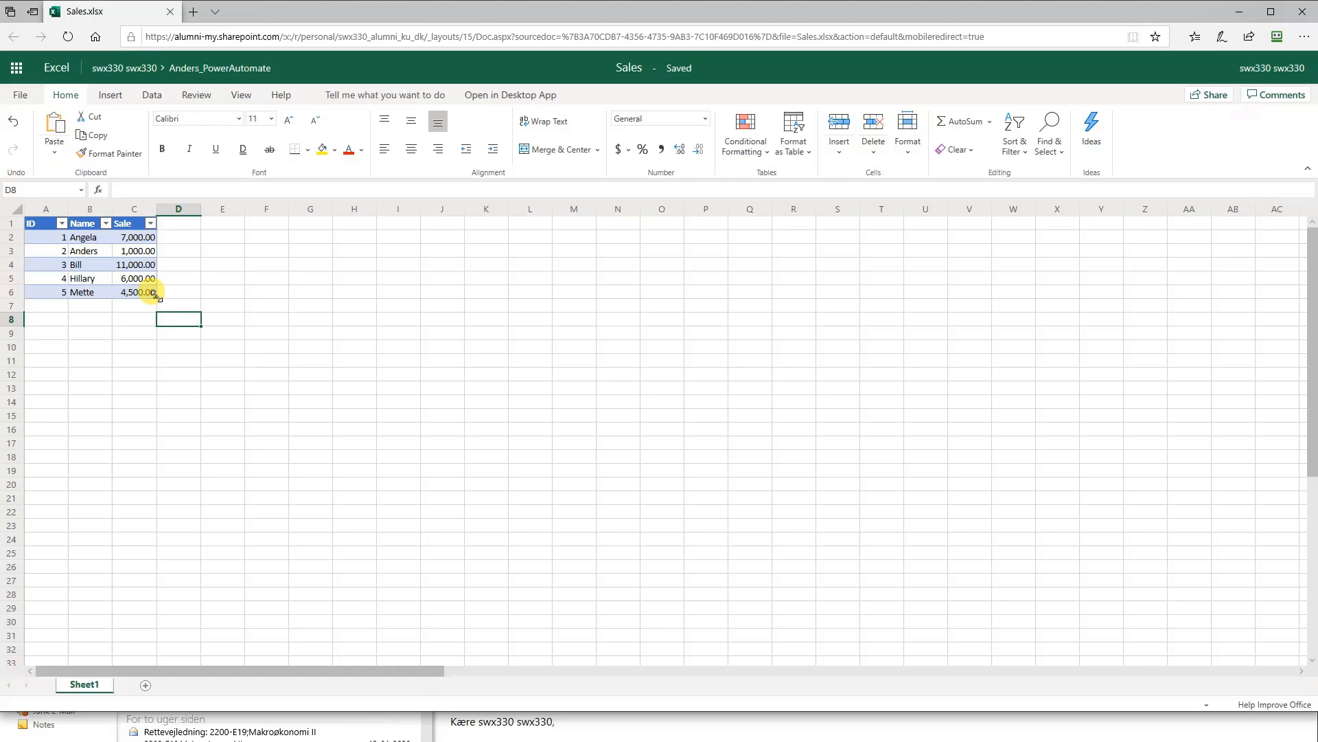
mouse_move(139, 319)
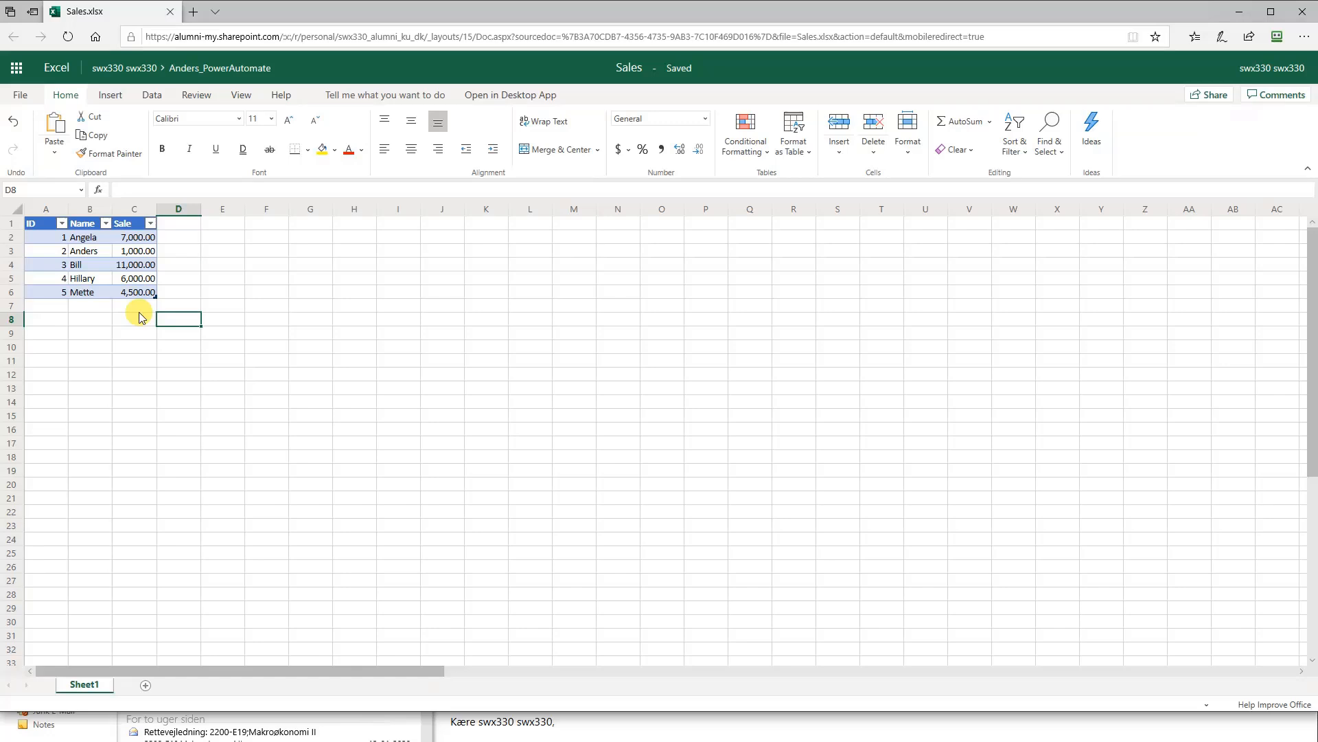
mouse_move(239, 346)
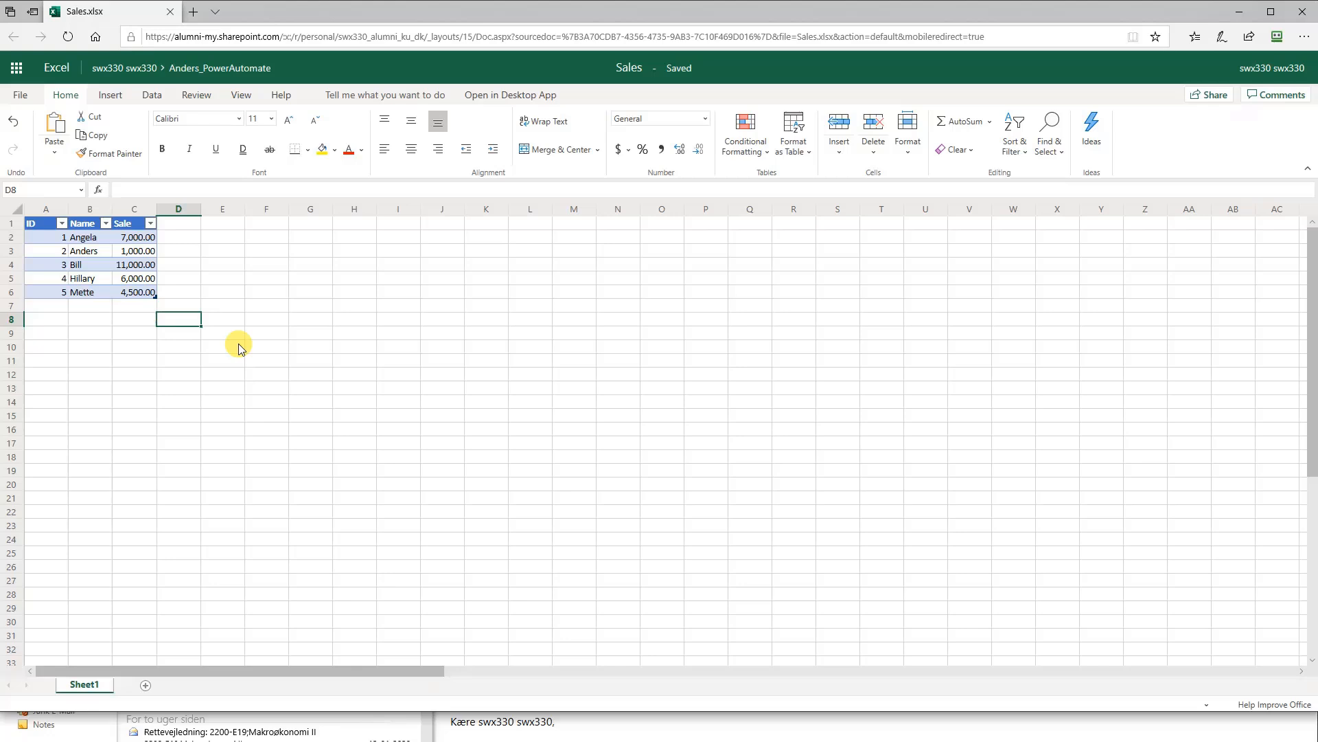
mouse_move(516, 323)
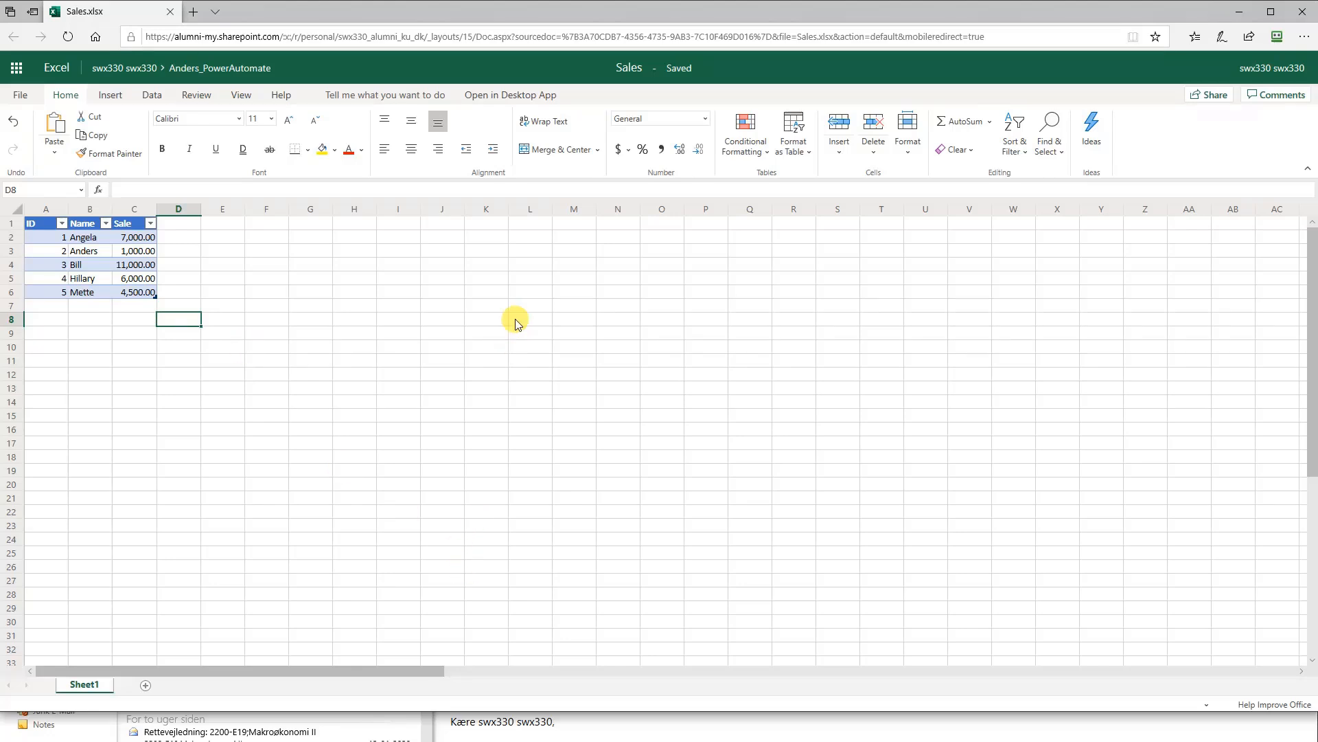
mouse_move(513, 628)
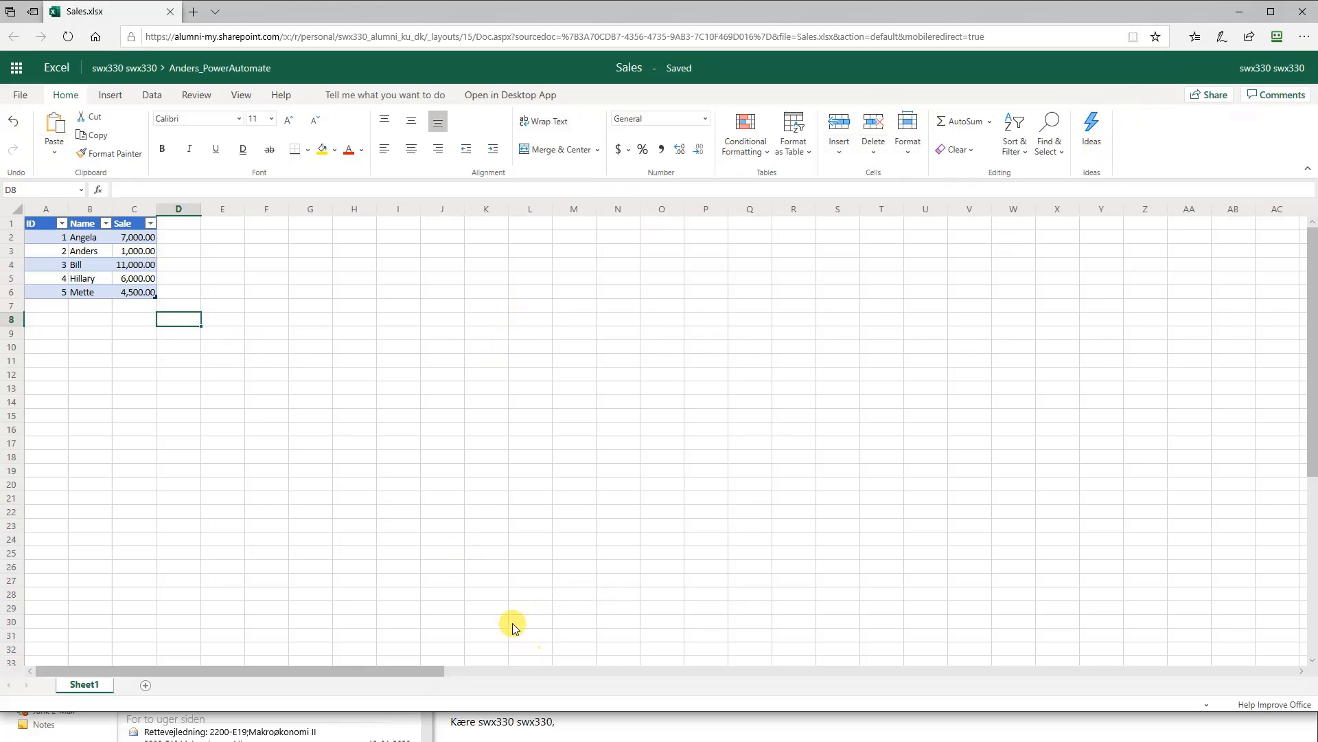
mouse_move(1234, 23)
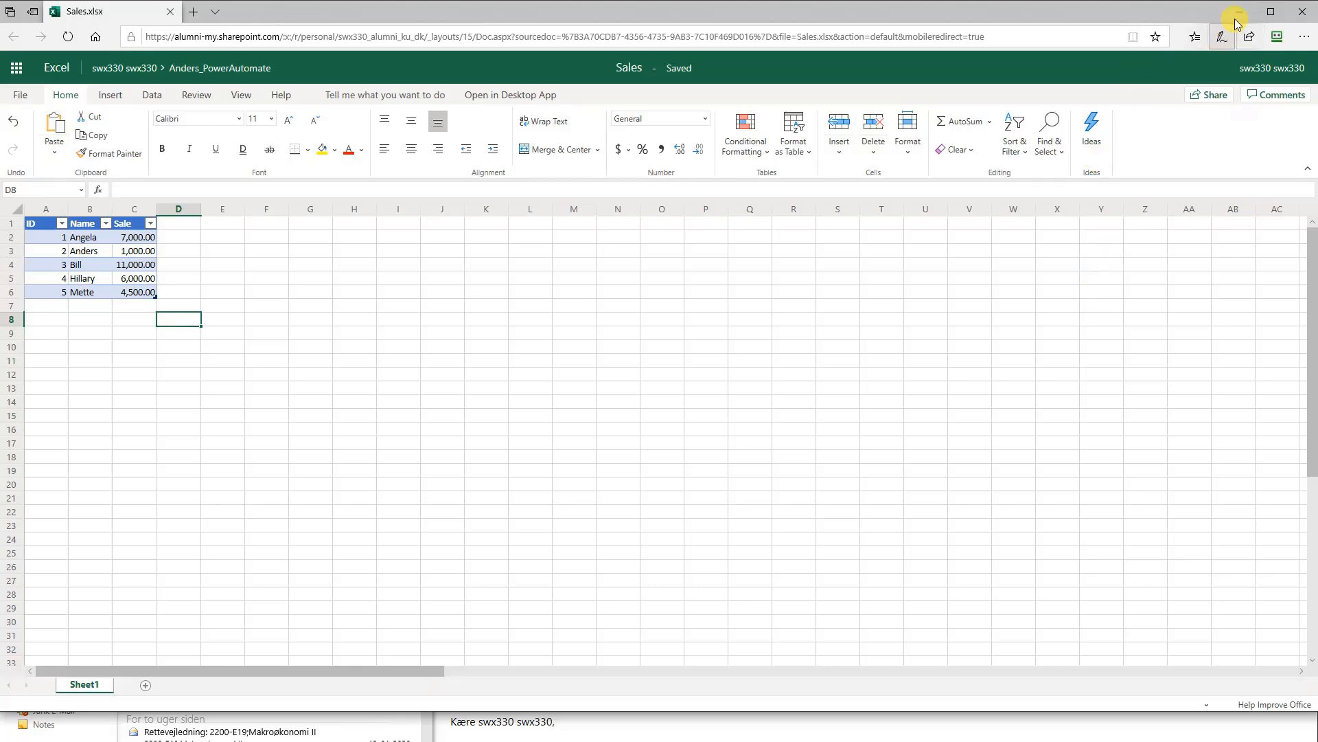
- Create a manually triggered instant flow named 'ExcelDataCondition'
click(107, 11)
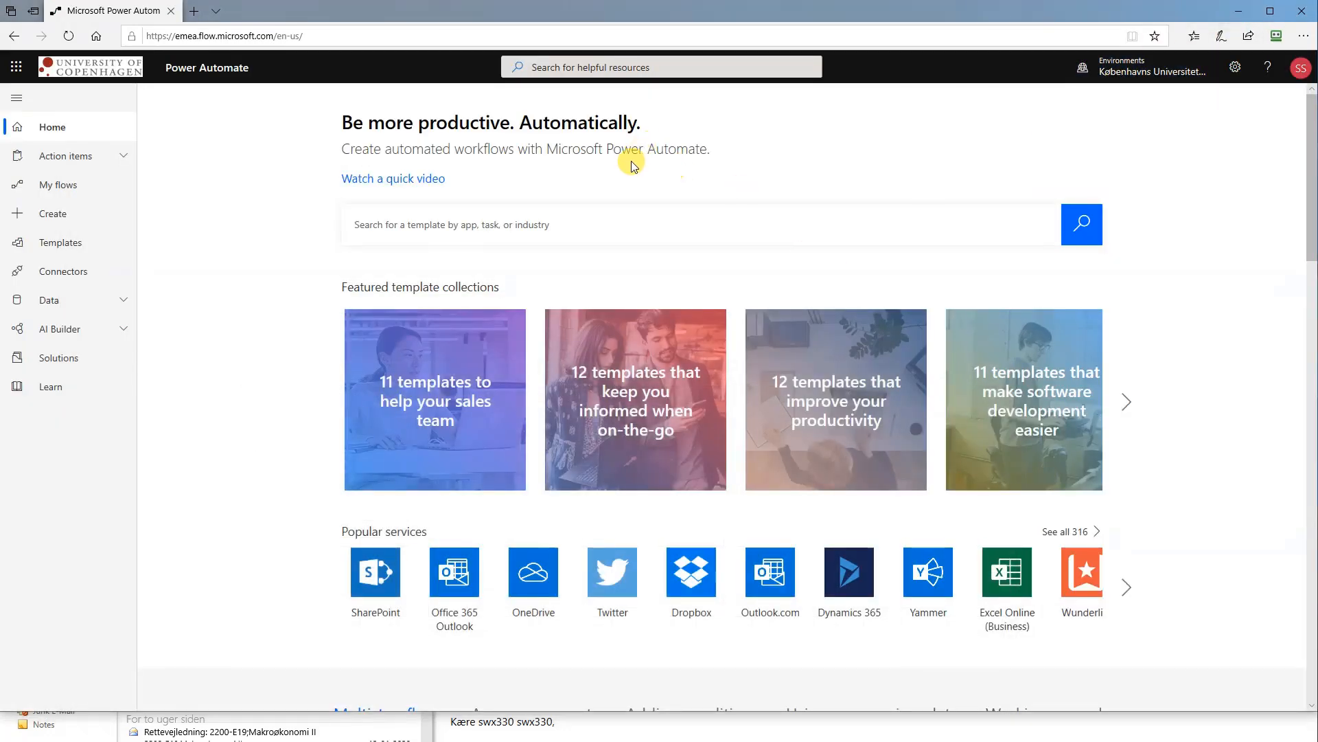
mouse_move(53, 213)
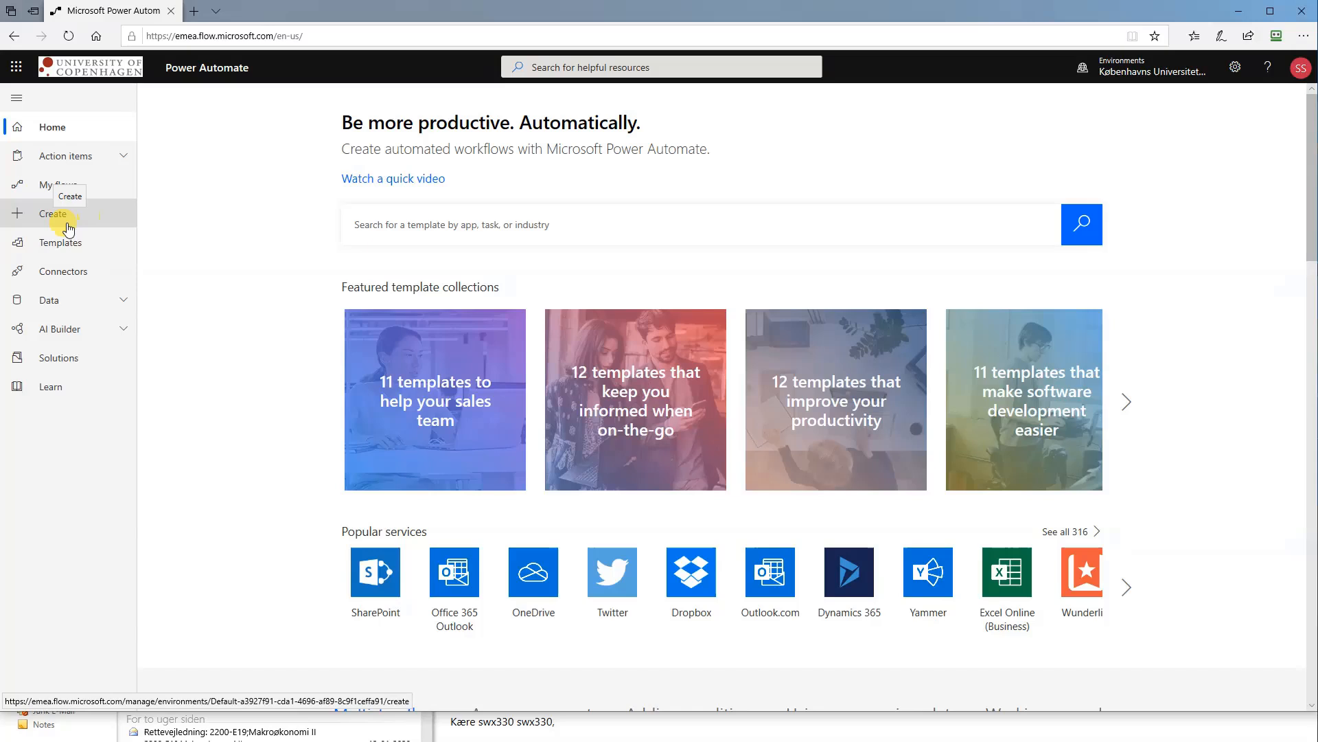
click(52, 213)
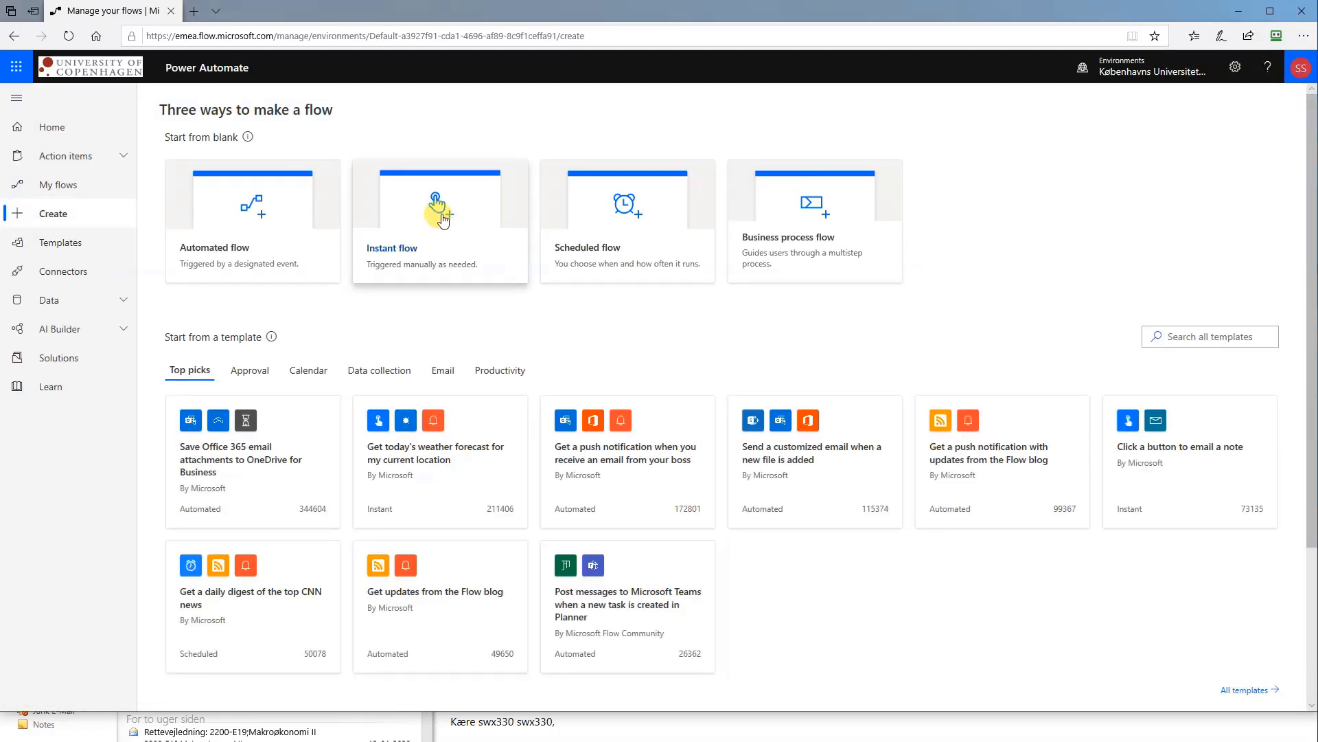
click(439, 221)
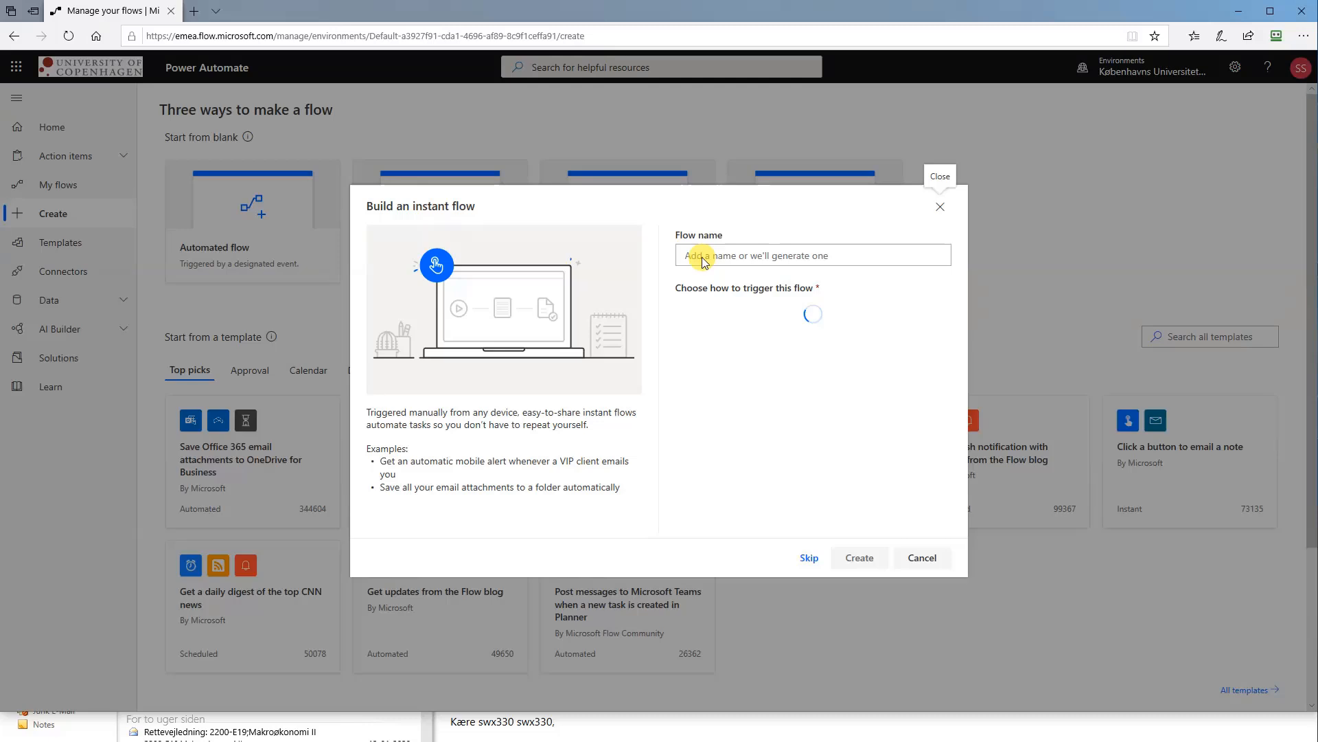
click(812, 255)
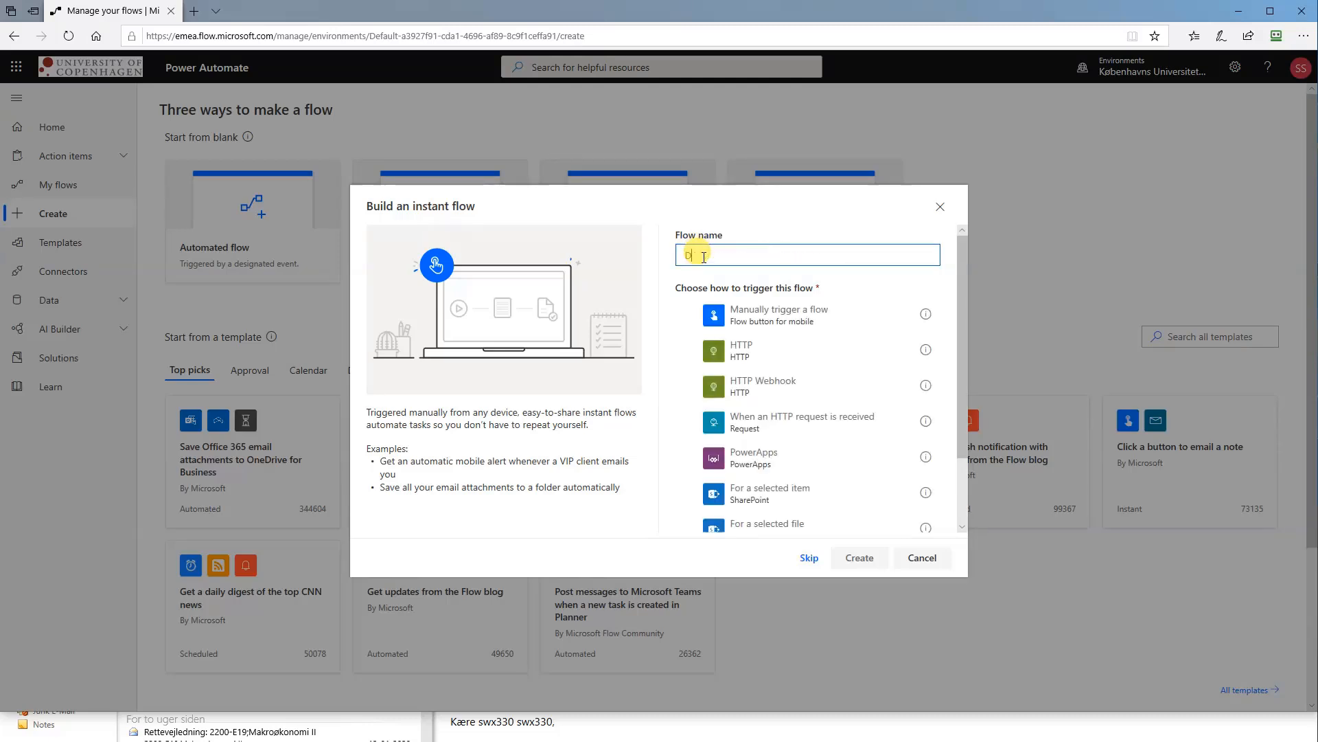
text(Ex)
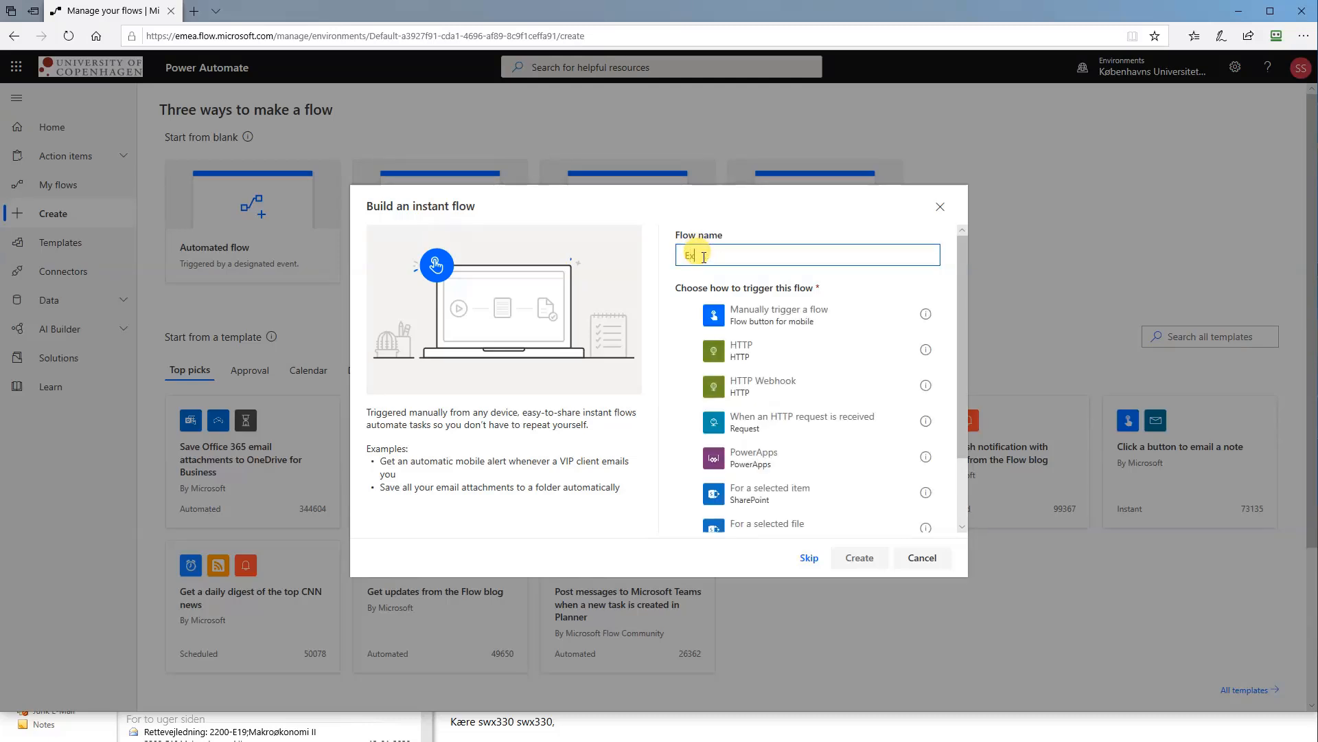
text(ExcelData)
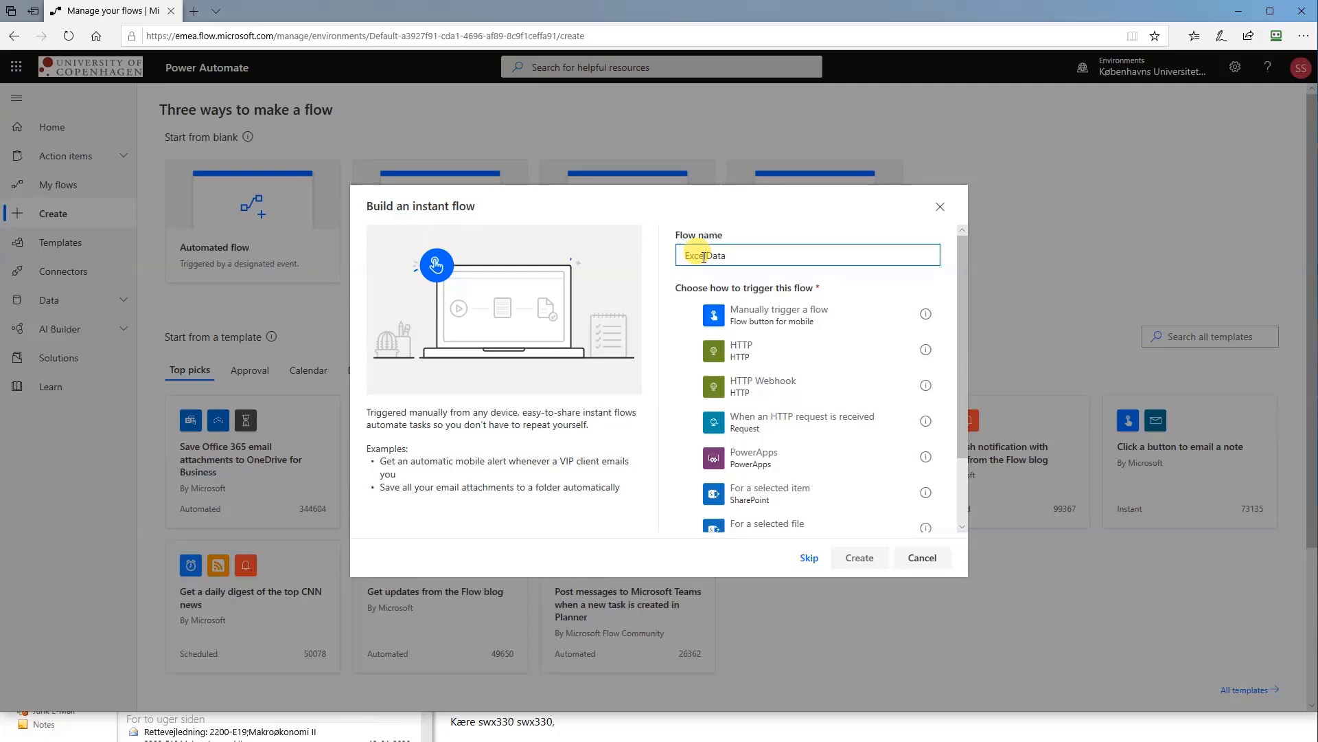
text(Condition)
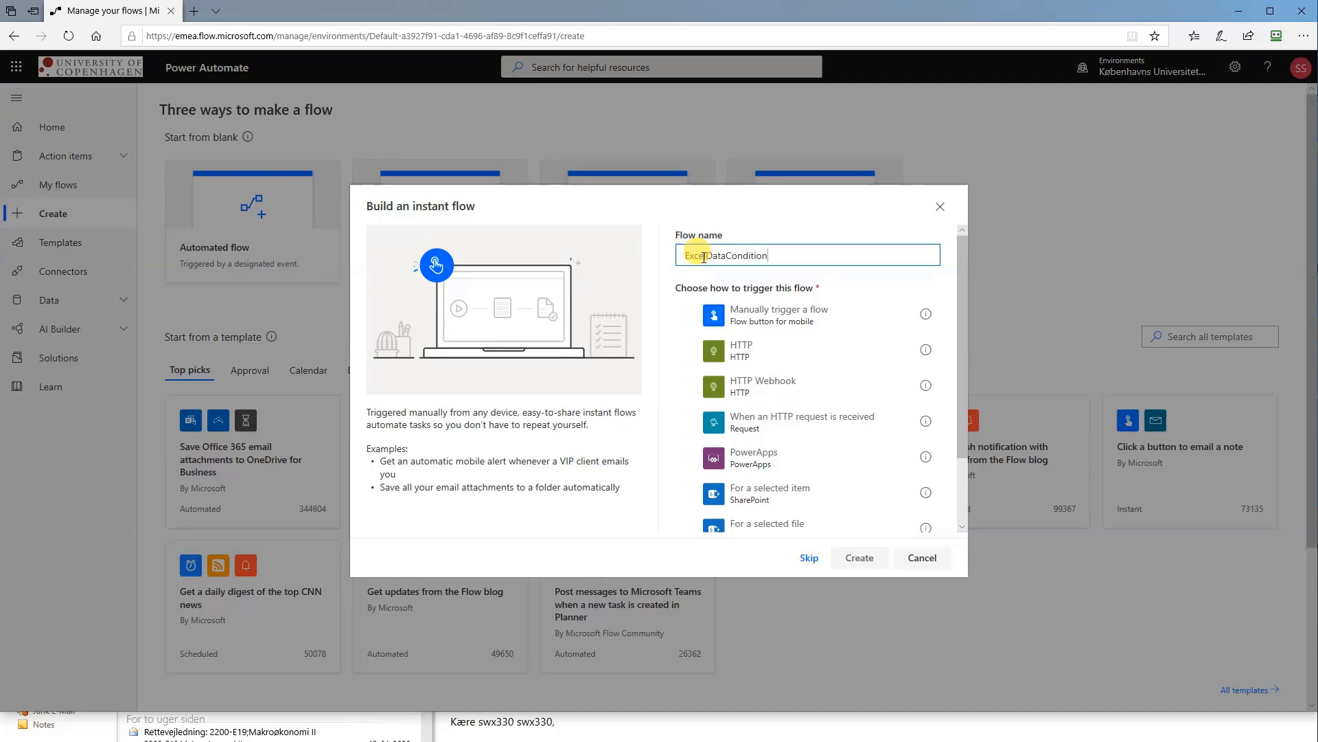
click(858, 557)
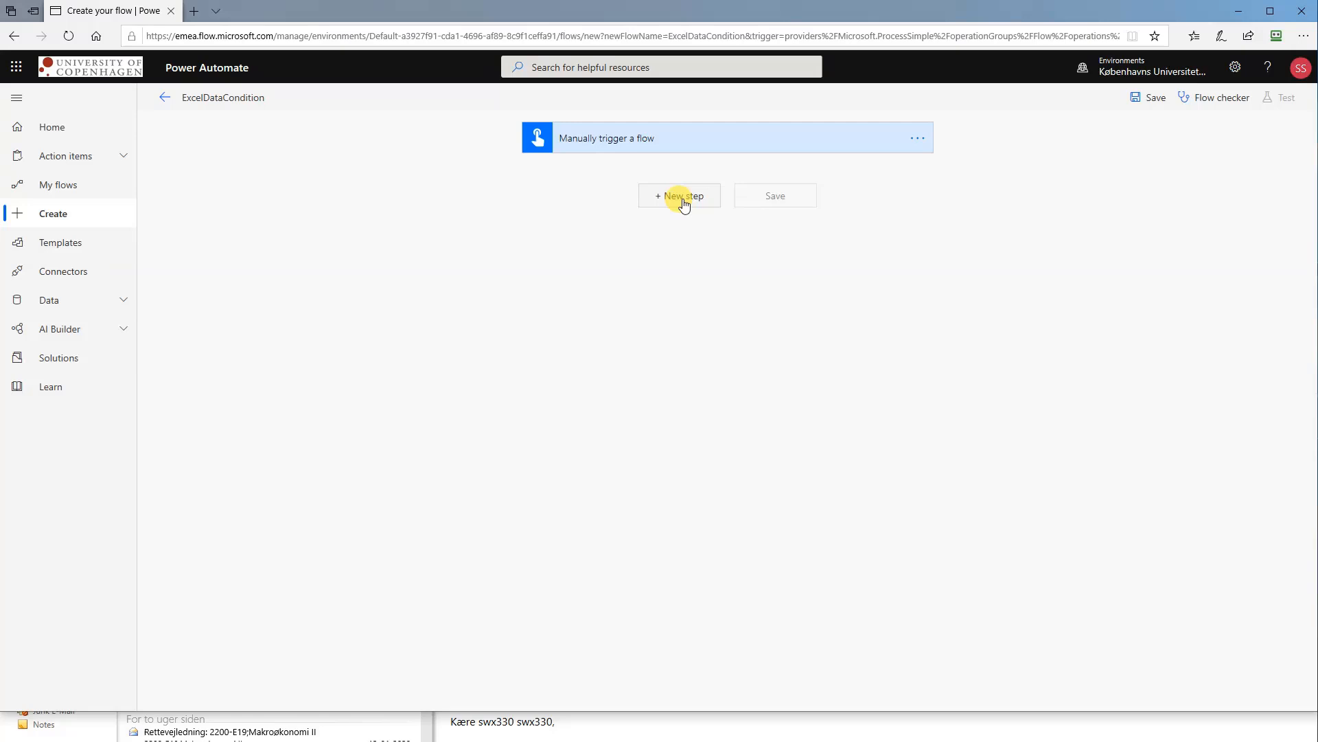
- Add an Excel 'List rows present in a table' step for the PersonalSales table in Sales.xlsx on OneDrive for Business
click(678, 195)
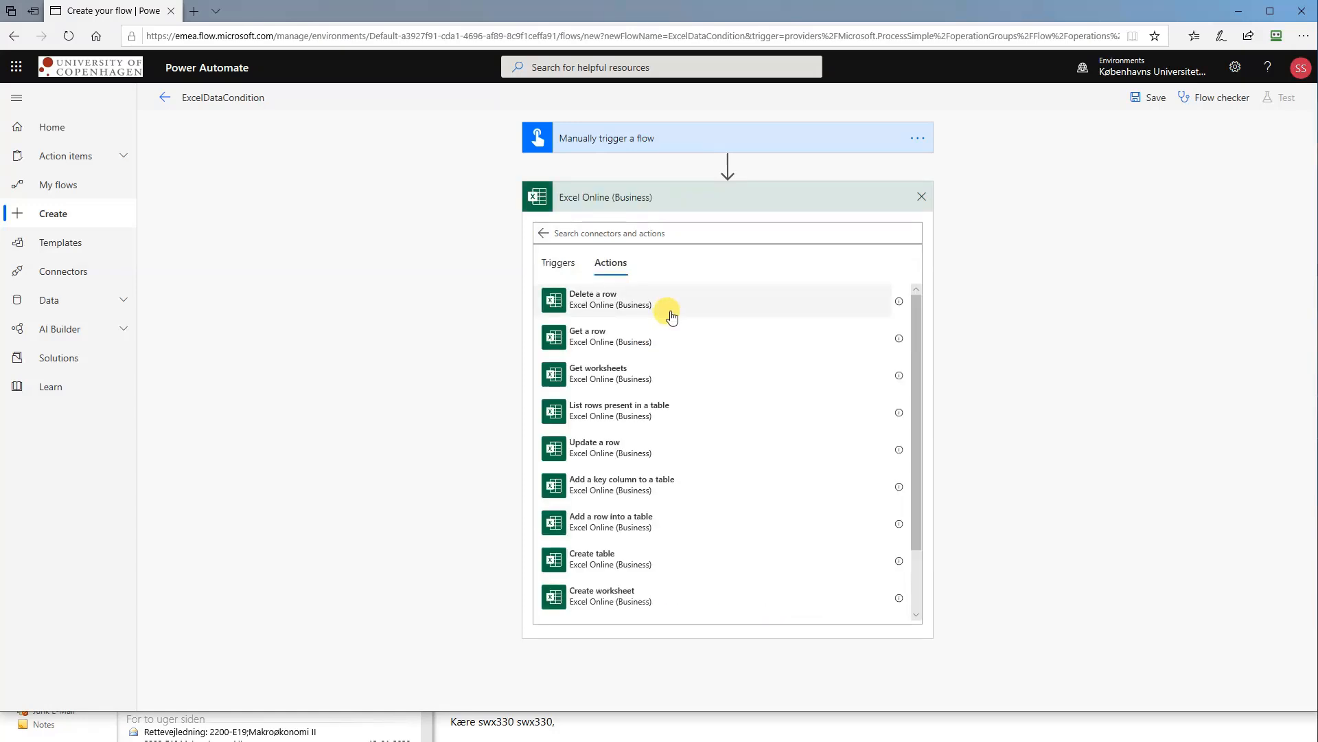
mouse_move(600, 411)
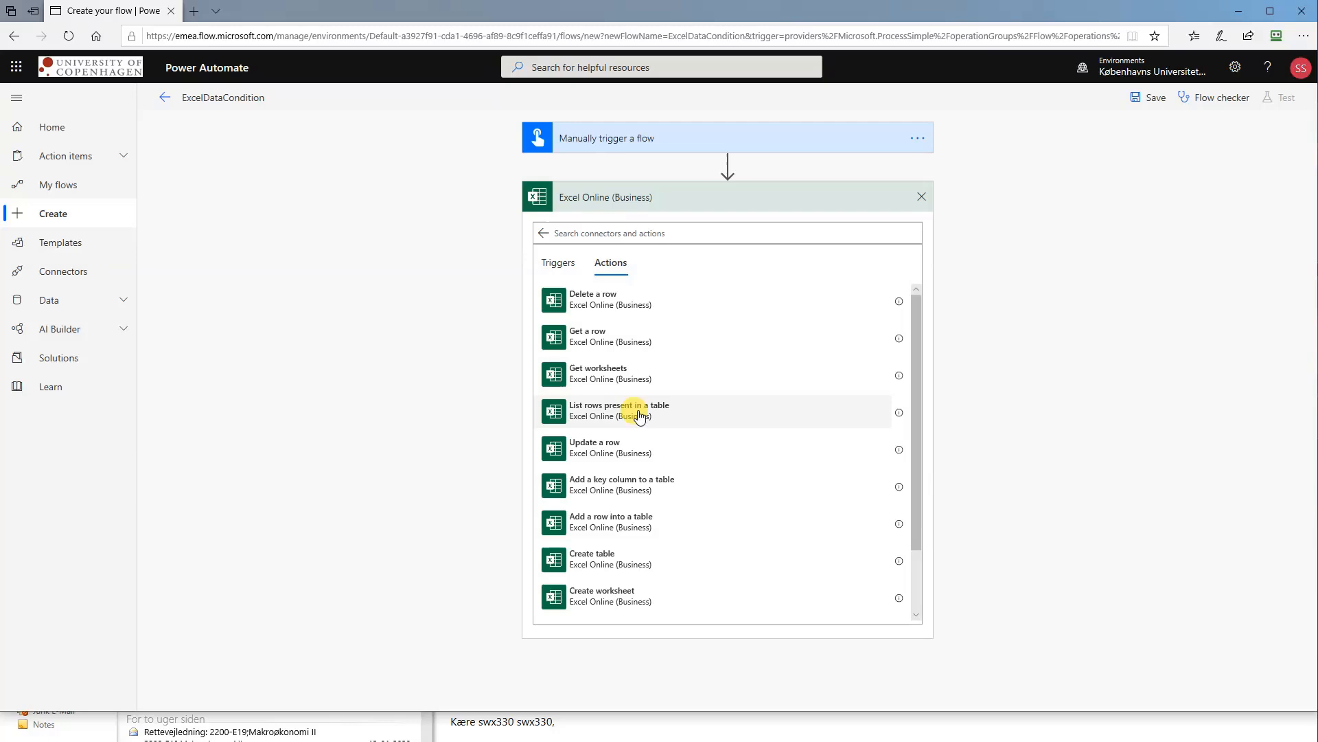
click(639, 411)
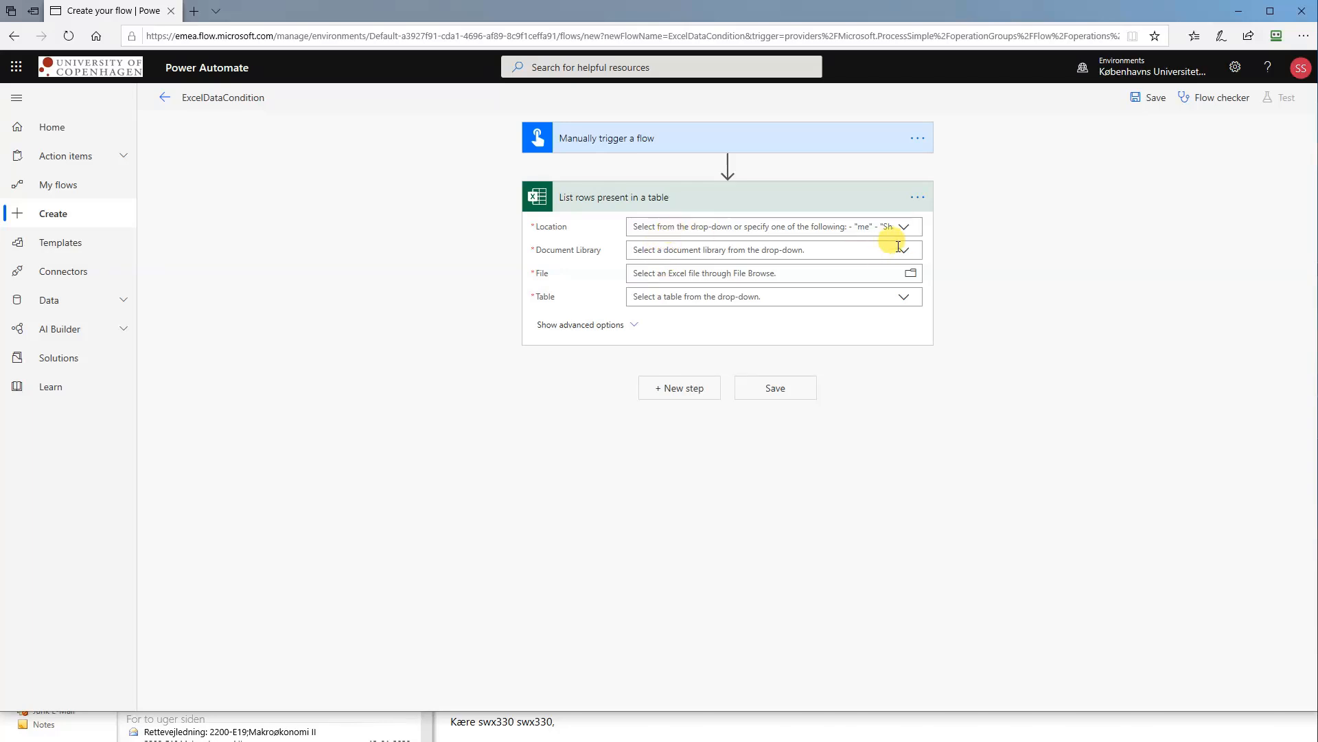
click(905, 226)
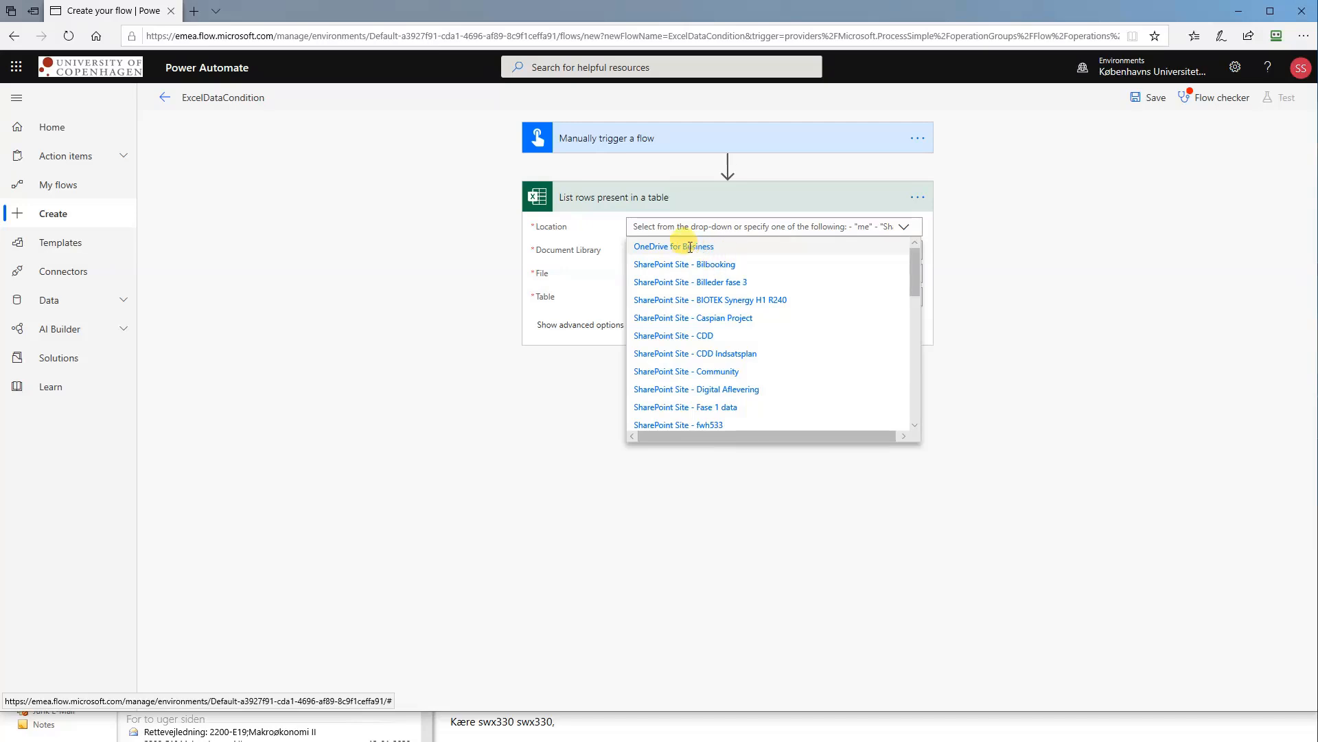
click(673, 246)
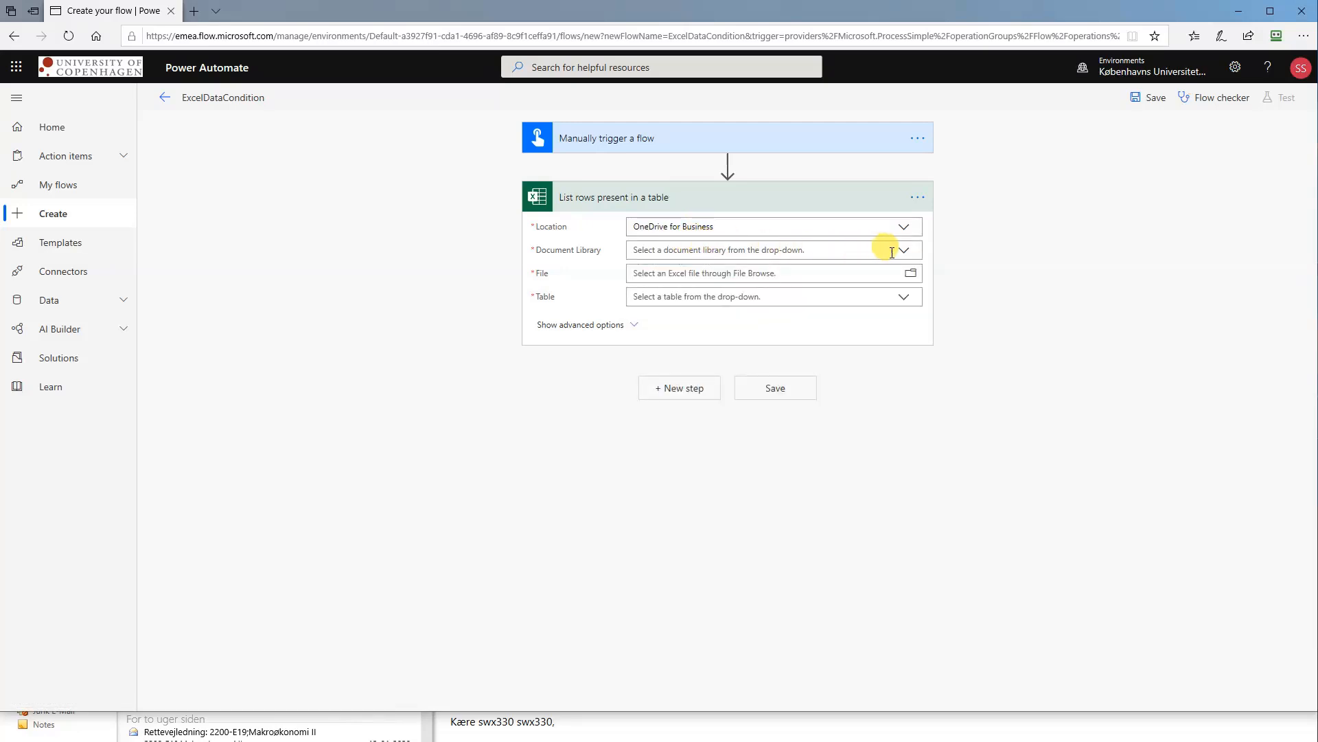
click(903, 250)
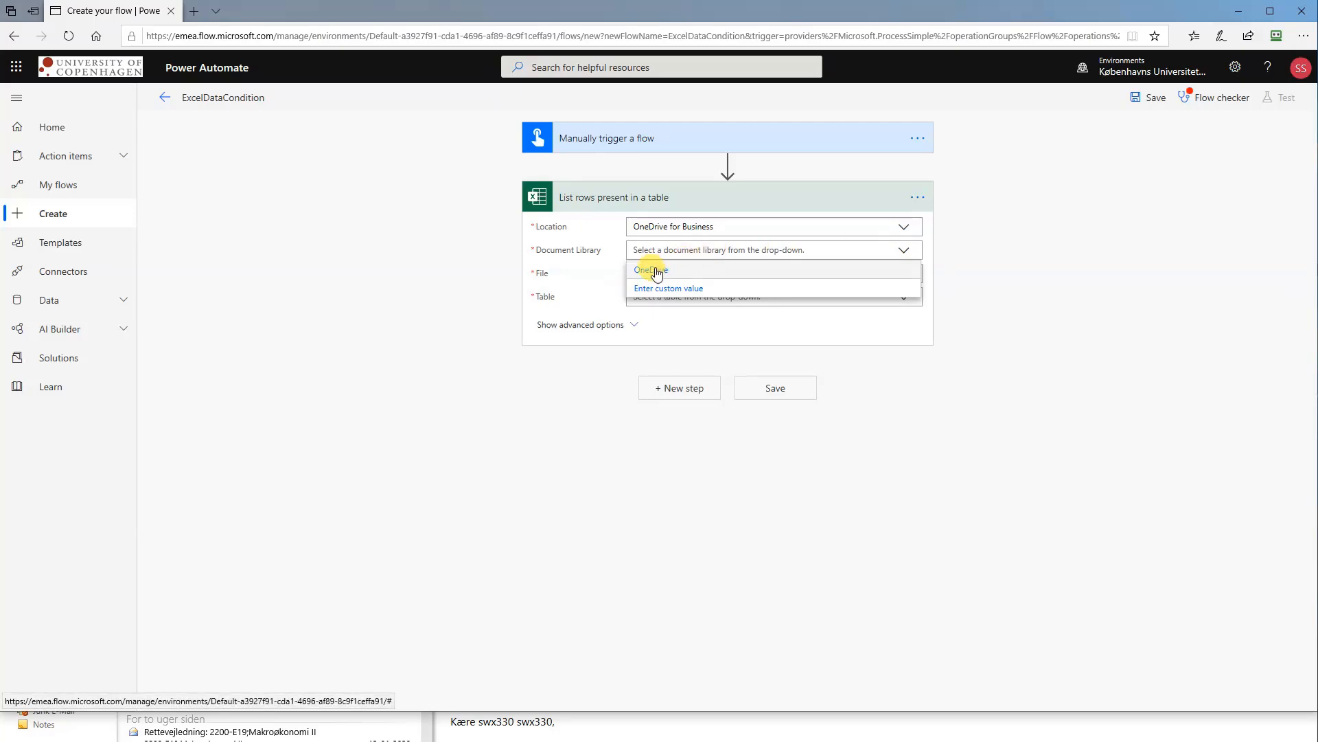
click(648, 270)
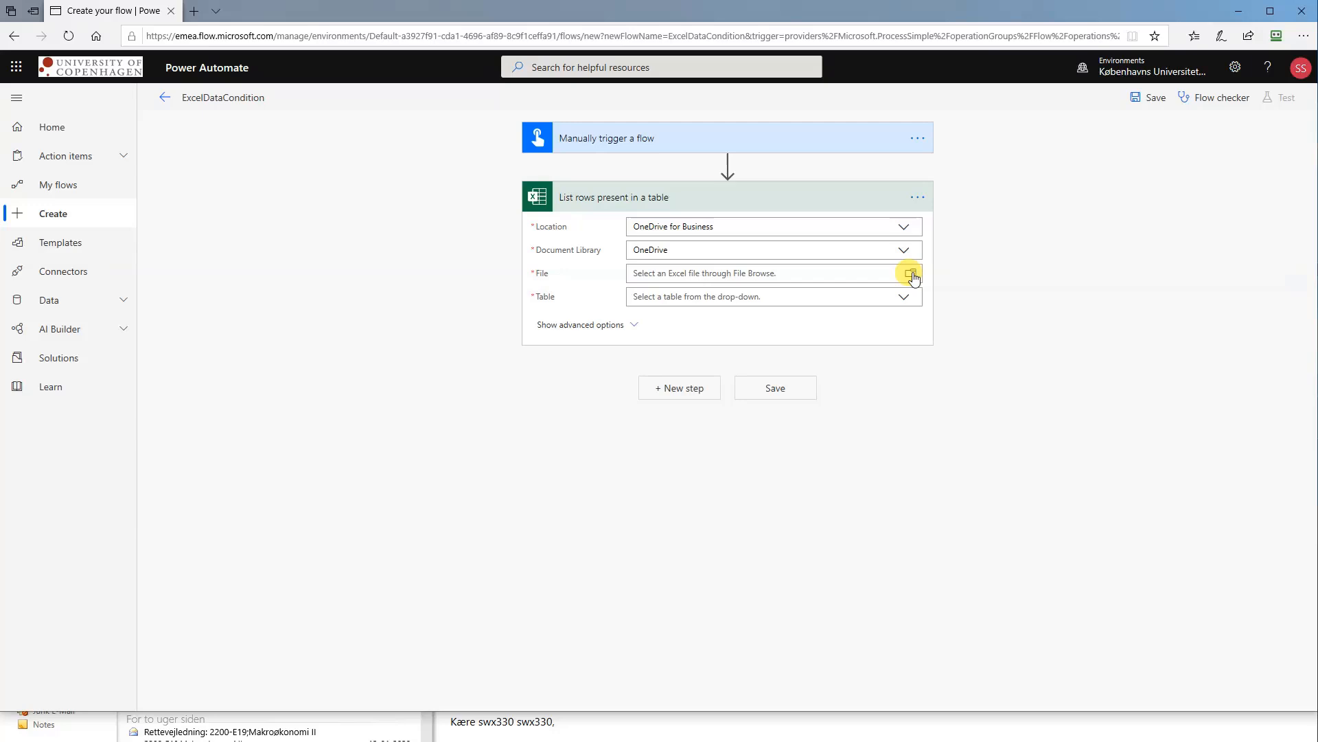
click(913, 273)
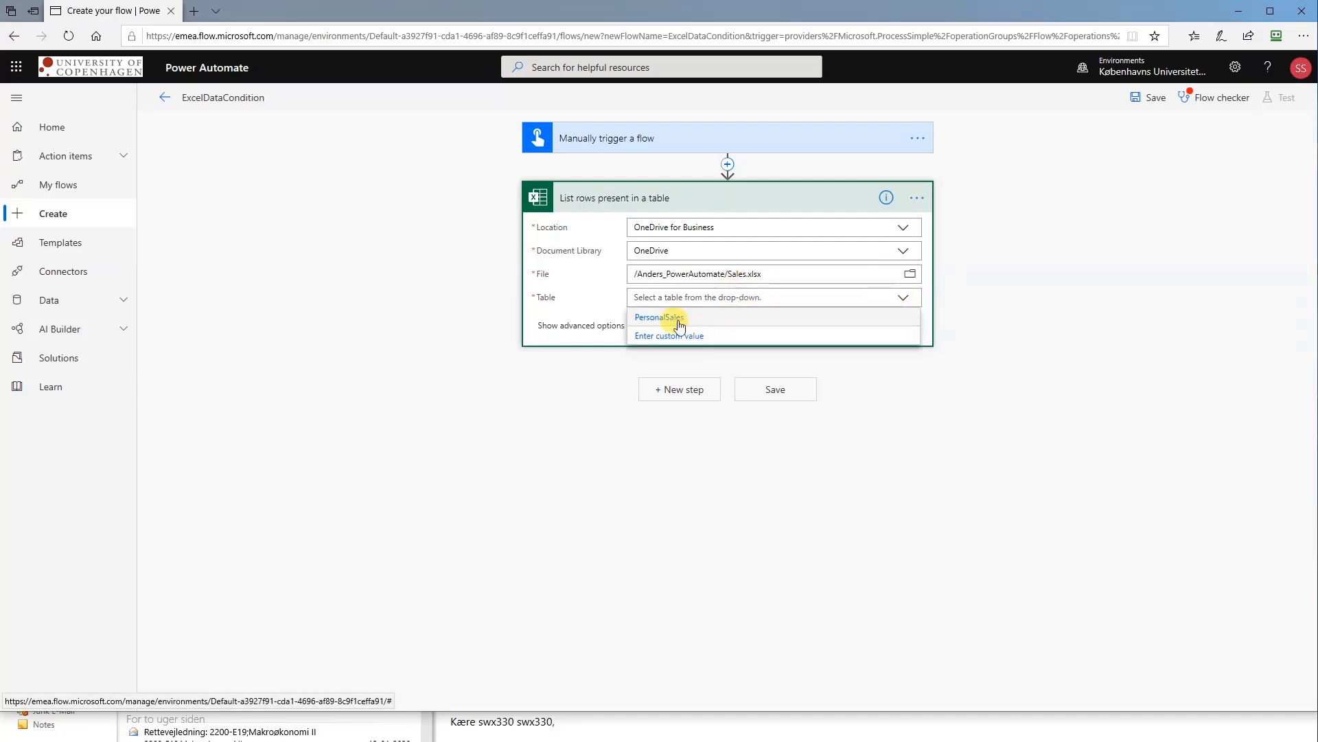
click(659, 317)
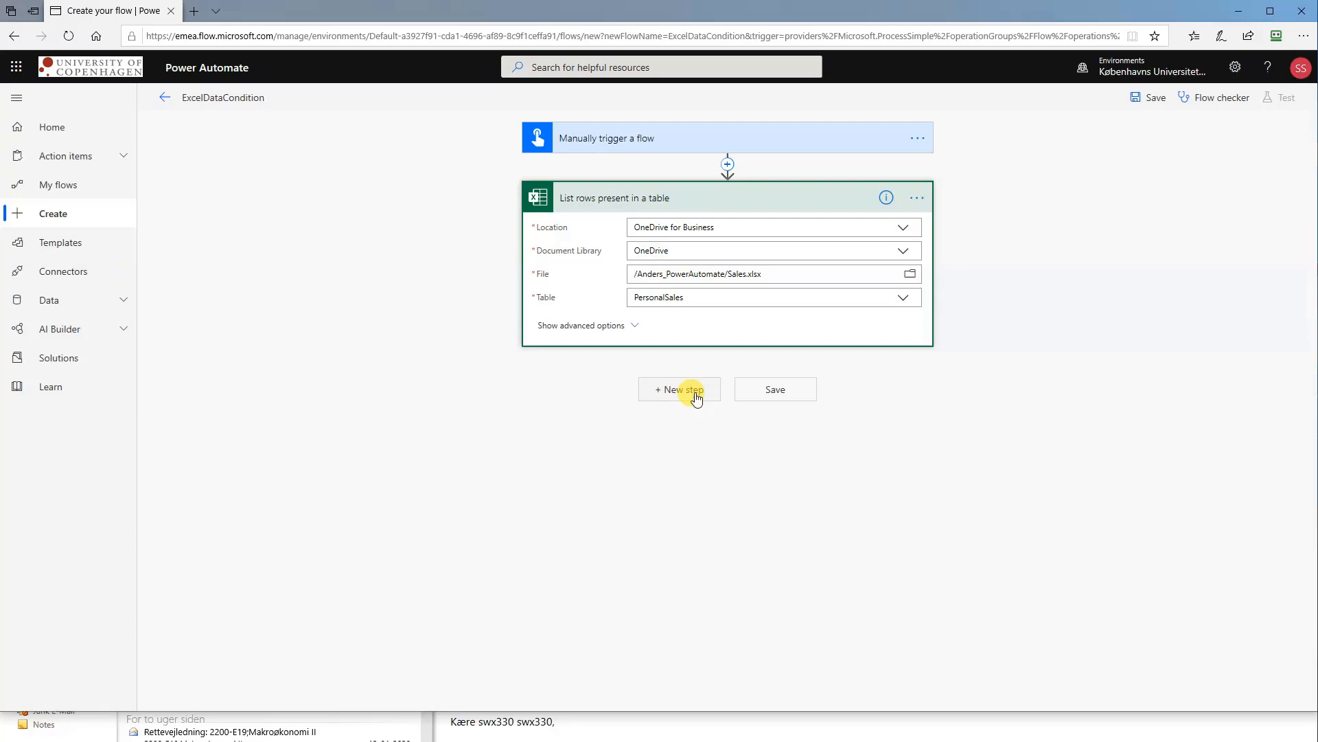
- Add an 'Apply to each' control loop after the Excel step, then switch windows
click(679, 389)
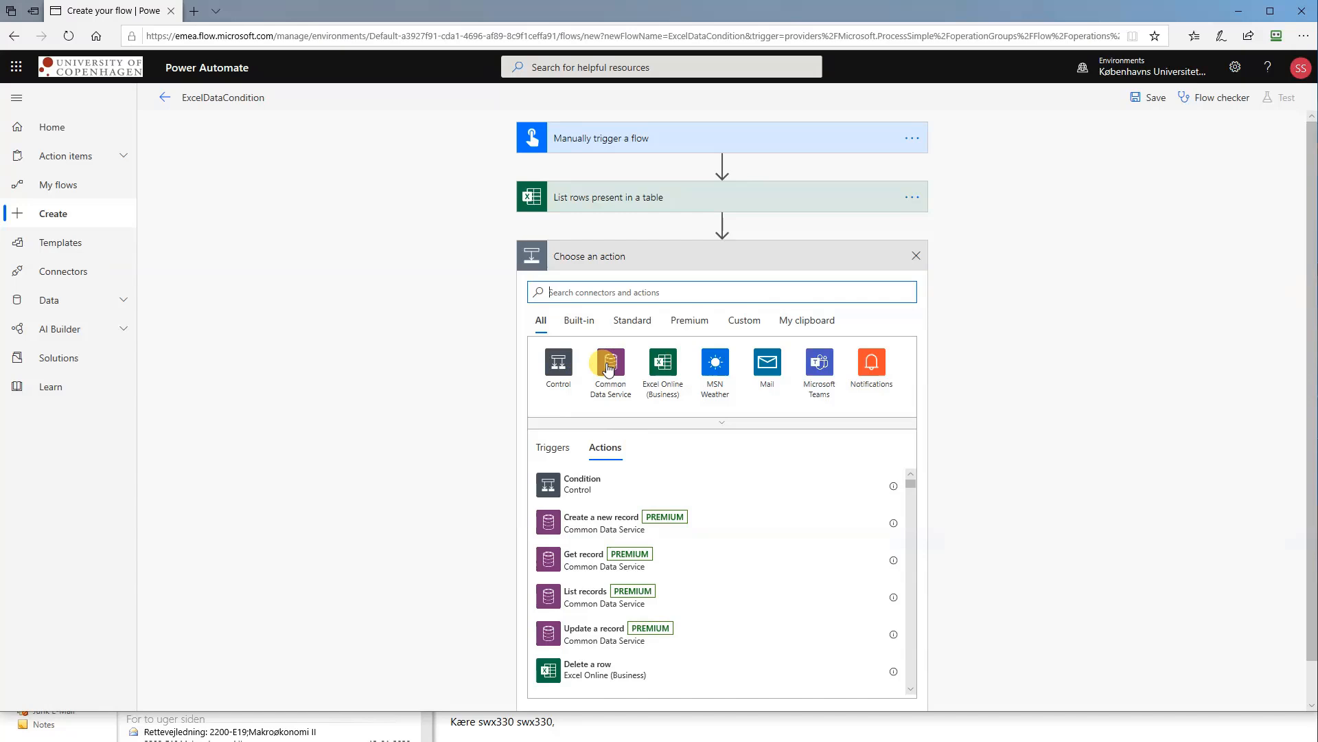
click(558, 366)
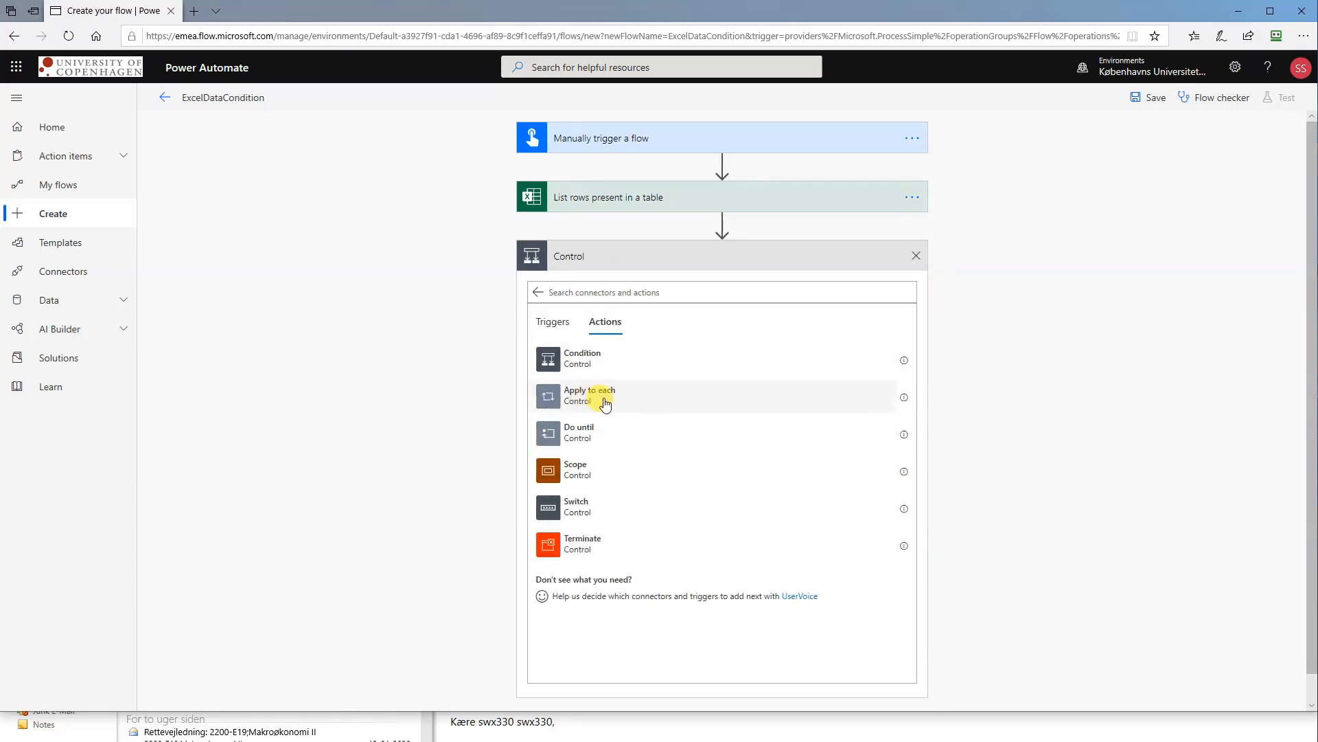
click(604, 396)
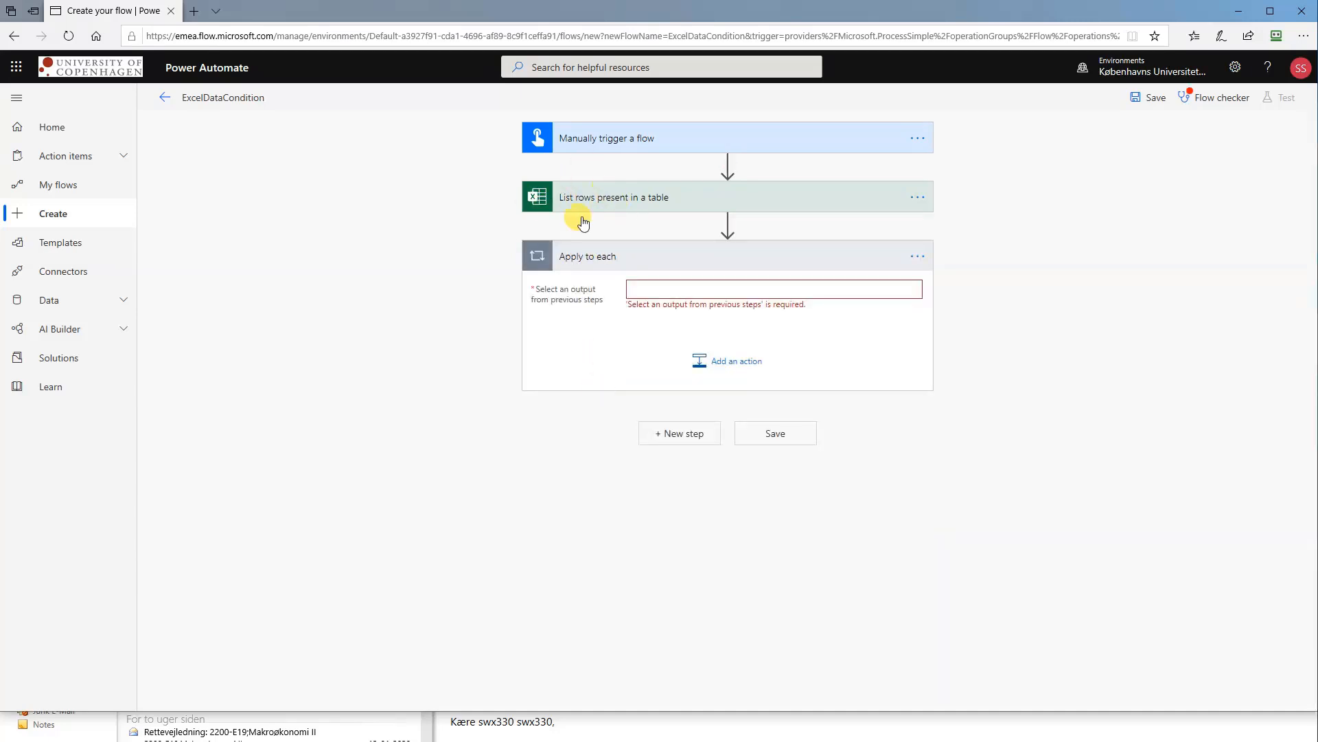
key(alt+tab)
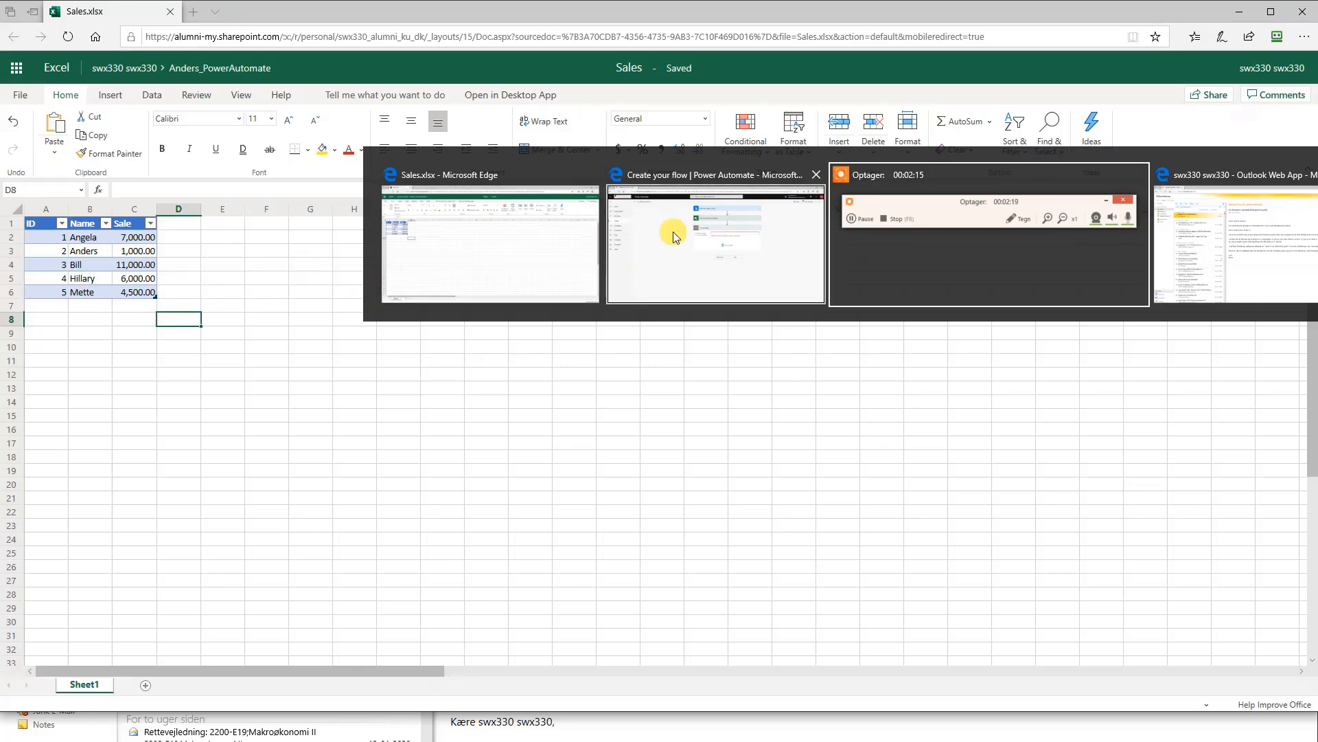
- Set the Apply to each loop to iterate over the Excel step's 'value' output
click(715, 244)
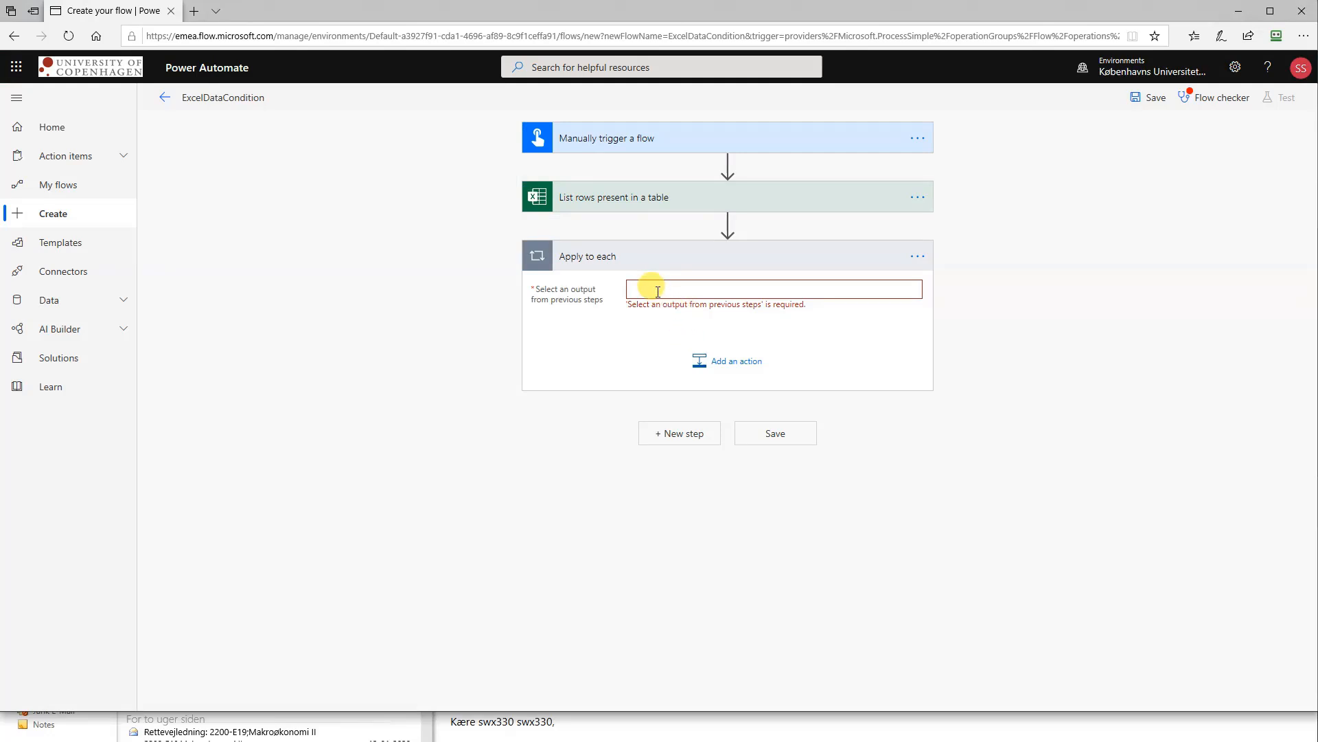
click(772, 288)
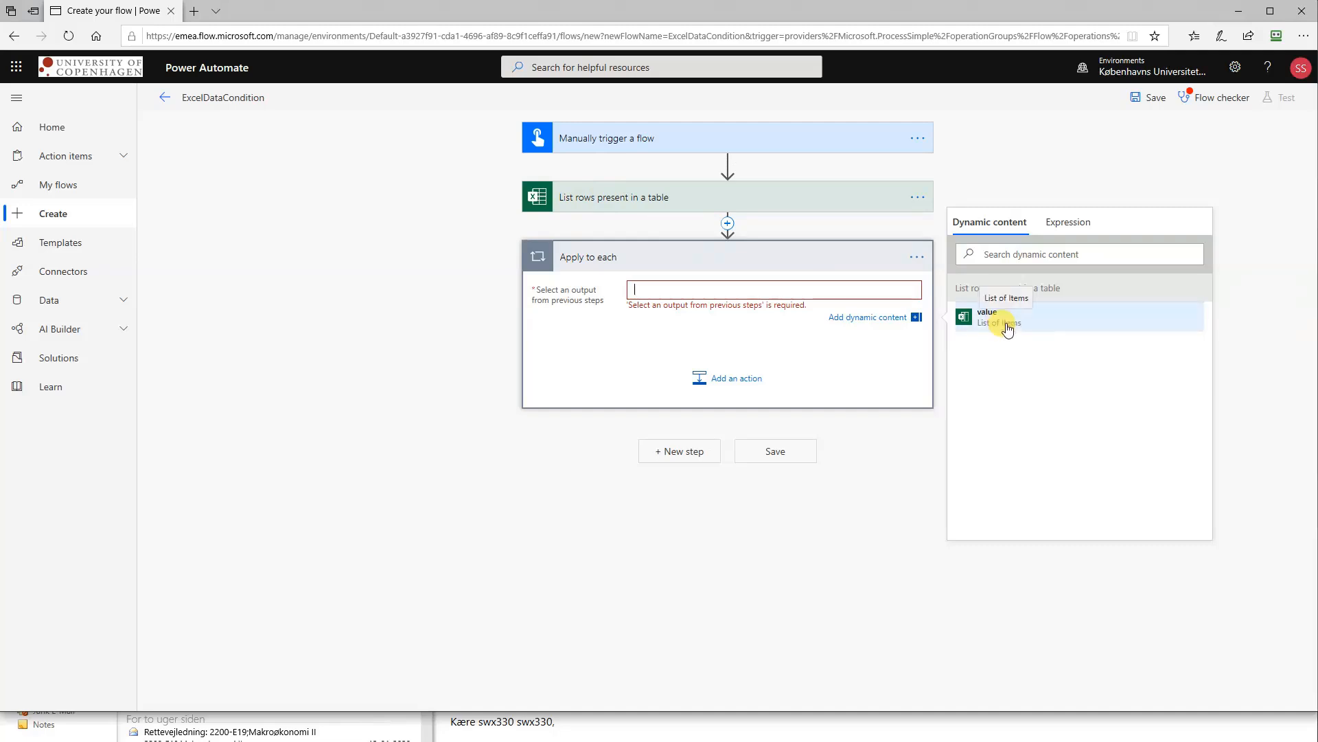
click(1001, 317)
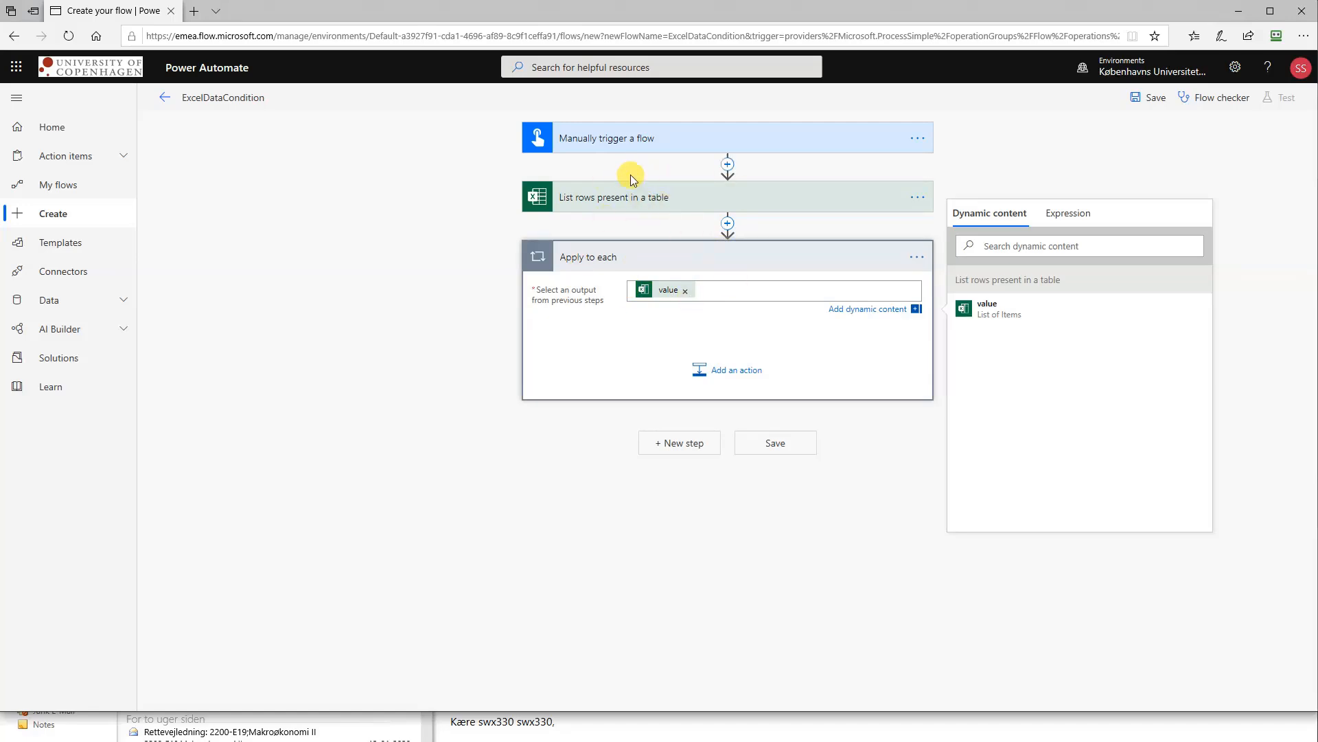
mouse_move(730, 346)
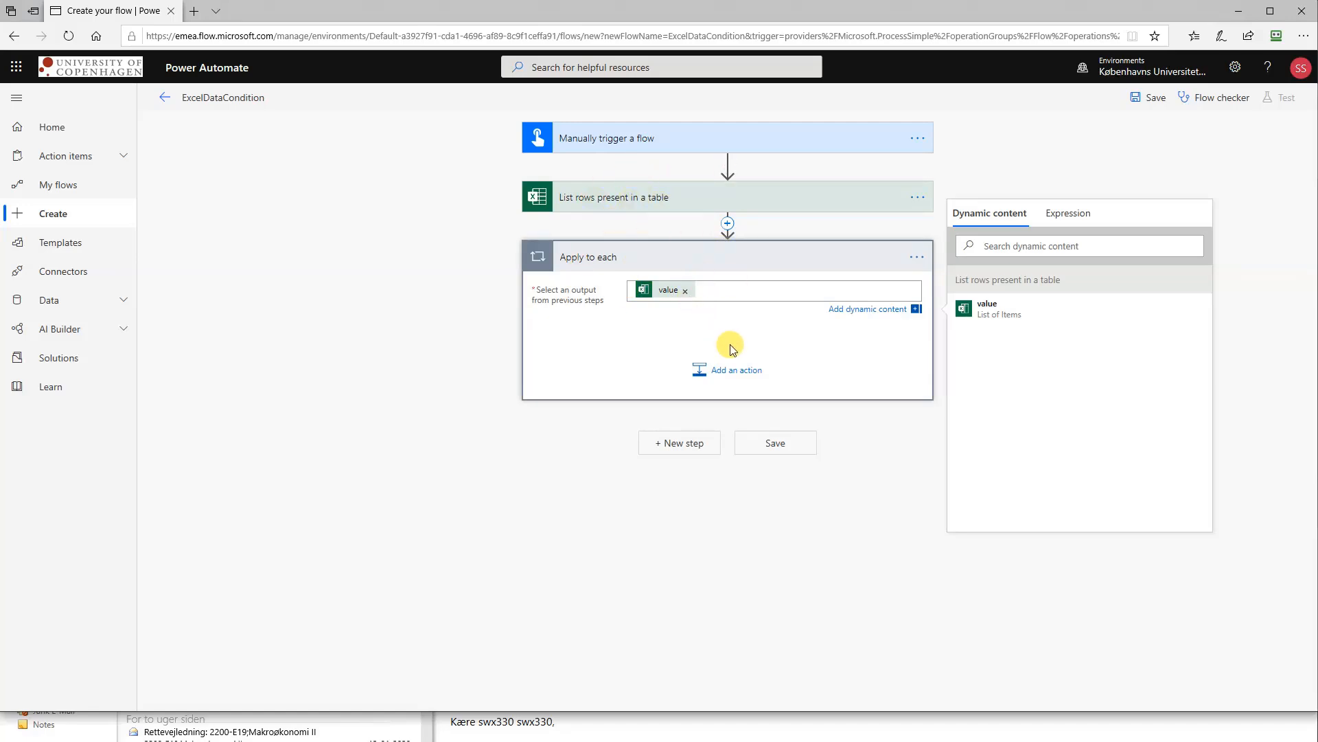
mouse_move(670, 420)
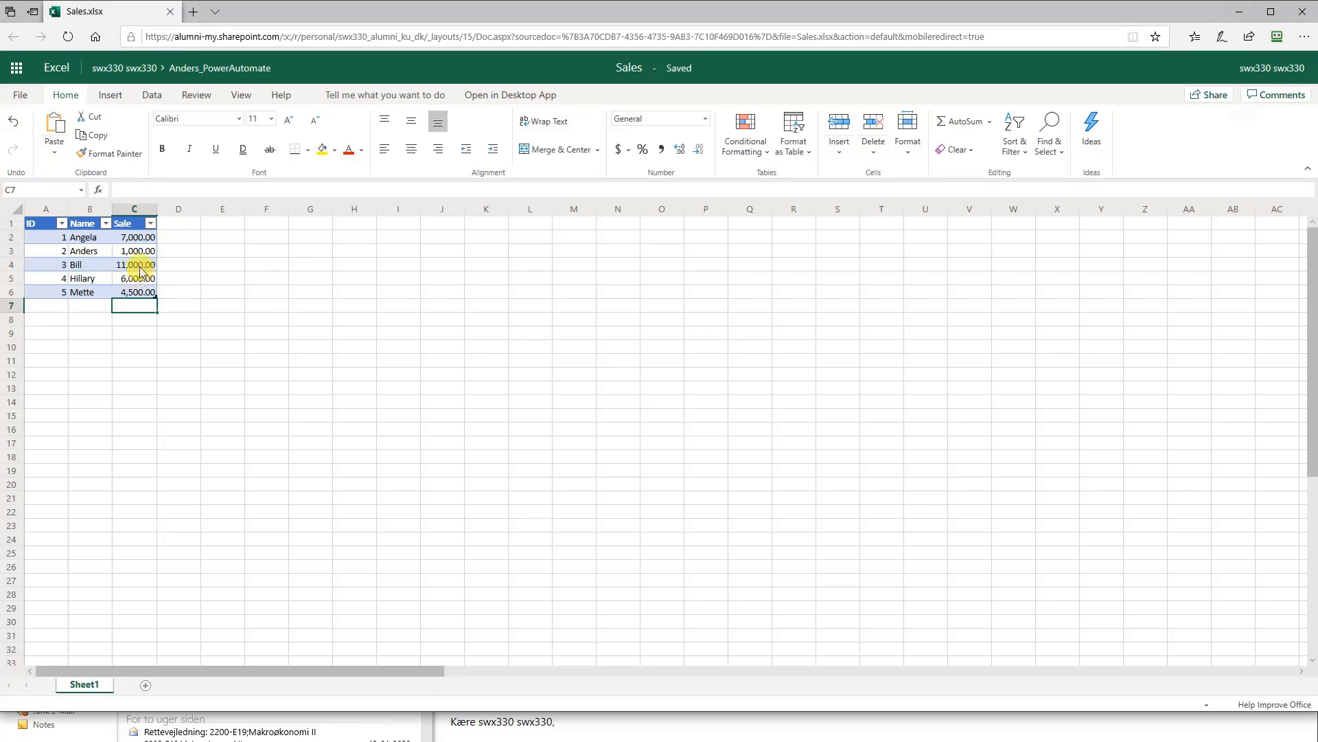
- Return from the Sales.xlsx workbook to the flow in Power Automate
click(135, 251)
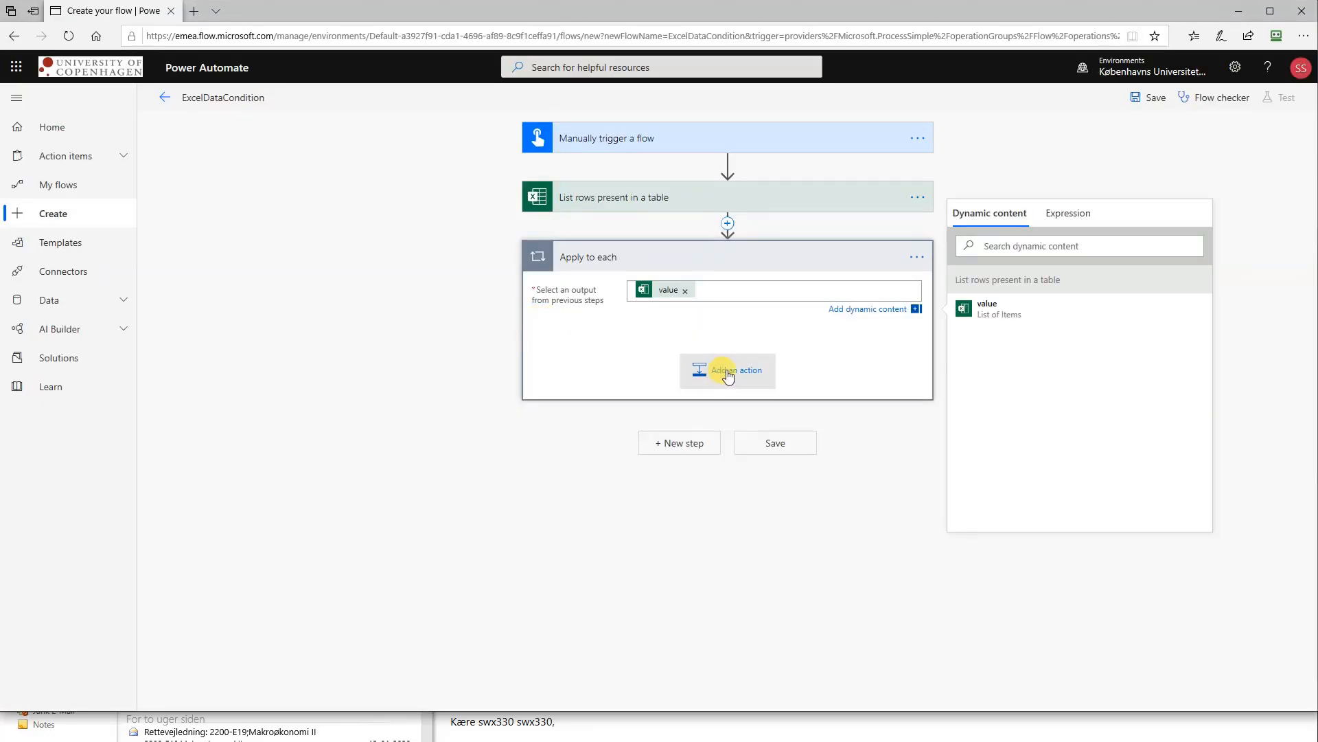
- Add a Condition inside the loop testing whether Sale is greater than 650
click(728, 370)
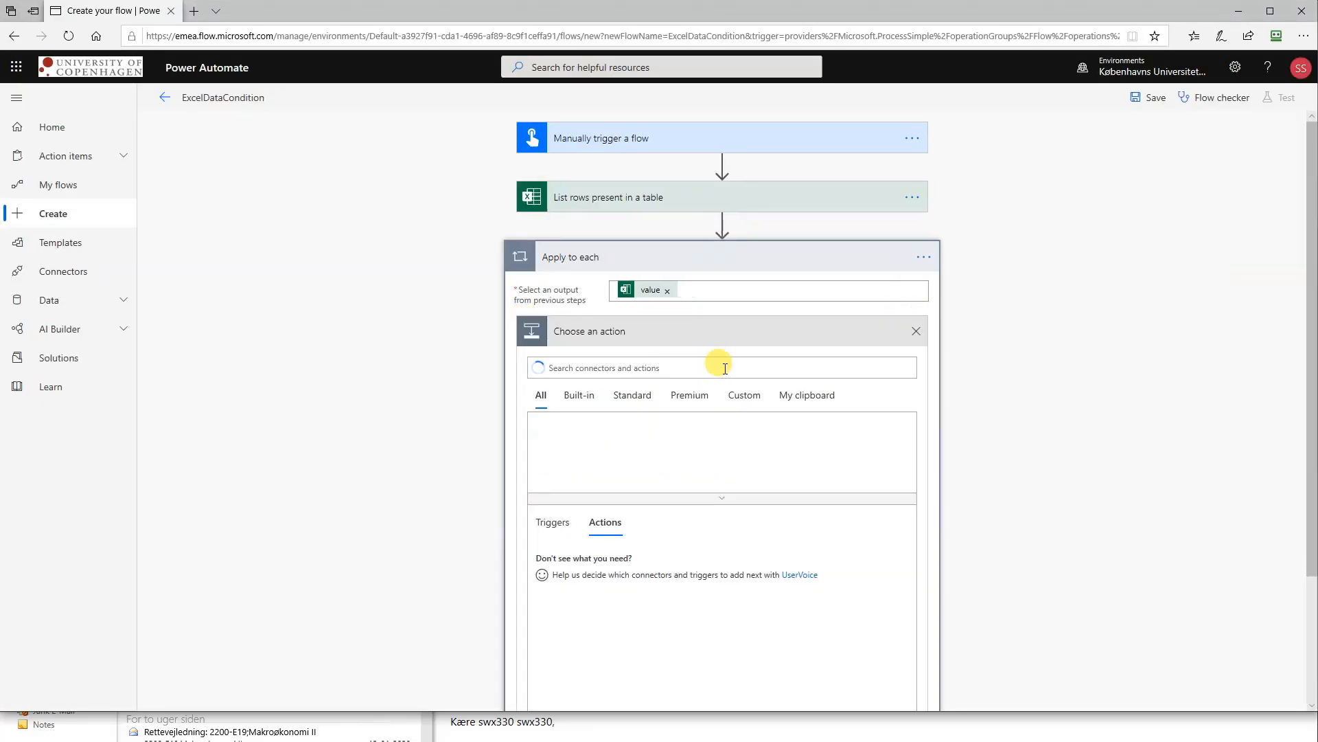
click(719, 367)
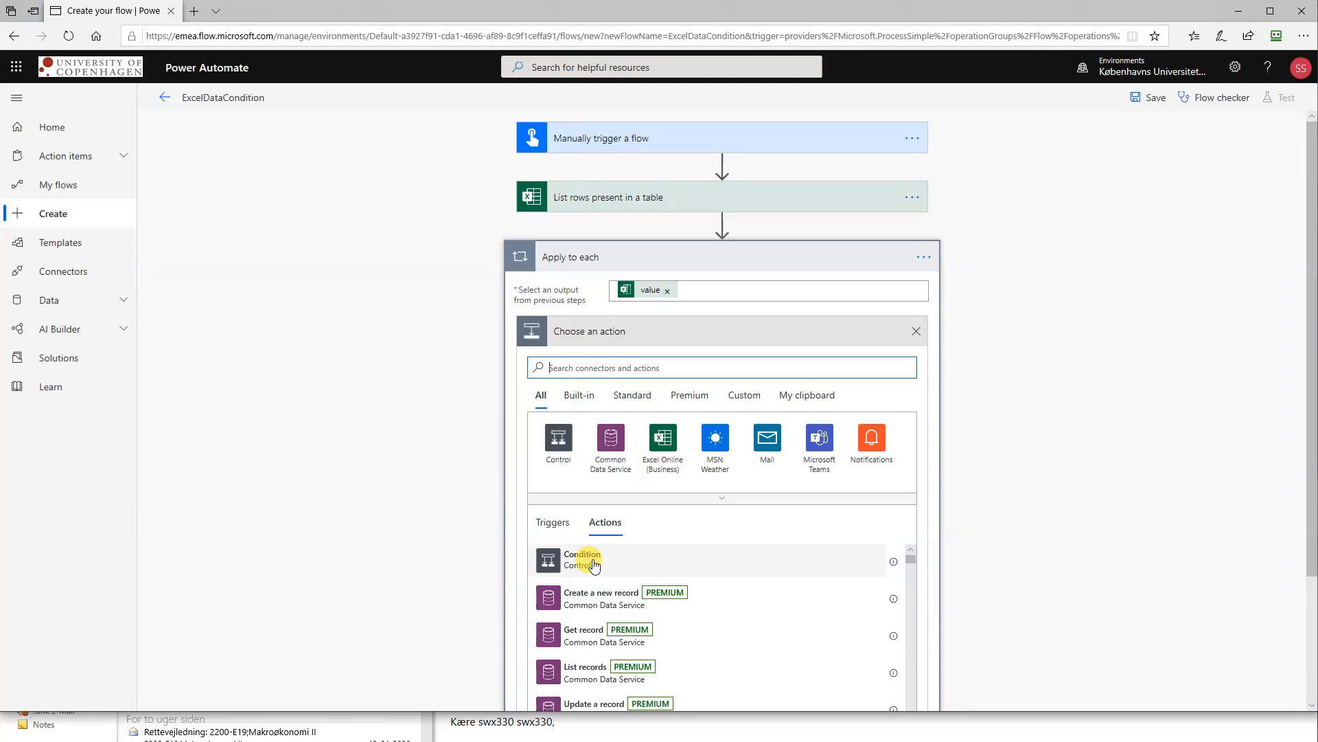
click(581, 559)
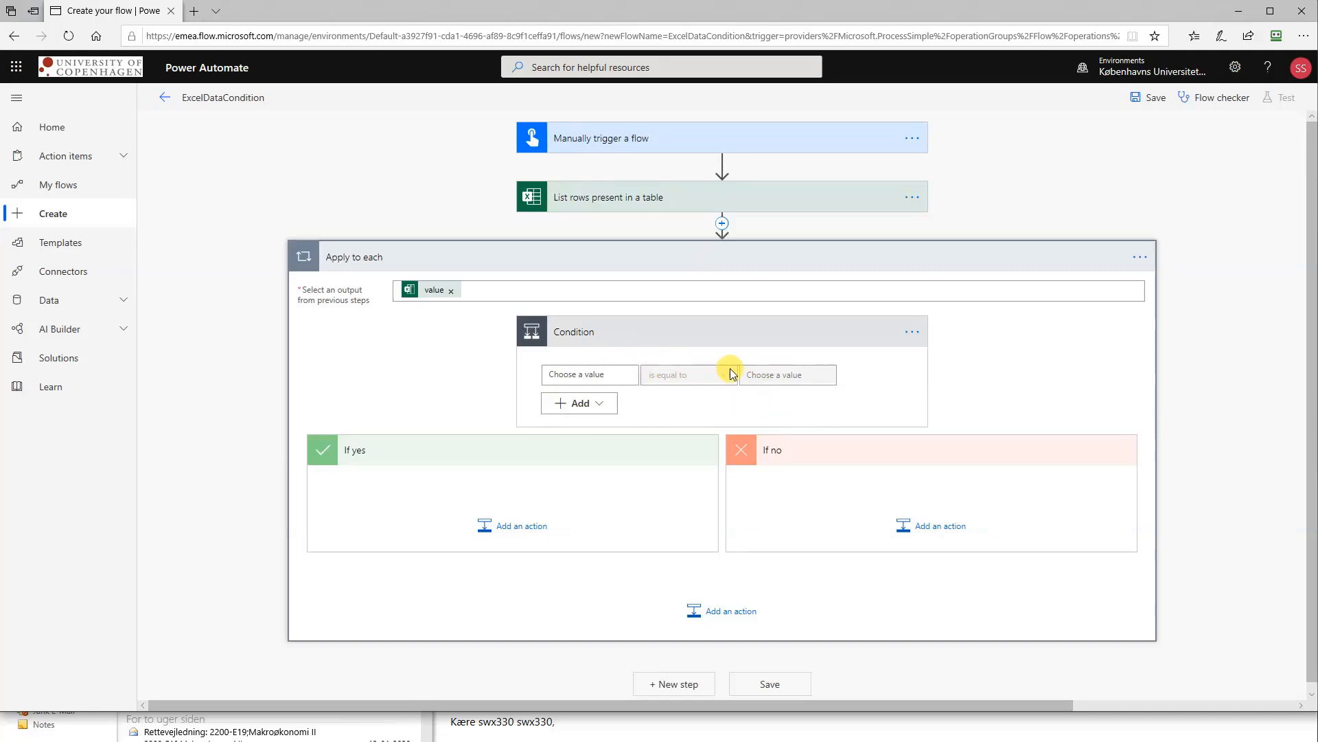
mouse_move(808, 467)
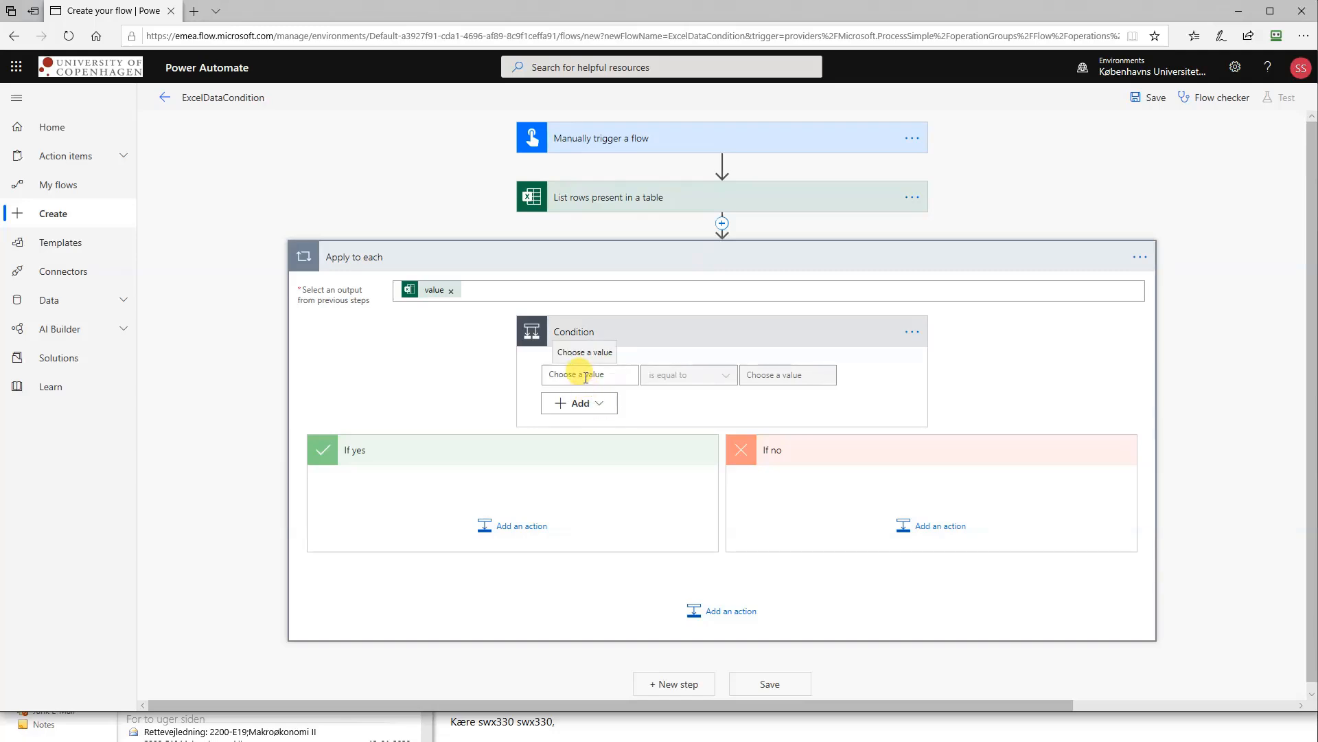
click(589, 375)
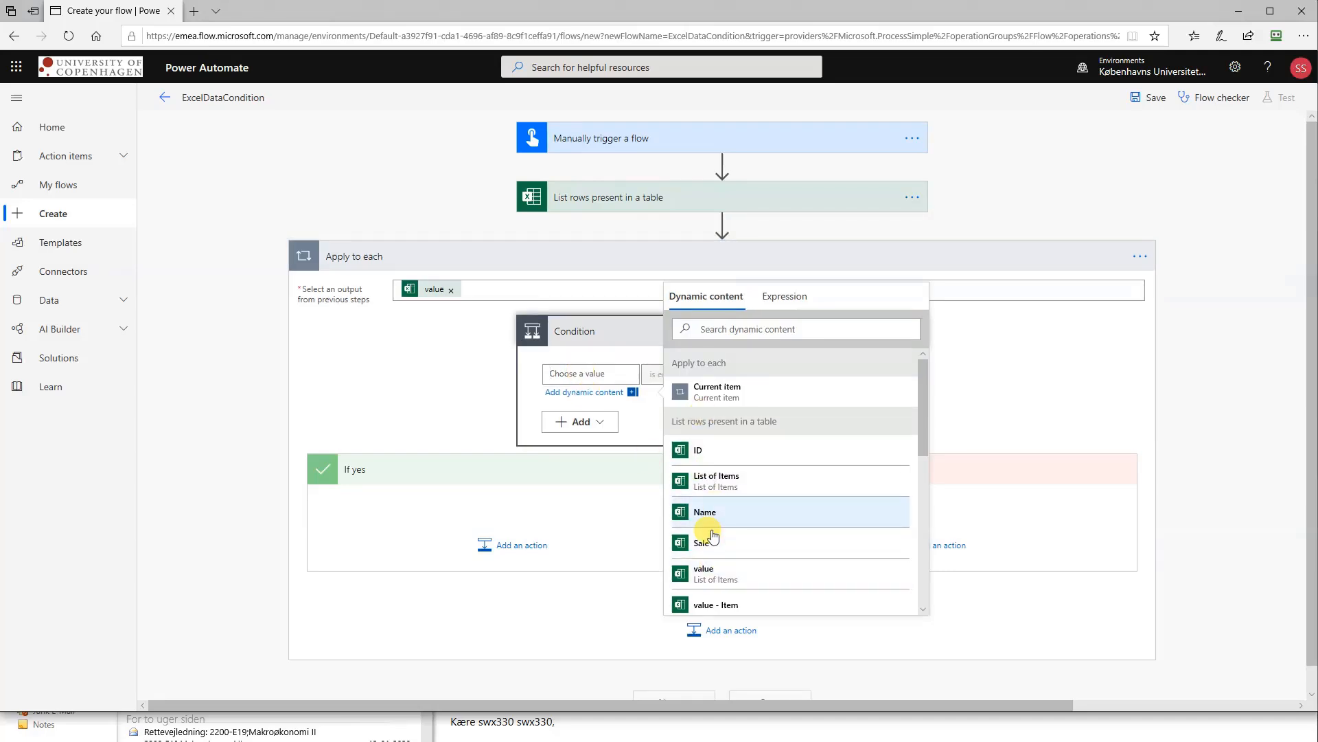
click(703, 543)
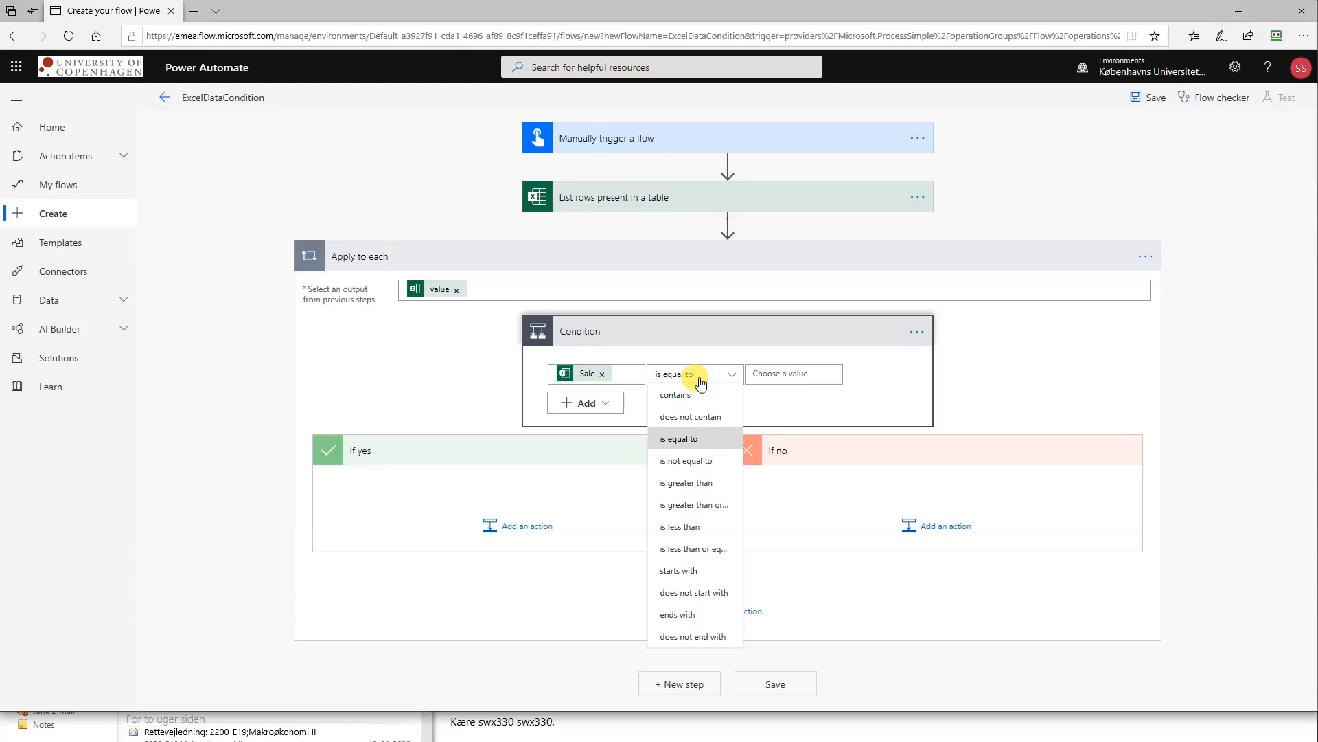
click(686, 482)
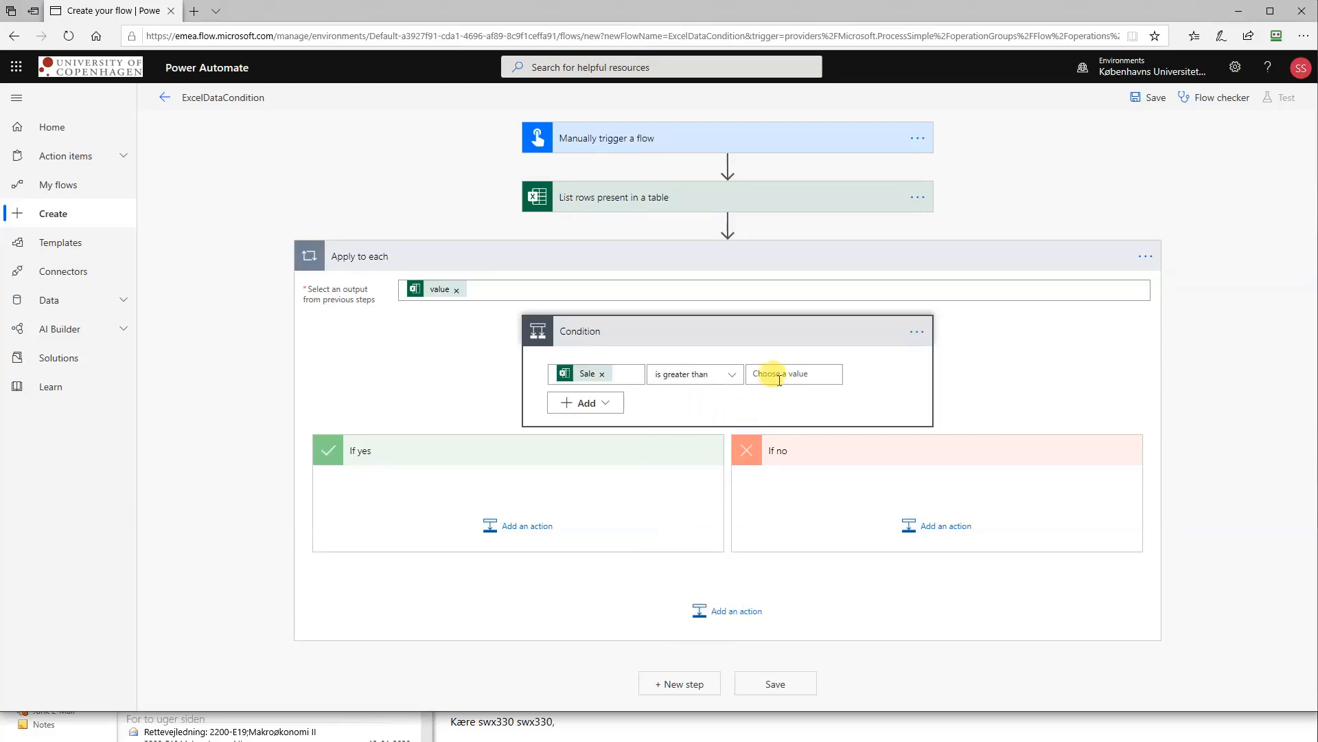
text(650)
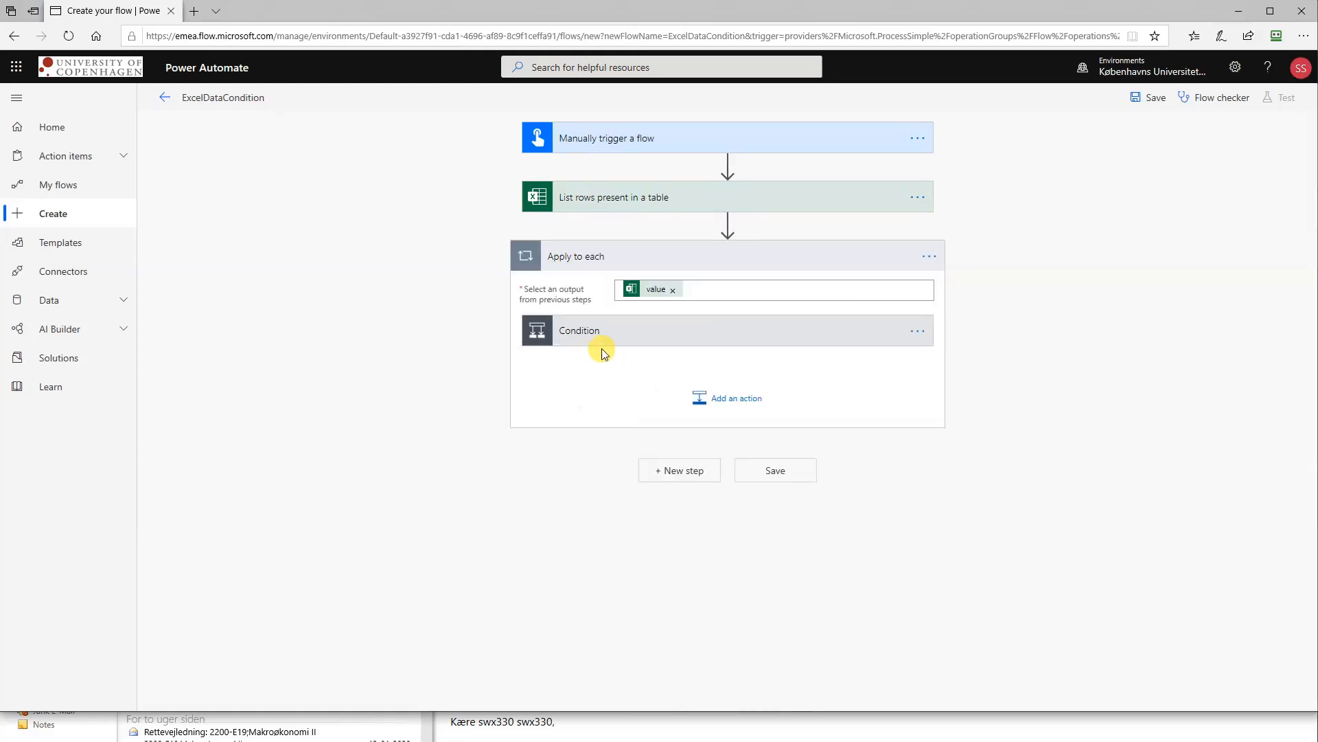
- Remove the Sale token from the Condition's left-hand value
click(578, 330)
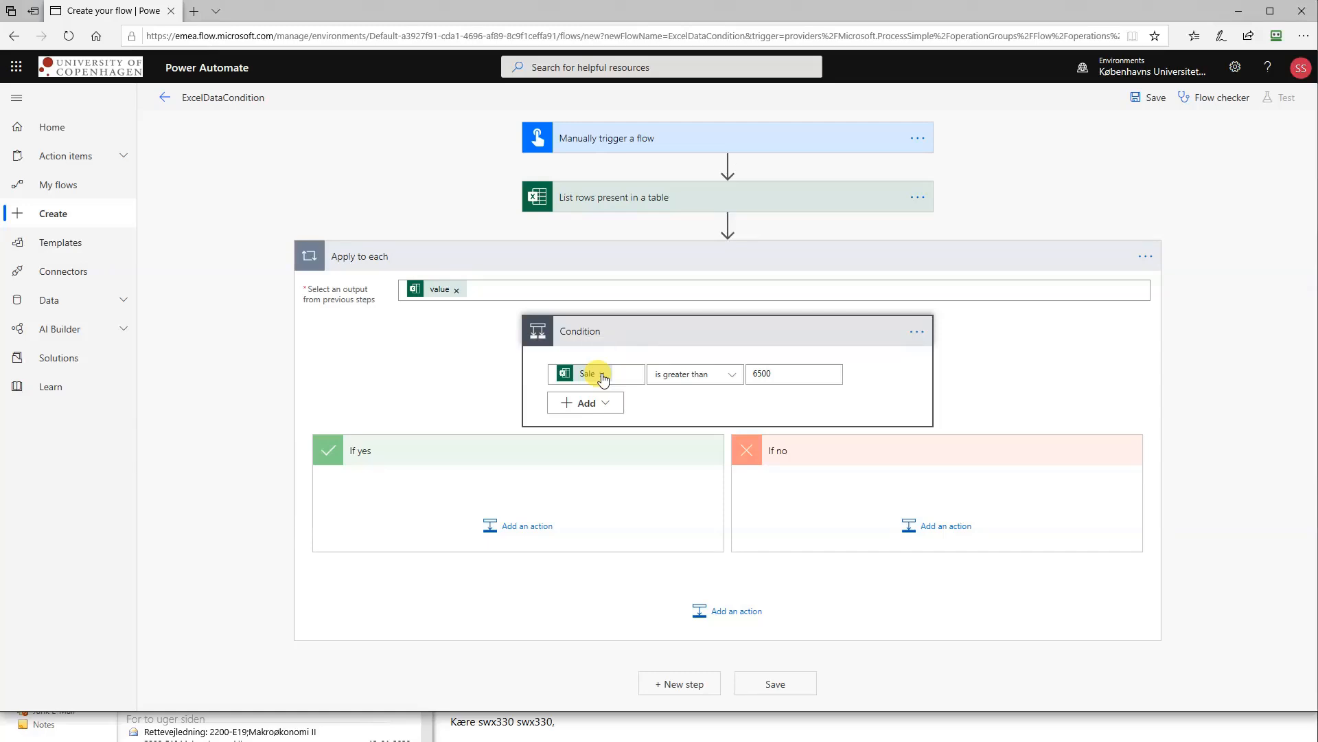
click(595, 374)
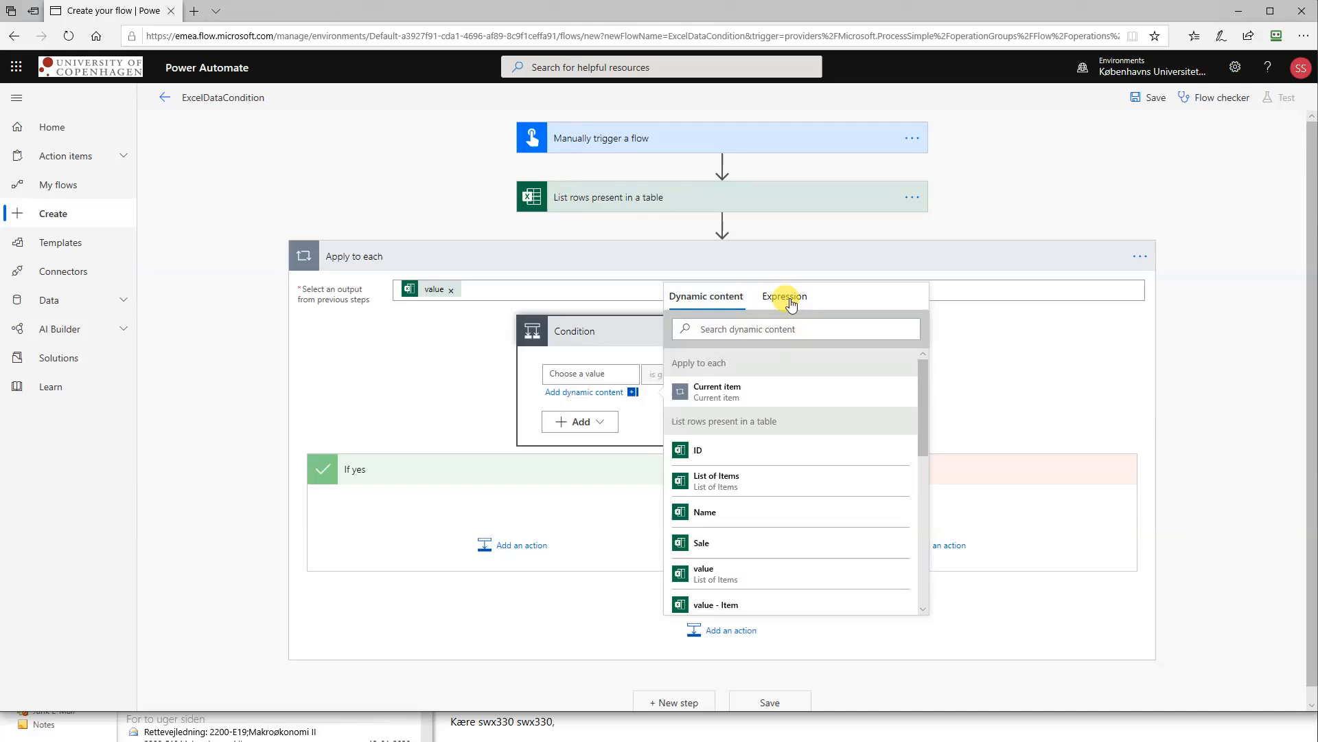
click(784, 296)
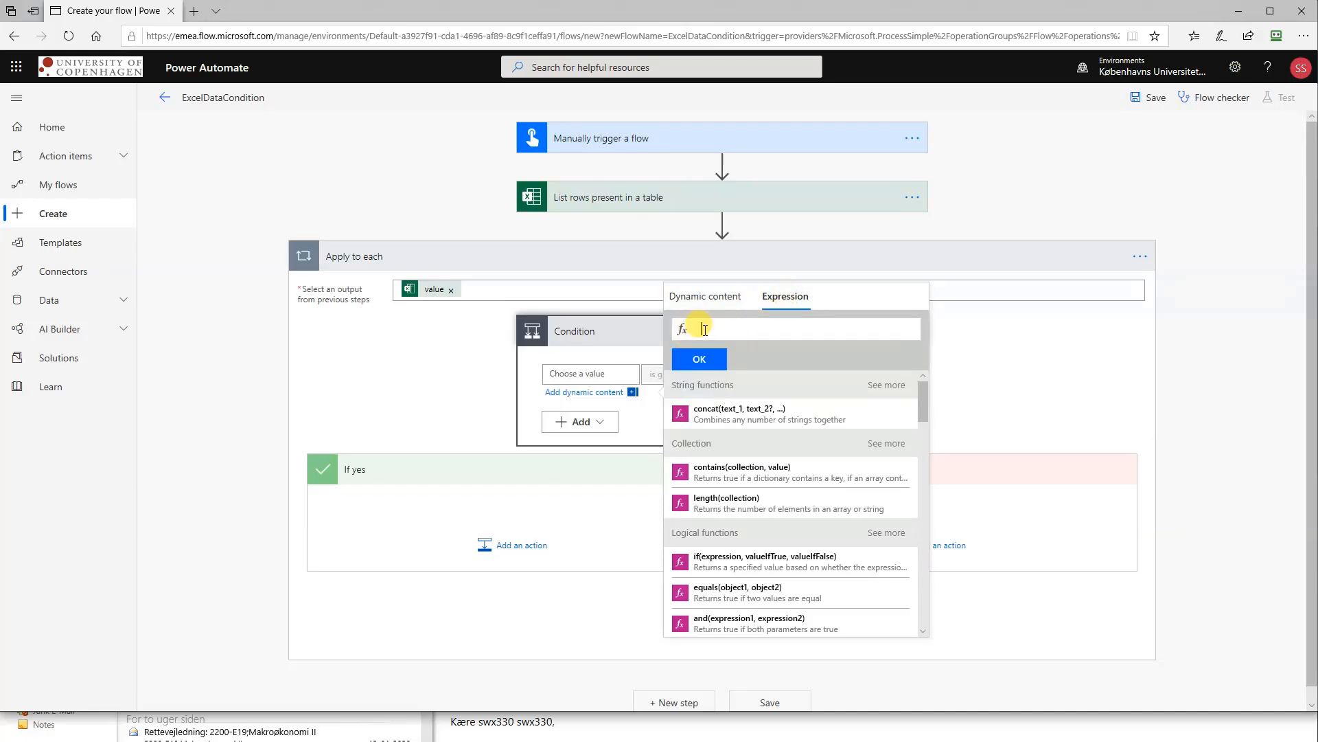
- Enter the expression float(items('Apply_to_each')?['Sale']) as the compared value
text(float()
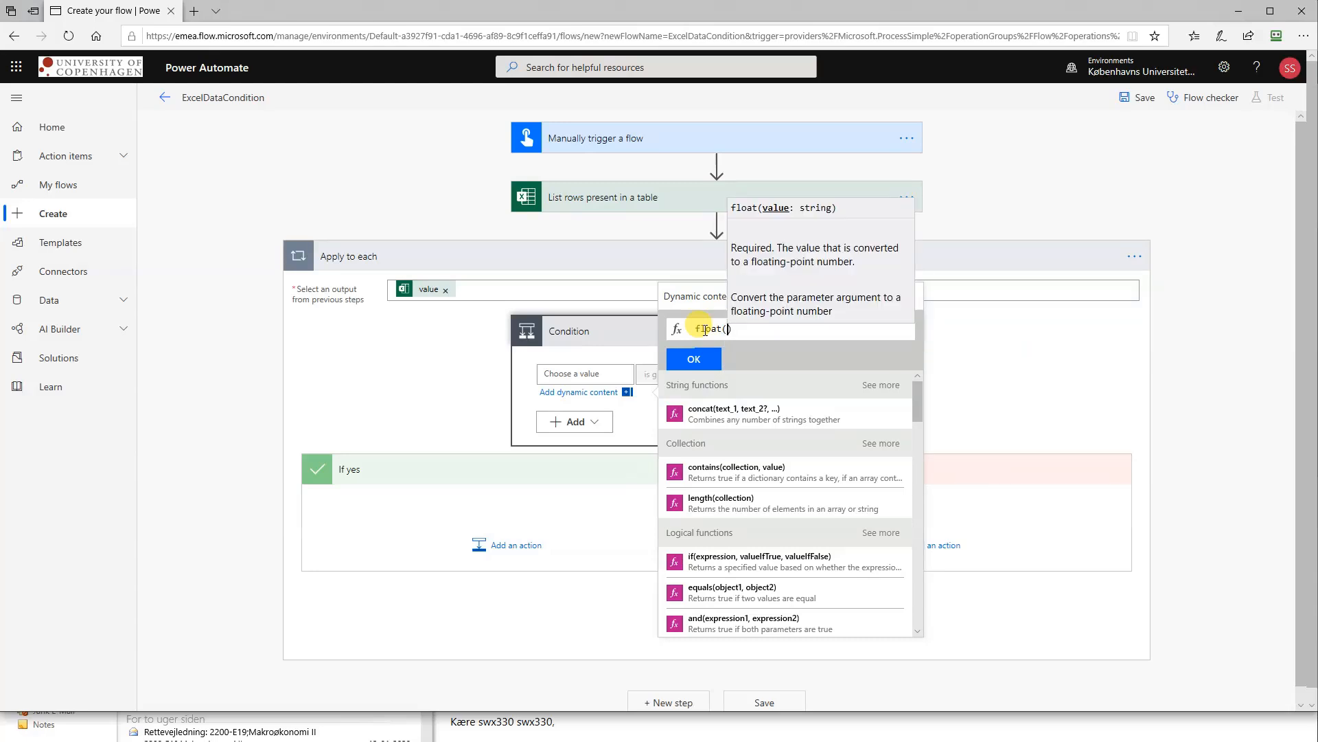
text(item)
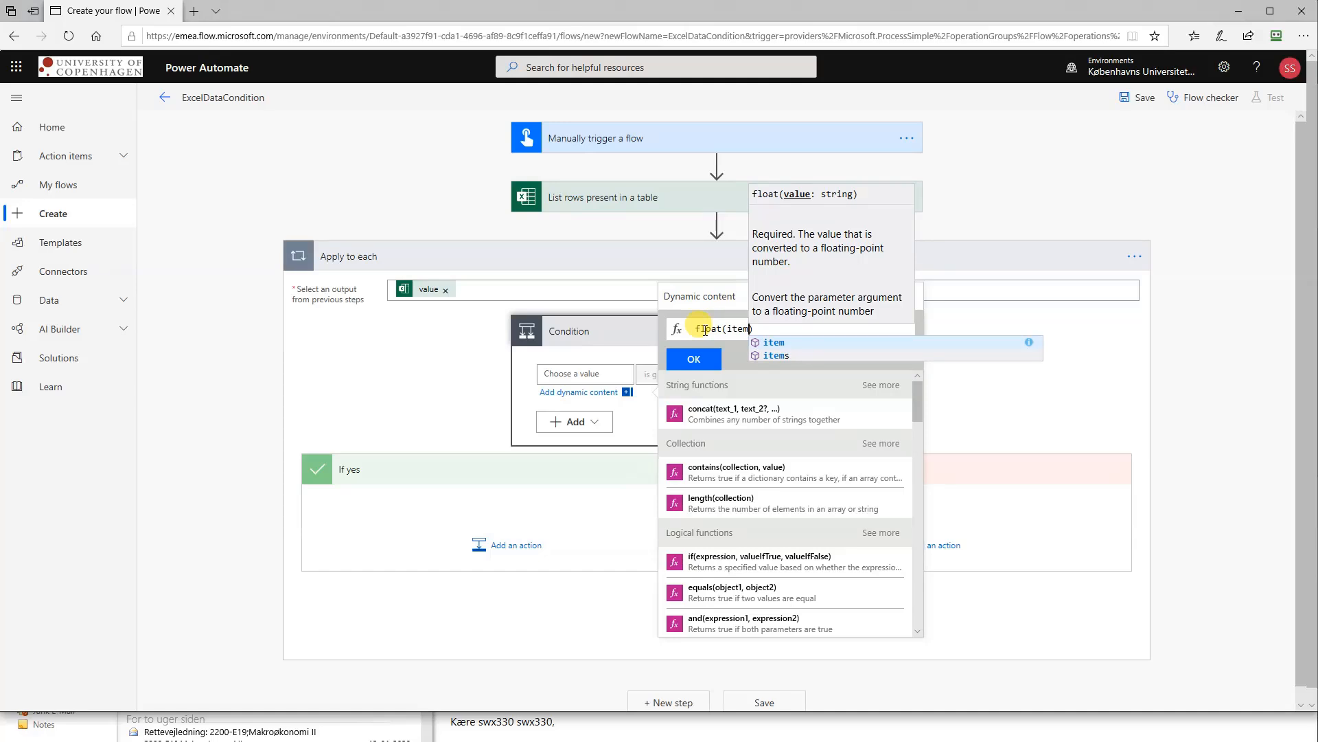
click(776, 341)
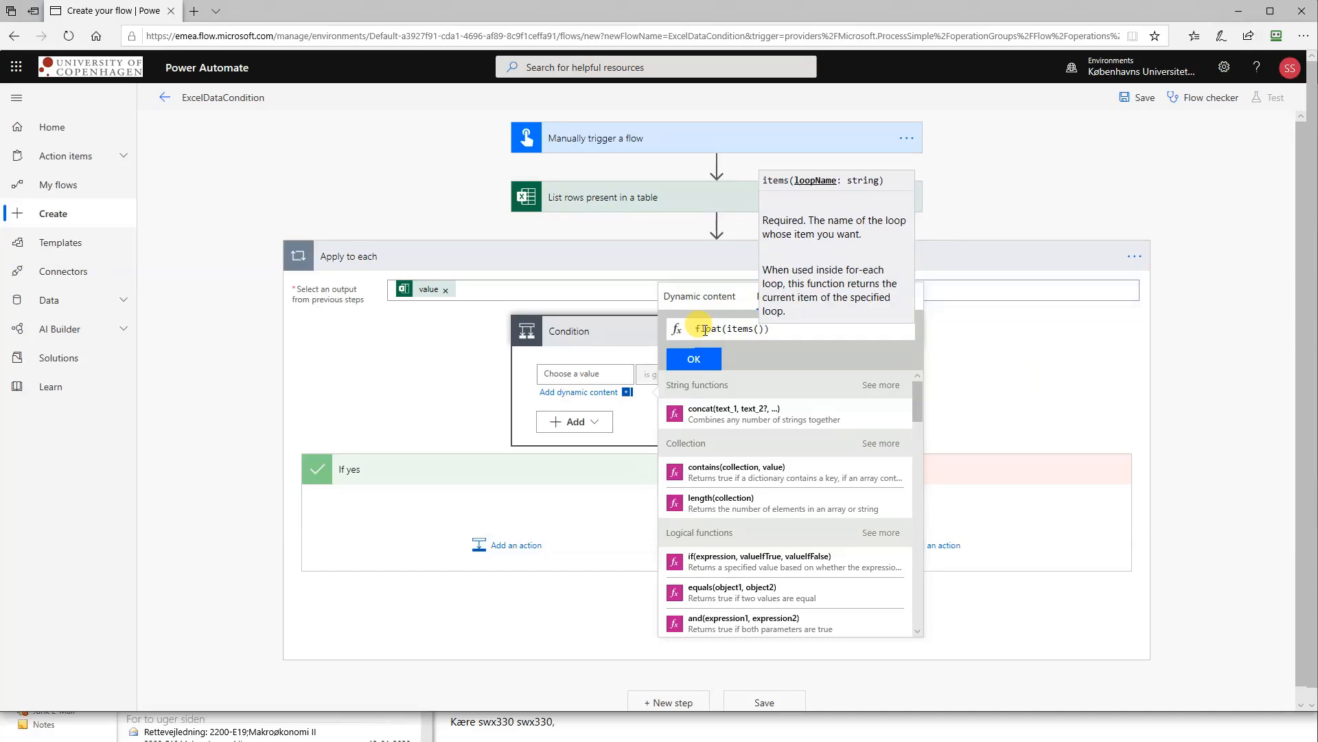
text(Apply')
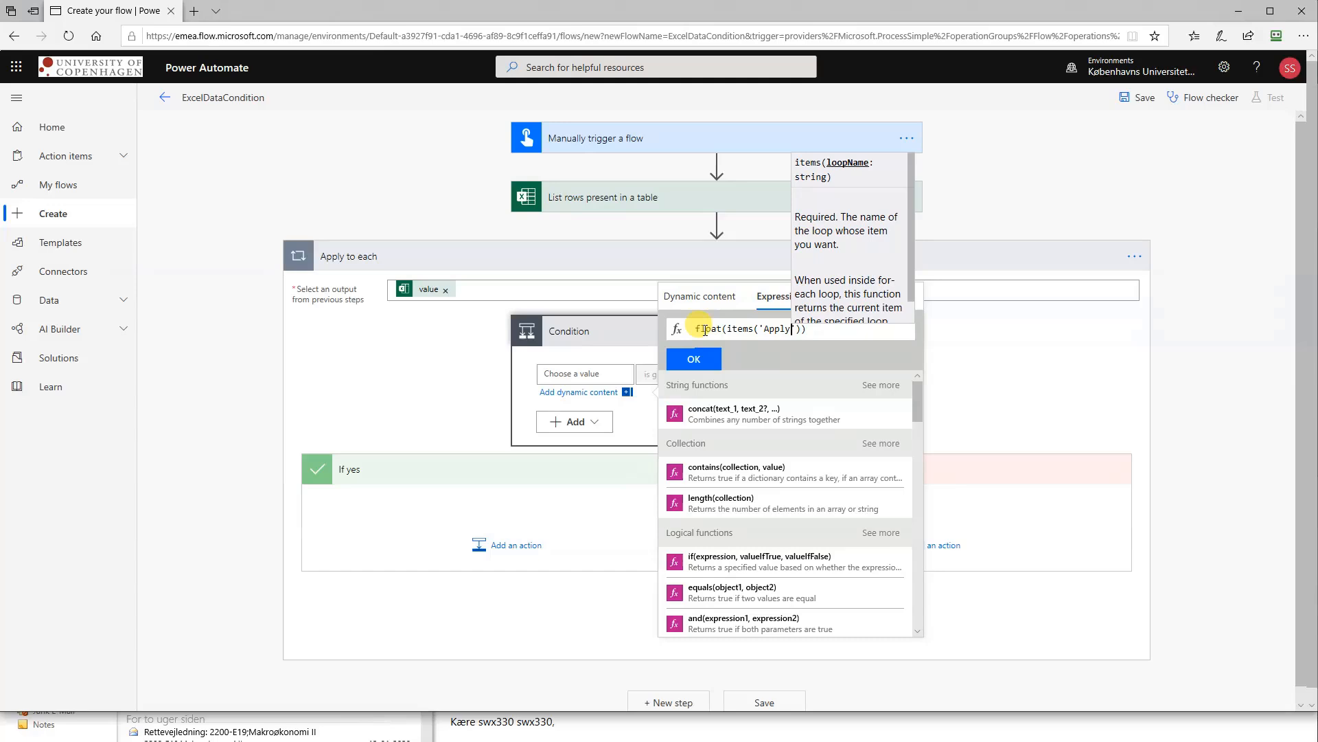
text(_to_each)
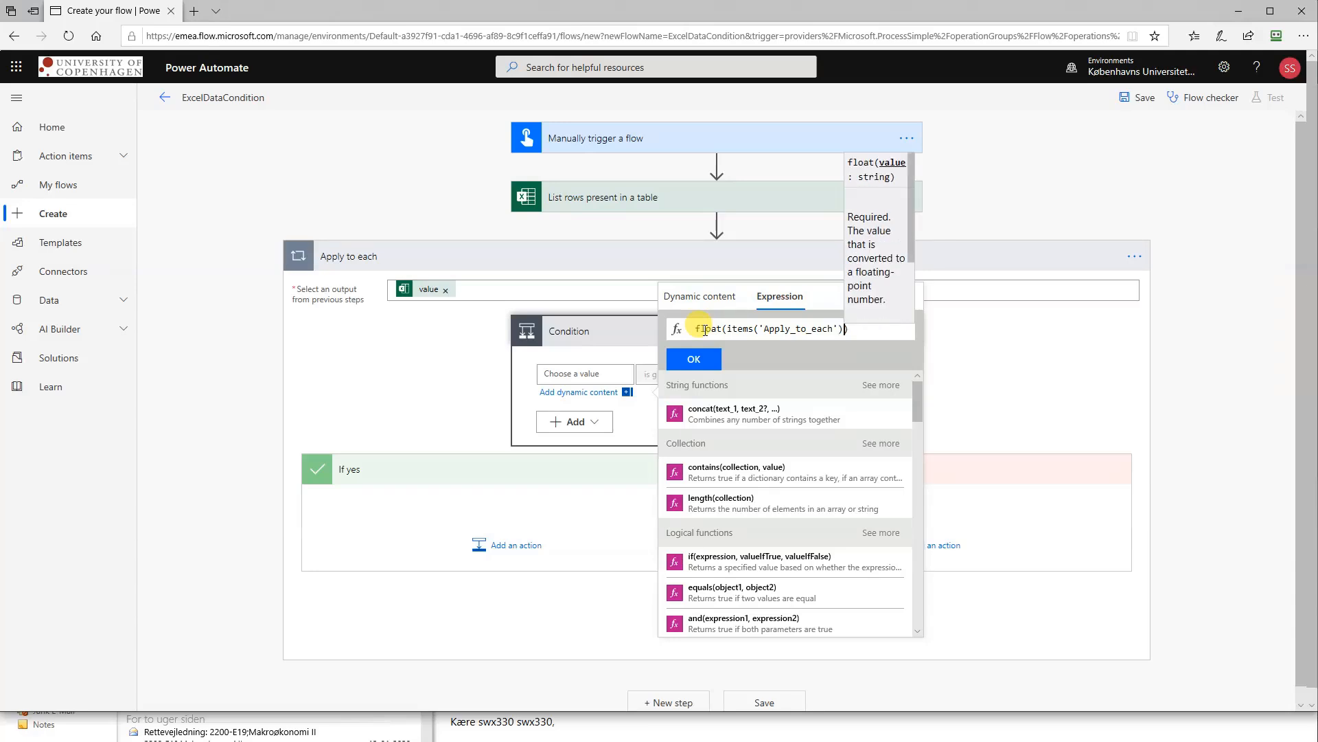
text(?)
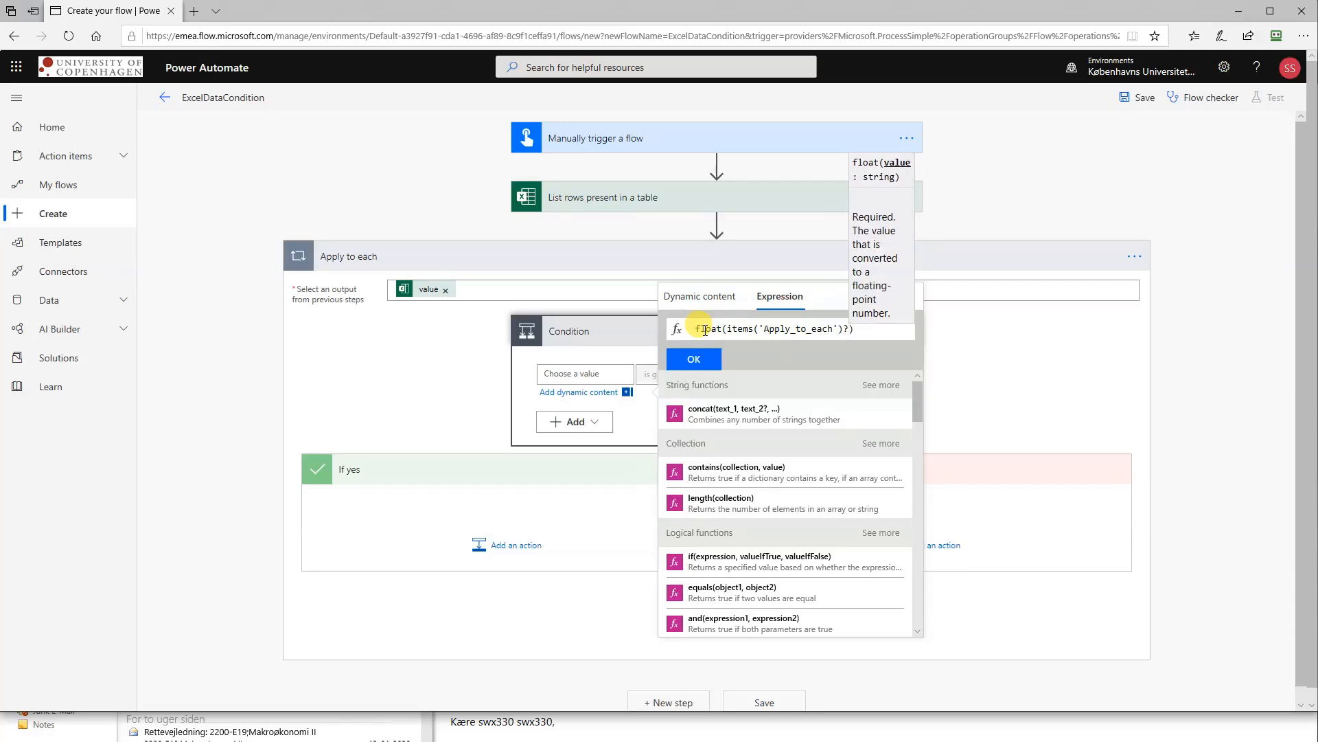
text([])
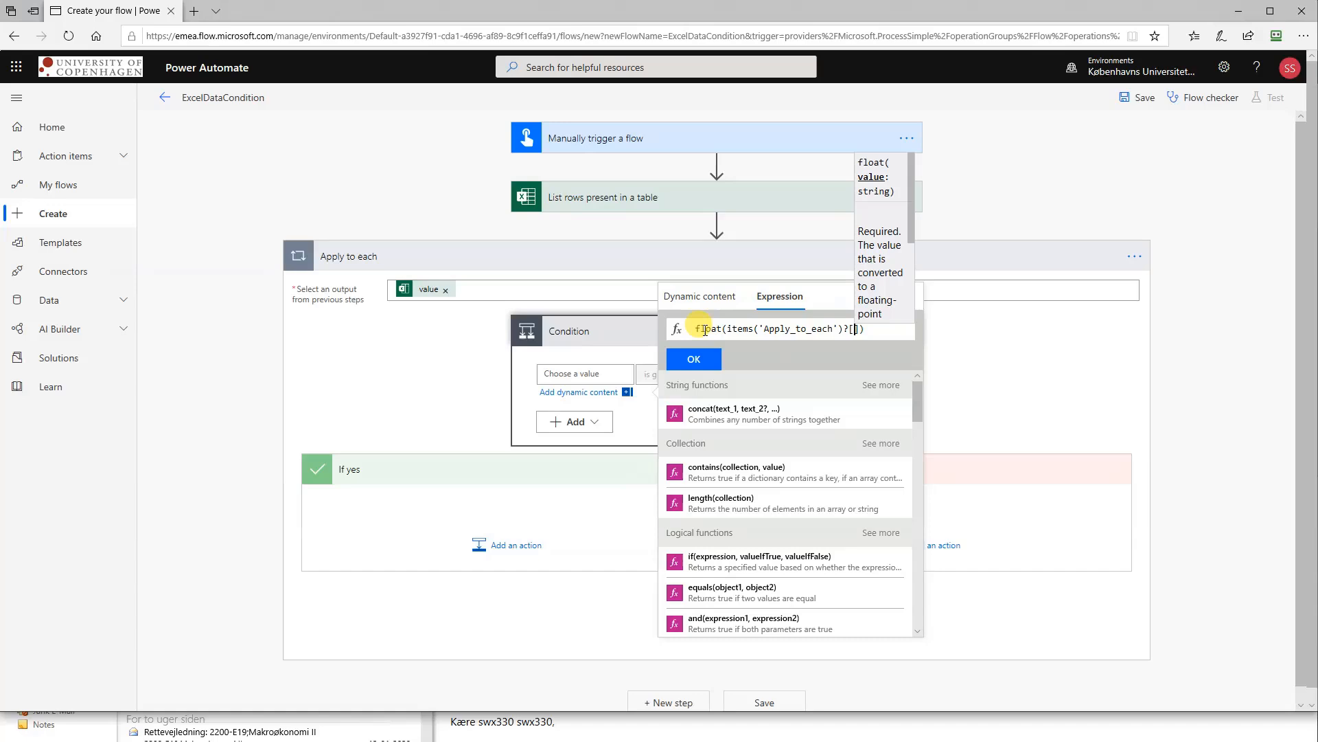
text(')
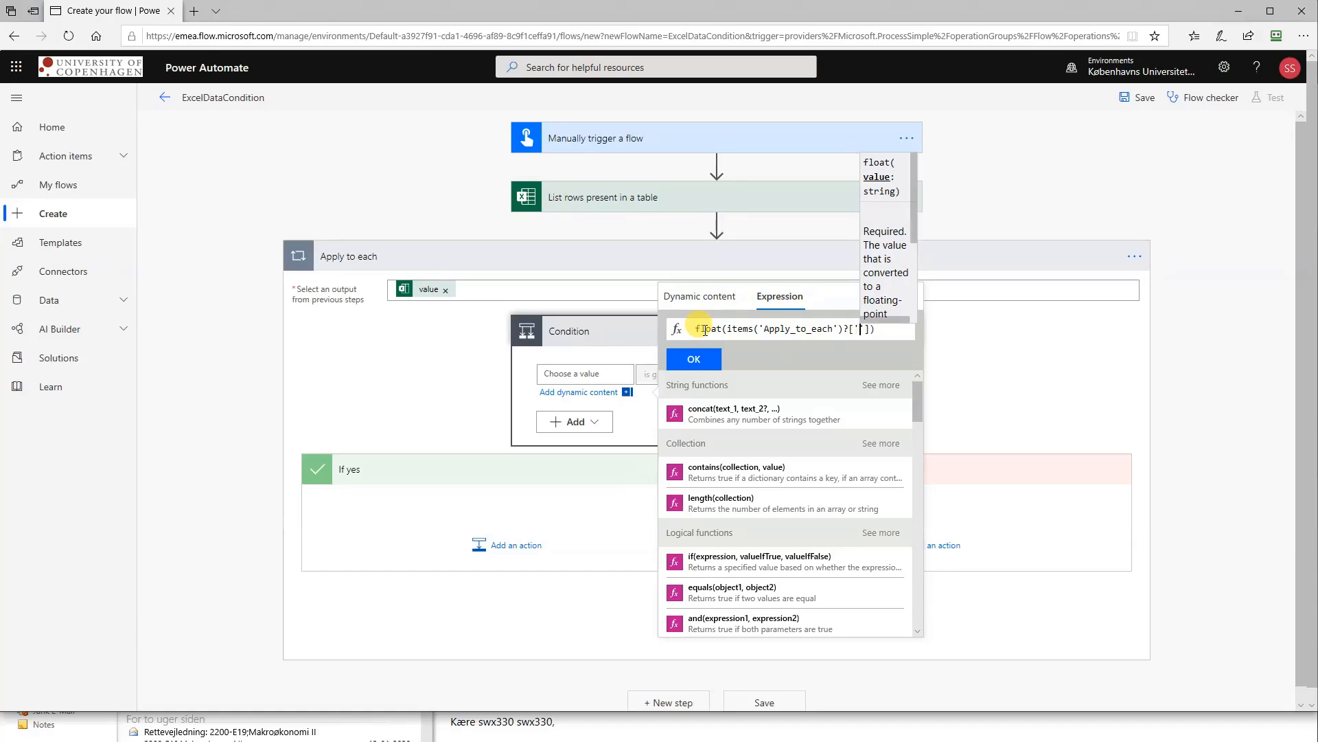
text(Sale)
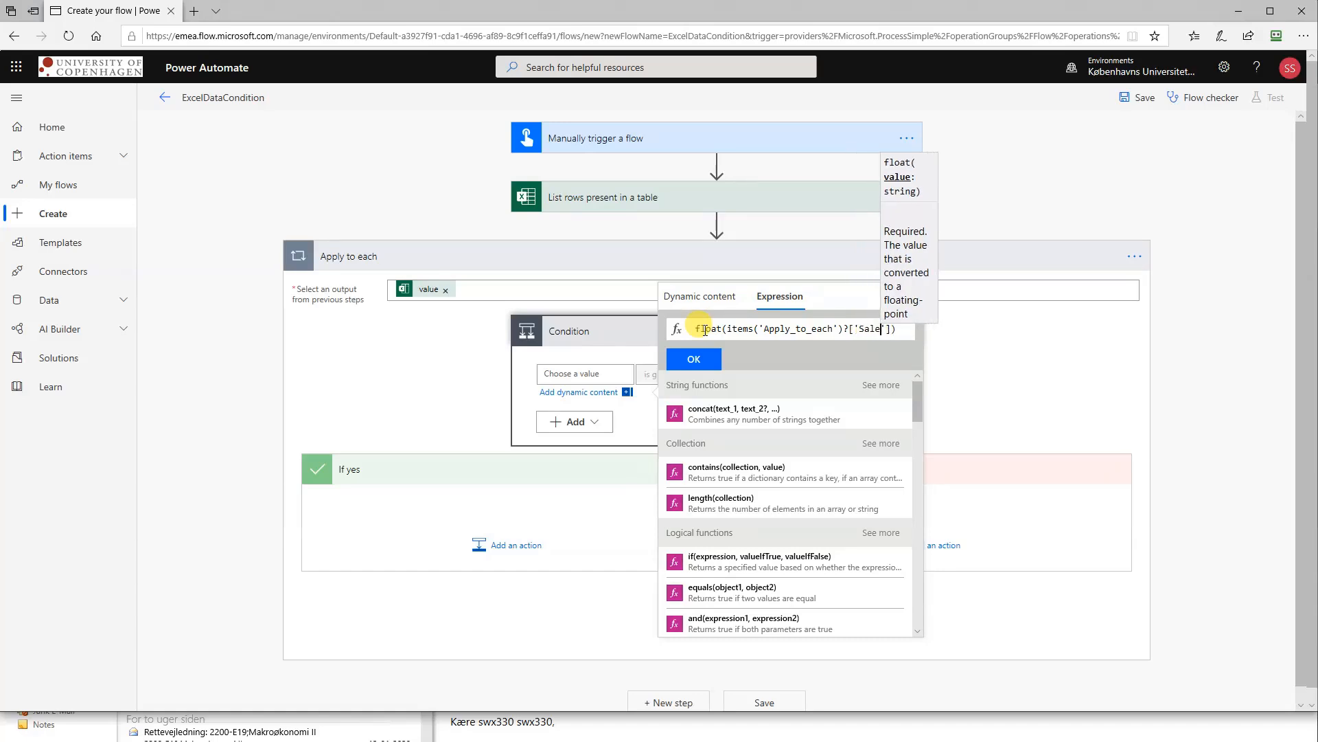
mouse_move(654, 313)
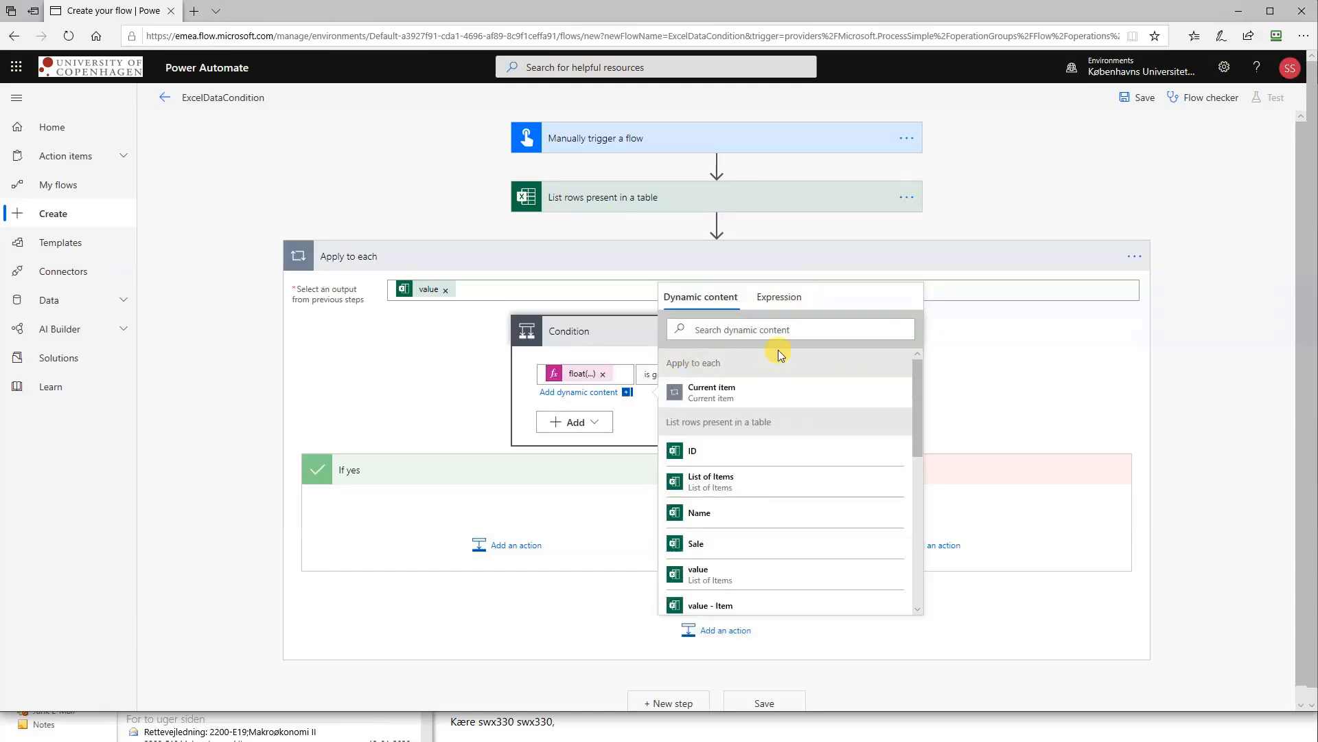
click(476, 418)
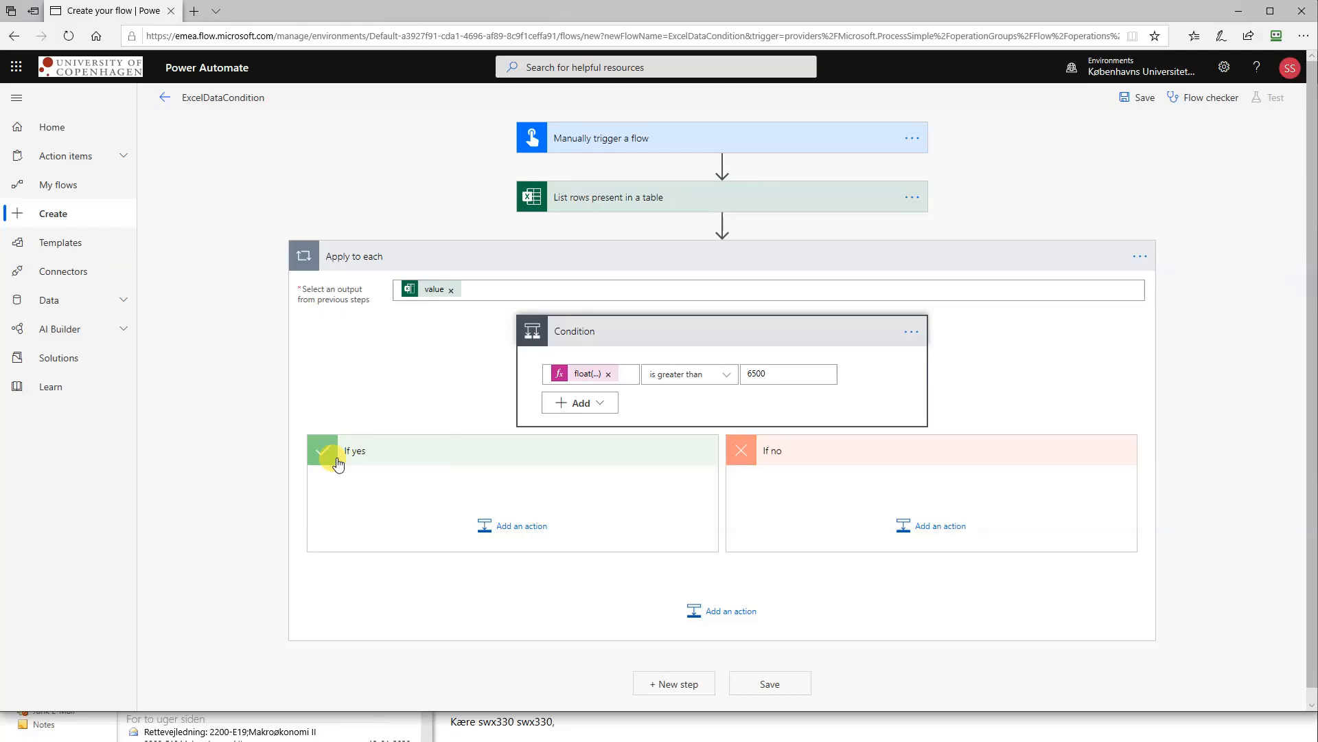
mouse_move(396, 468)
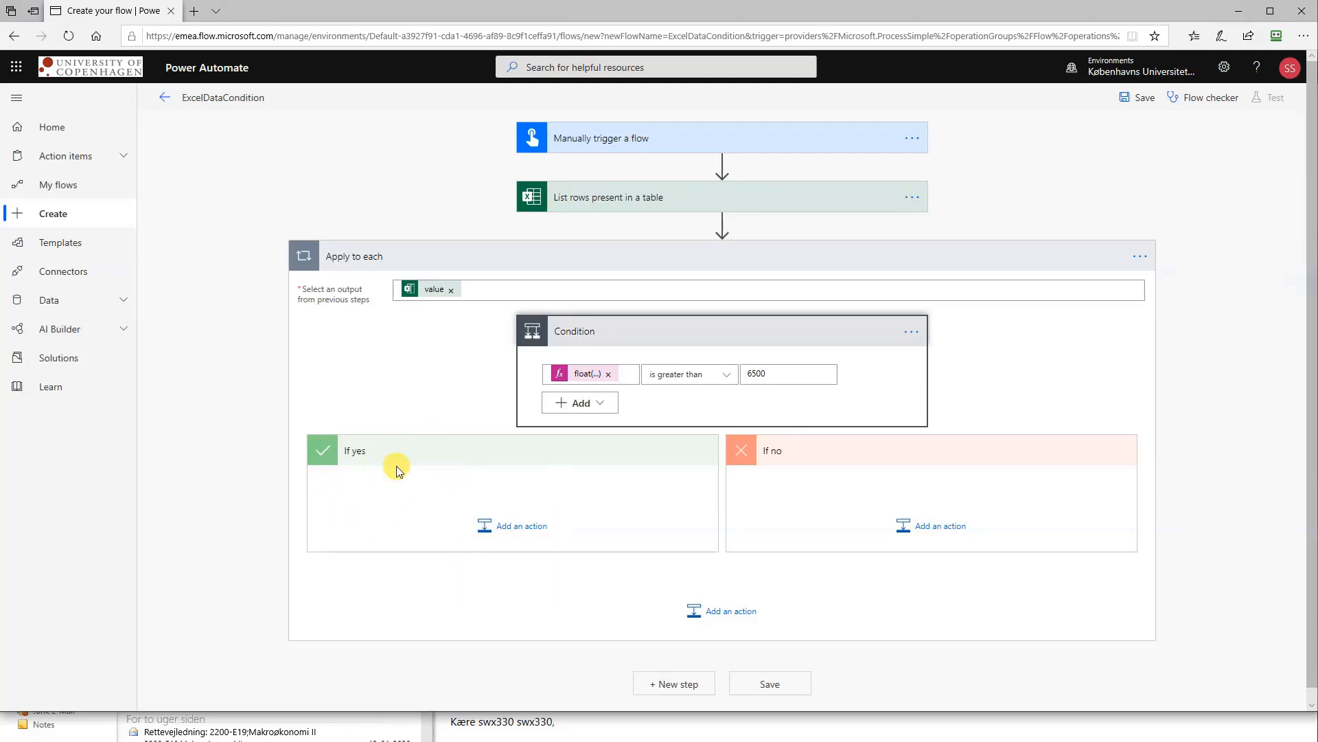
mouse_move(502, 457)
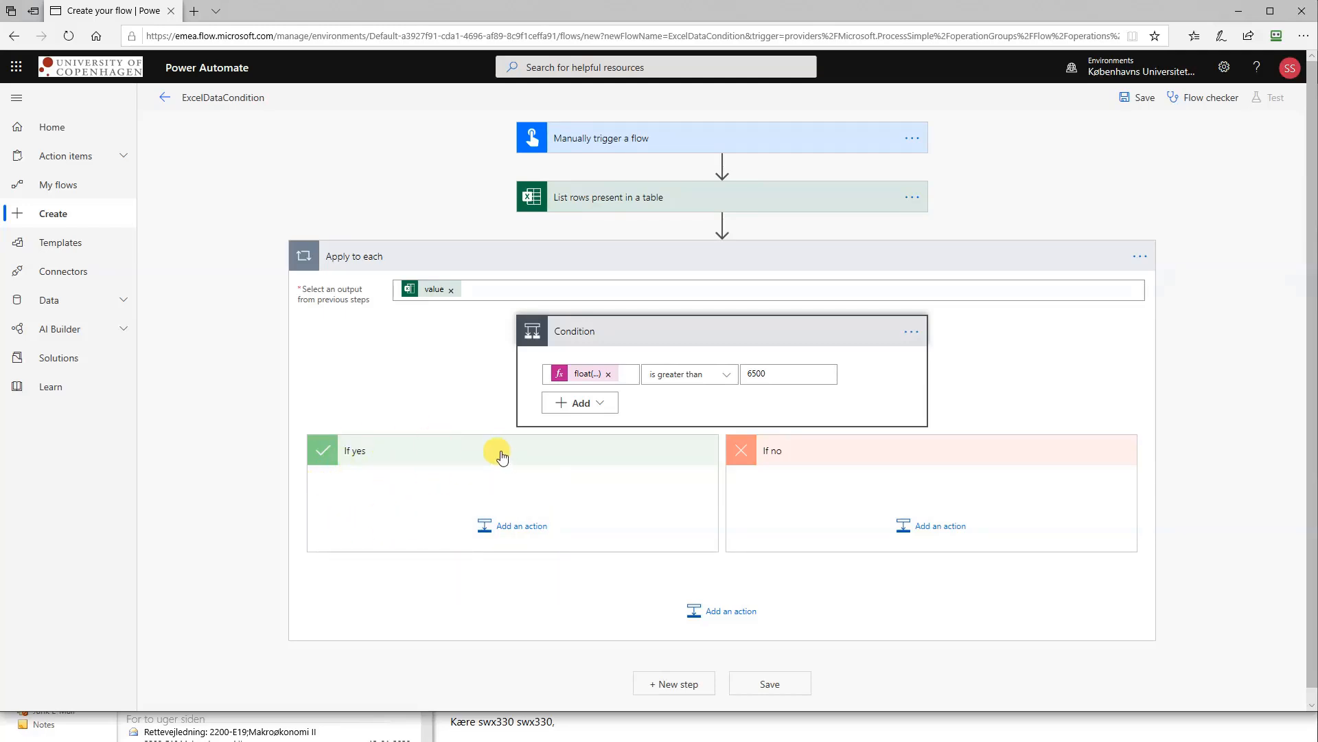
- Check the 6500 threshold and begin adding an action to the If yes branch
click(786, 373)
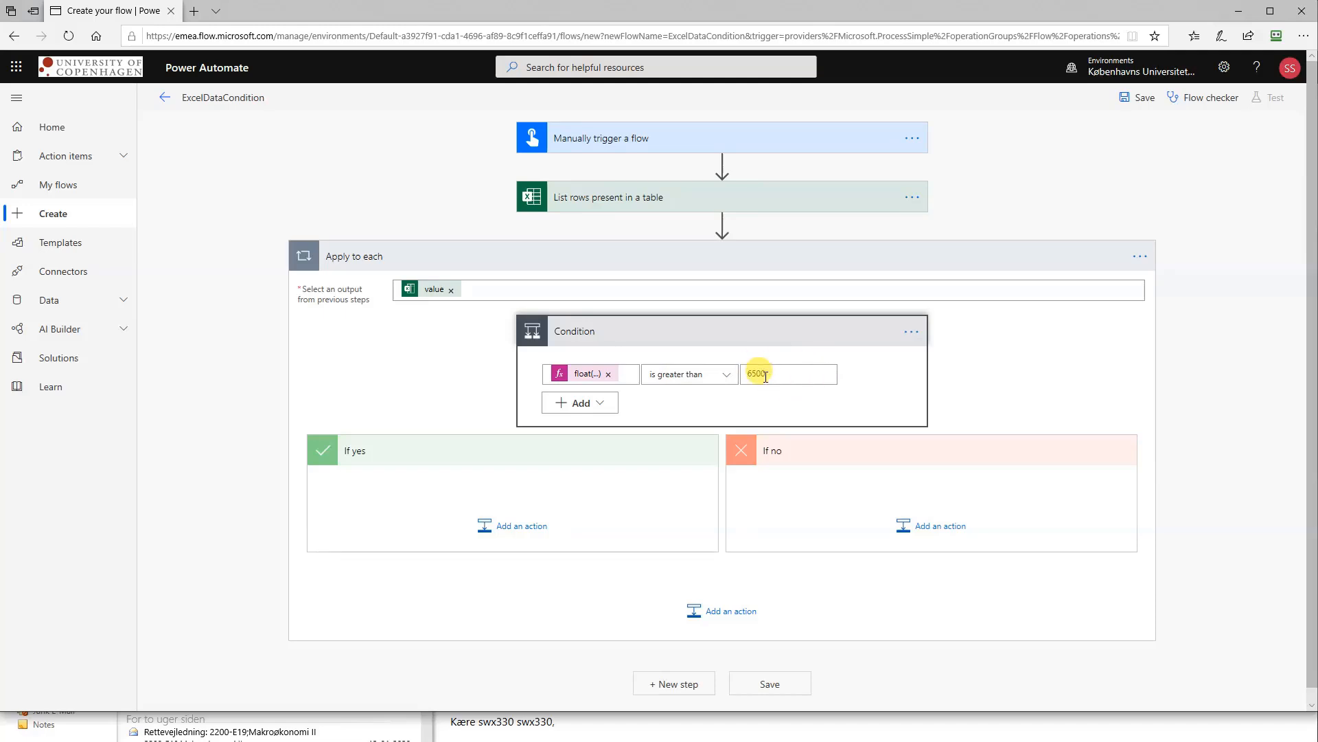
mouse_move(439, 496)
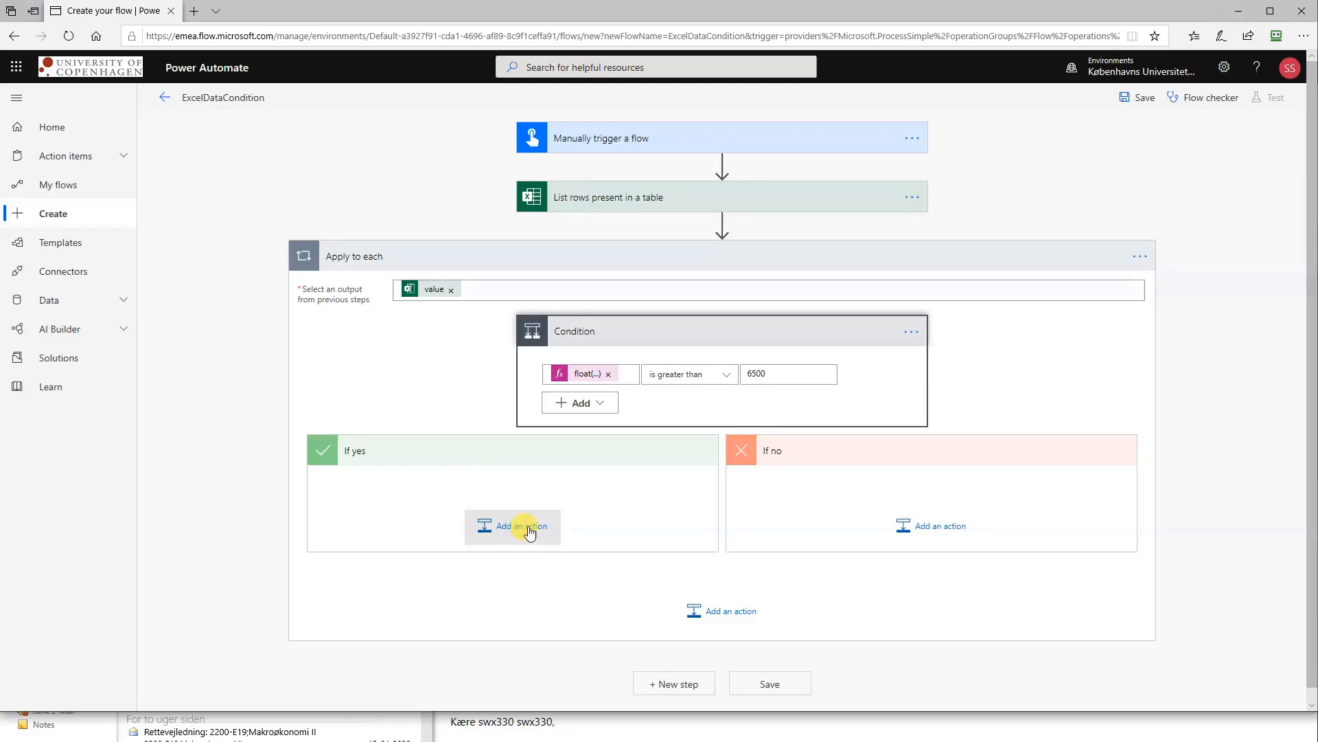
click(513, 526)
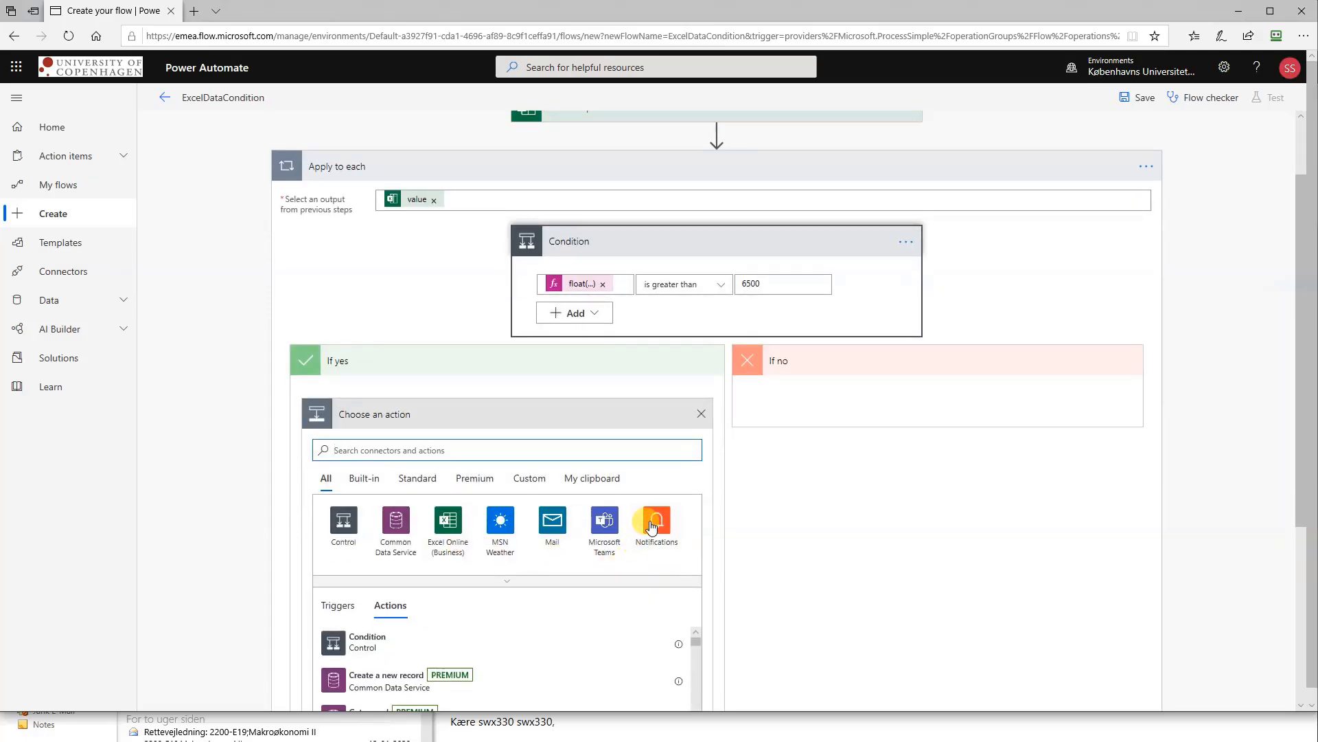
- Add a Notifications 'Send me an email notification' action to the If yes branch
click(655, 521)
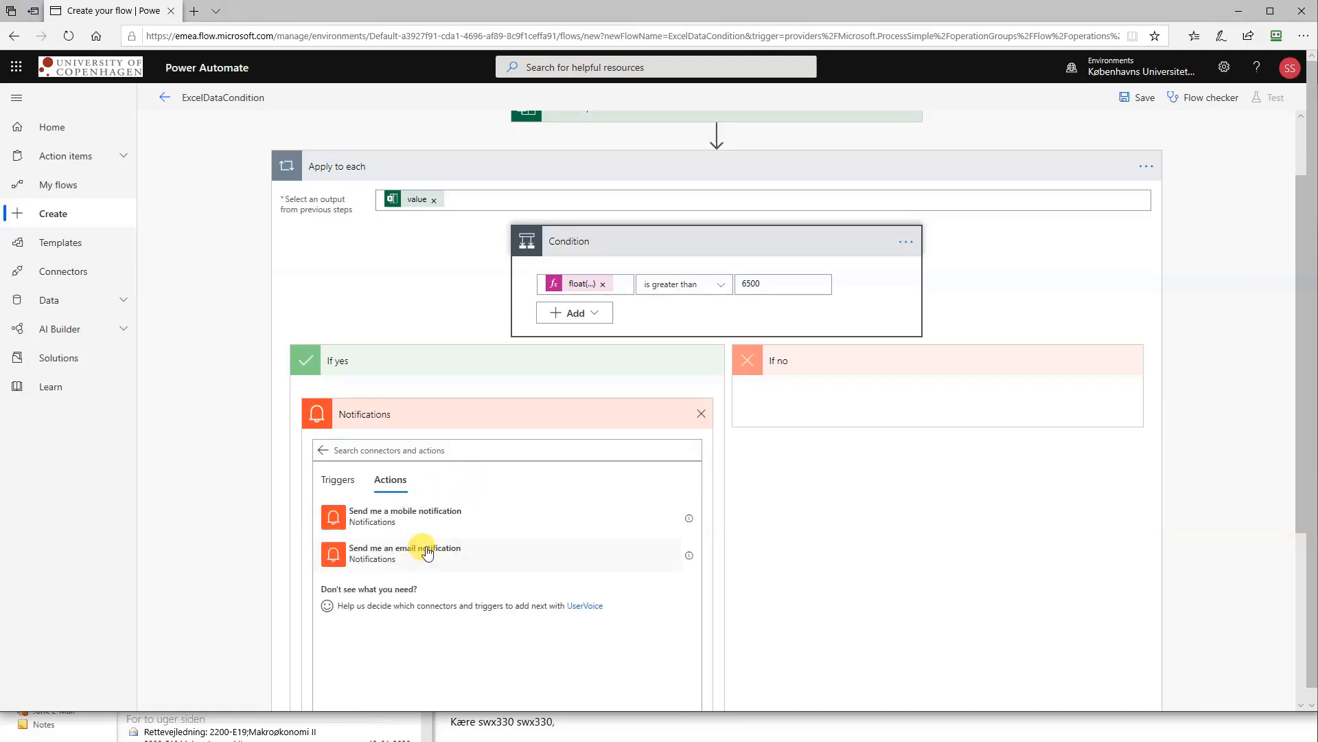
click(404, 547)
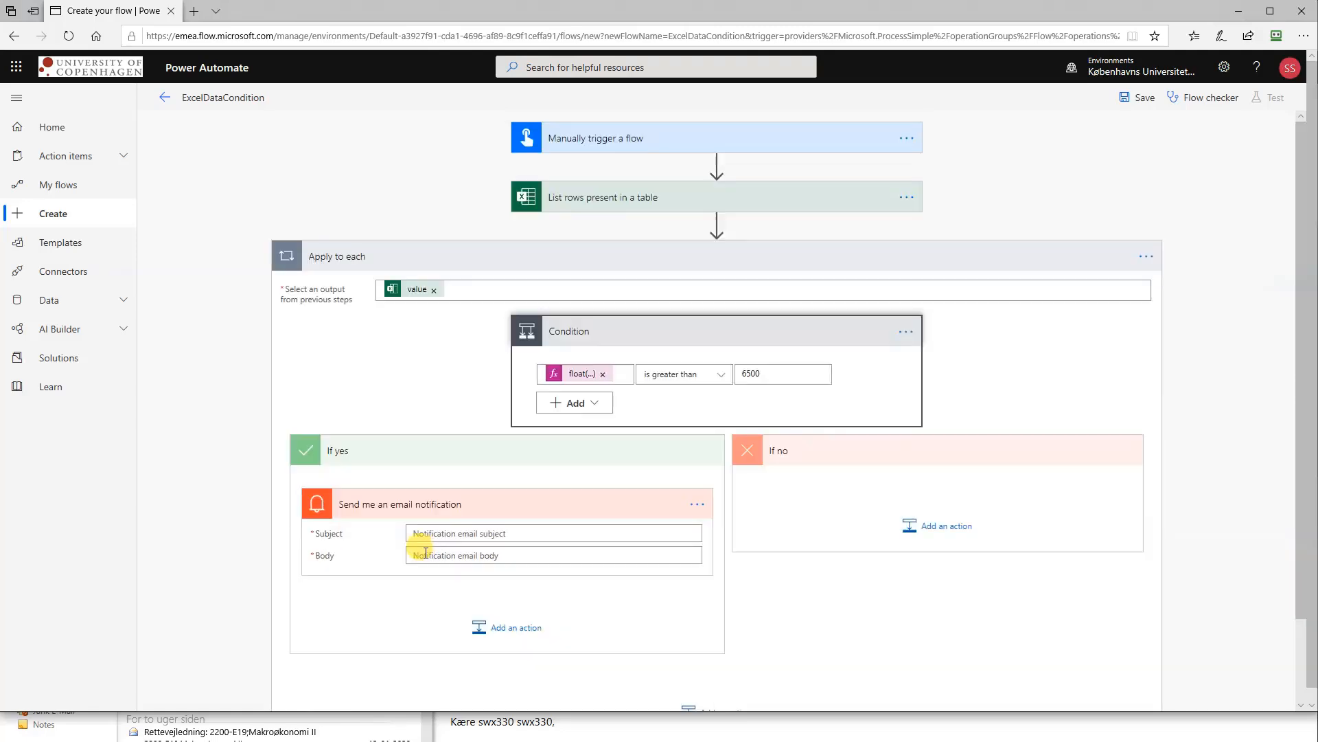
- Set the subject to 'Remember to send wine to [Name] because of sale with [ID]'
click(553, 532)
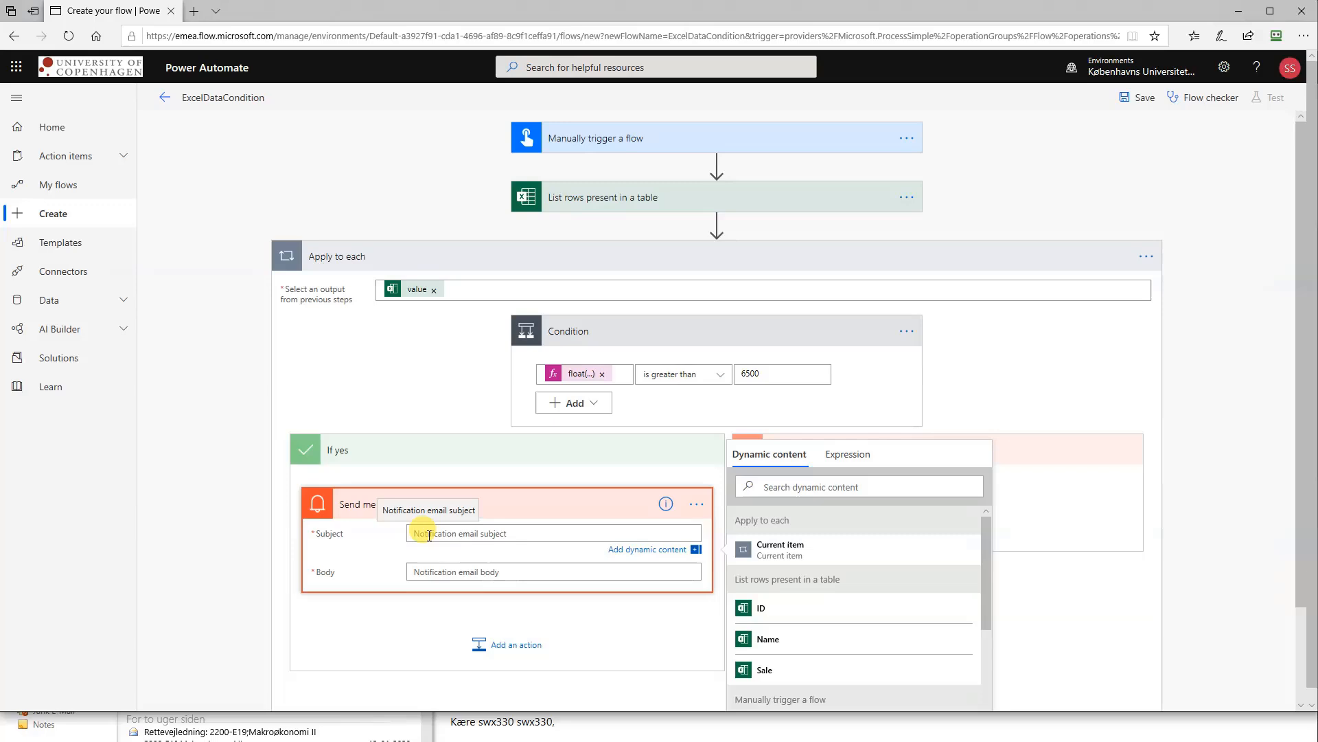
text(Remember to)
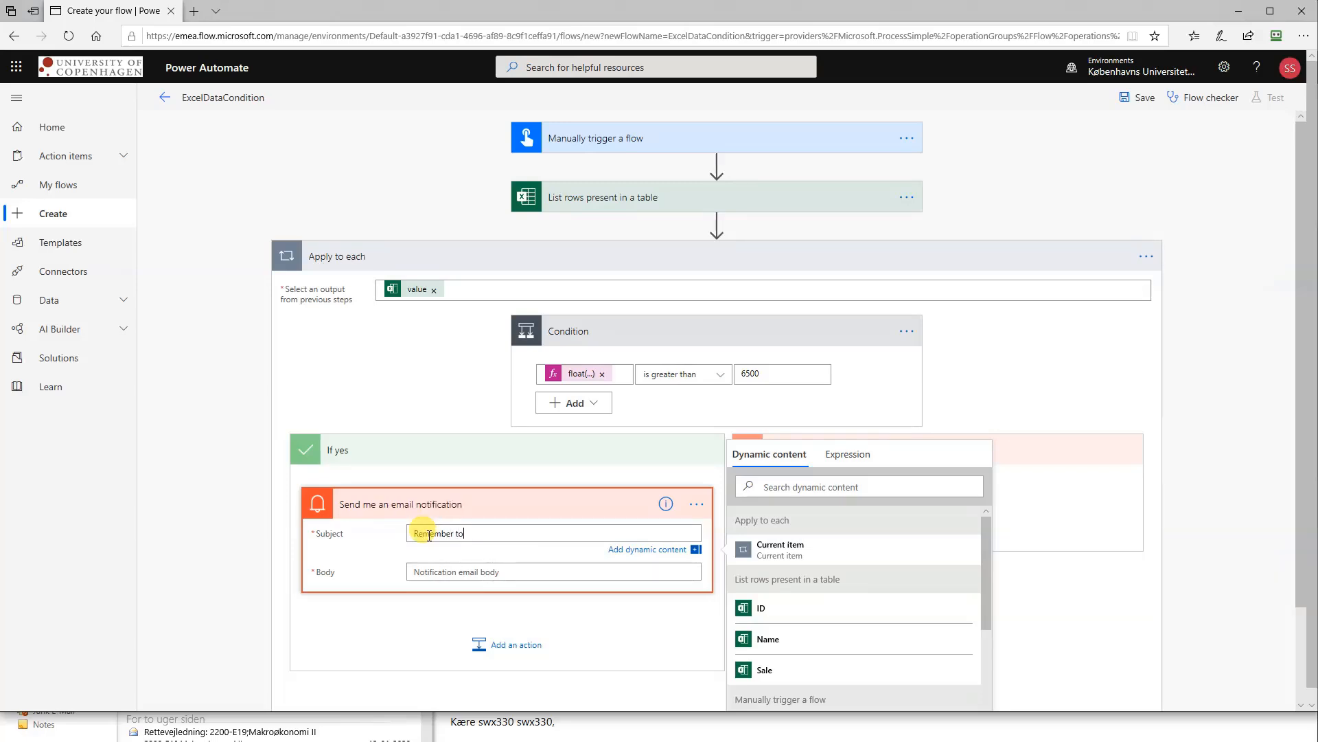
text(send wine to)
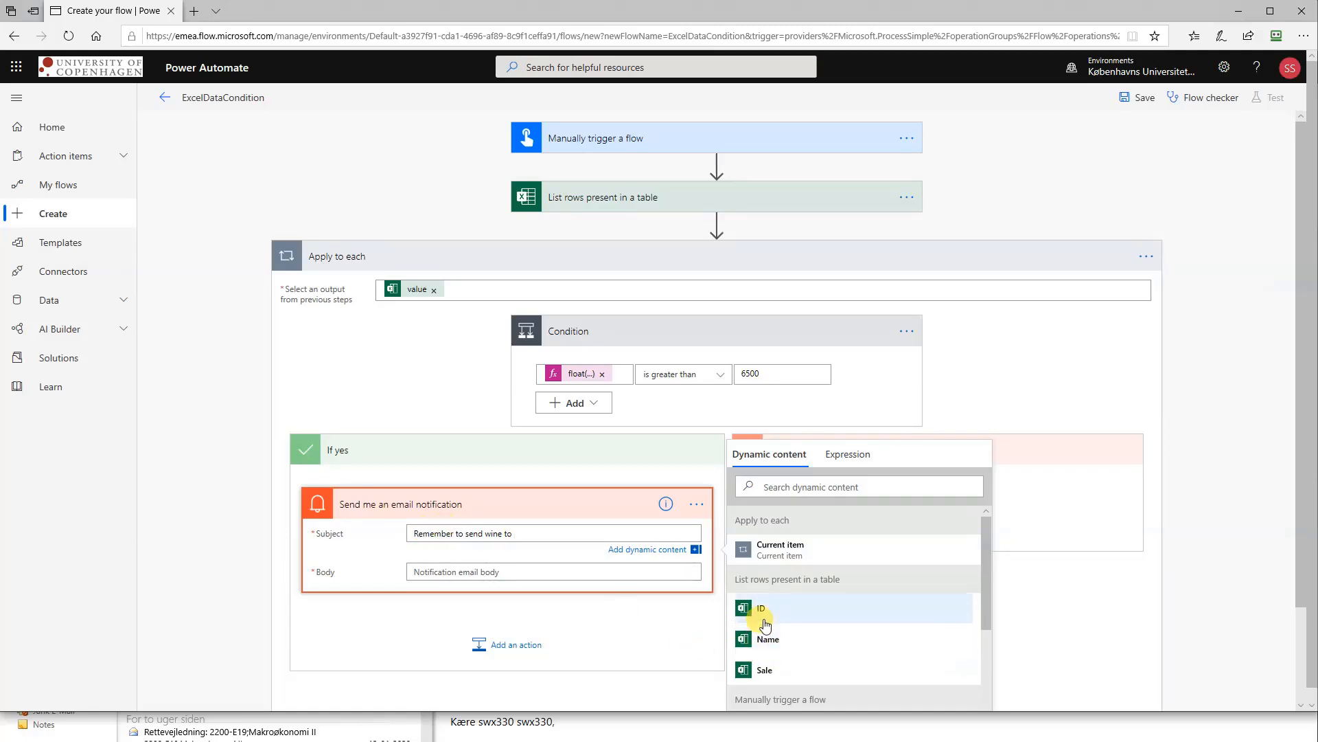
mouse_move(767, 639)
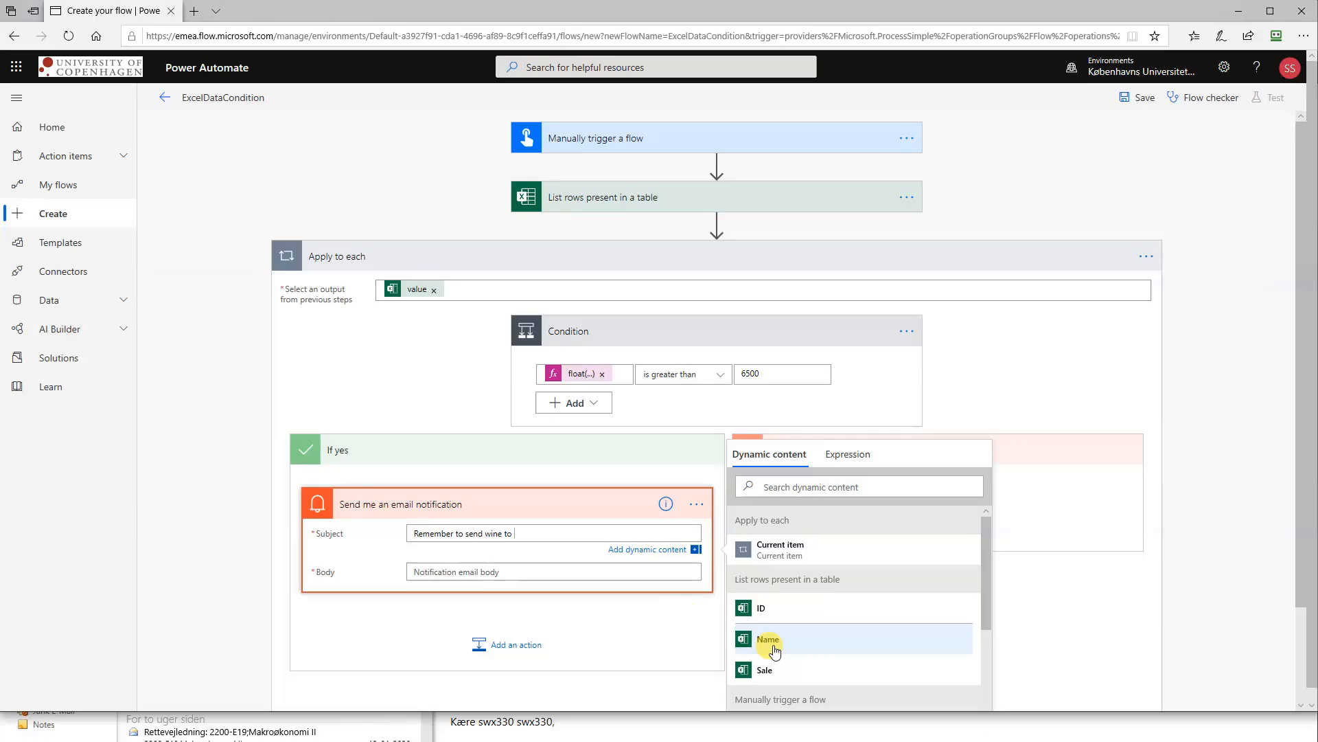
click(767, 640)
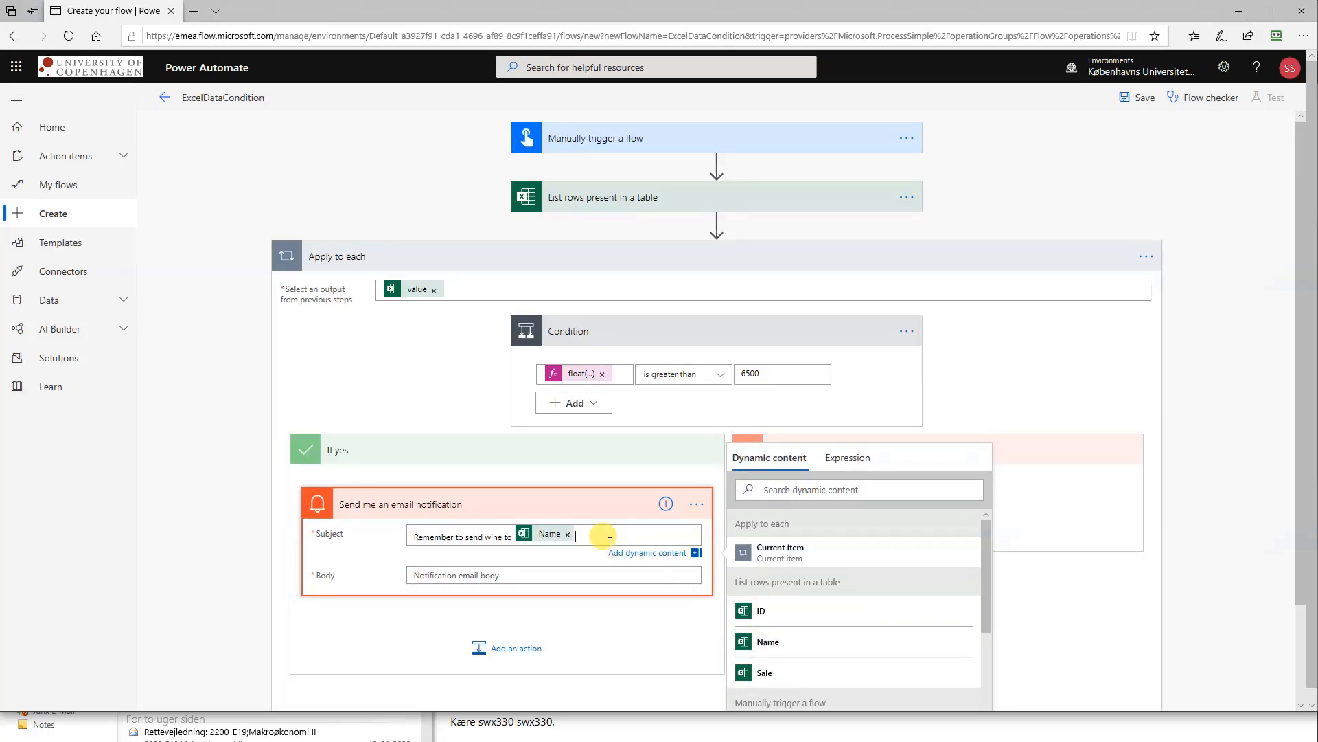
mouse_move(603, 536)
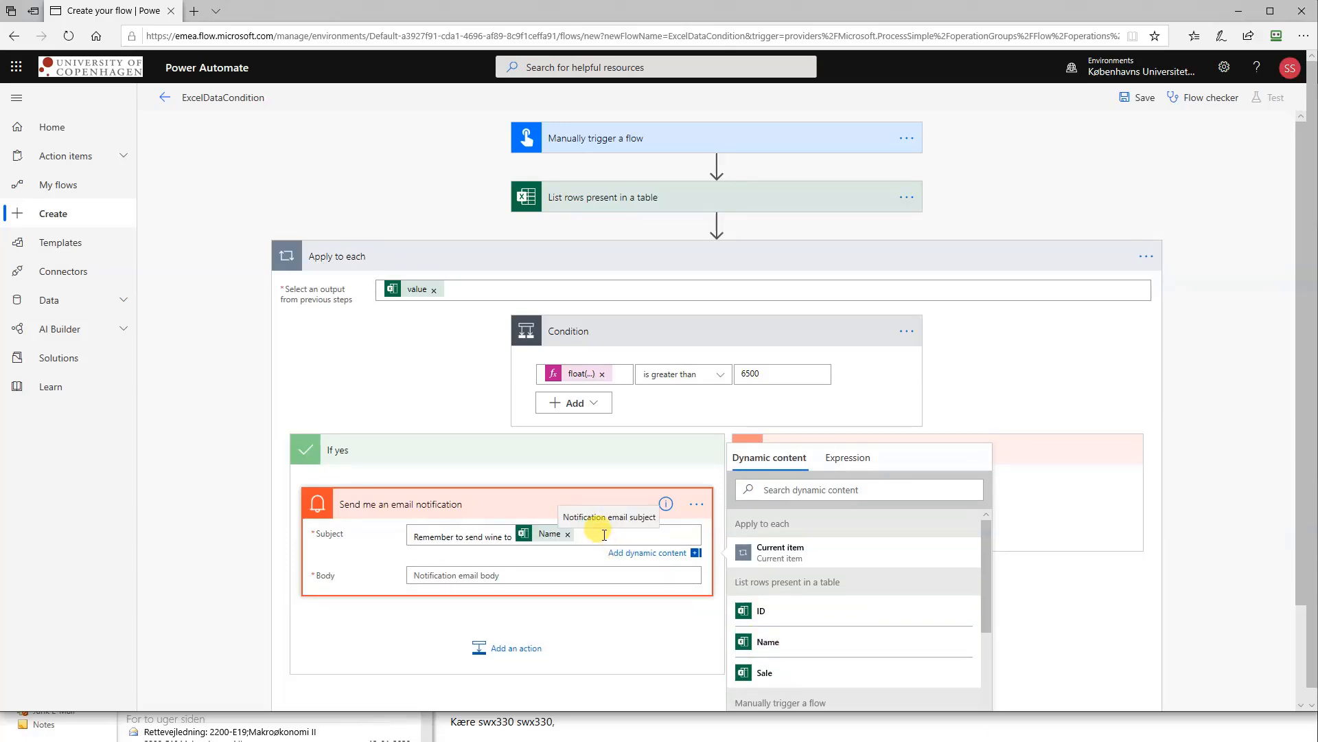
text(because o)
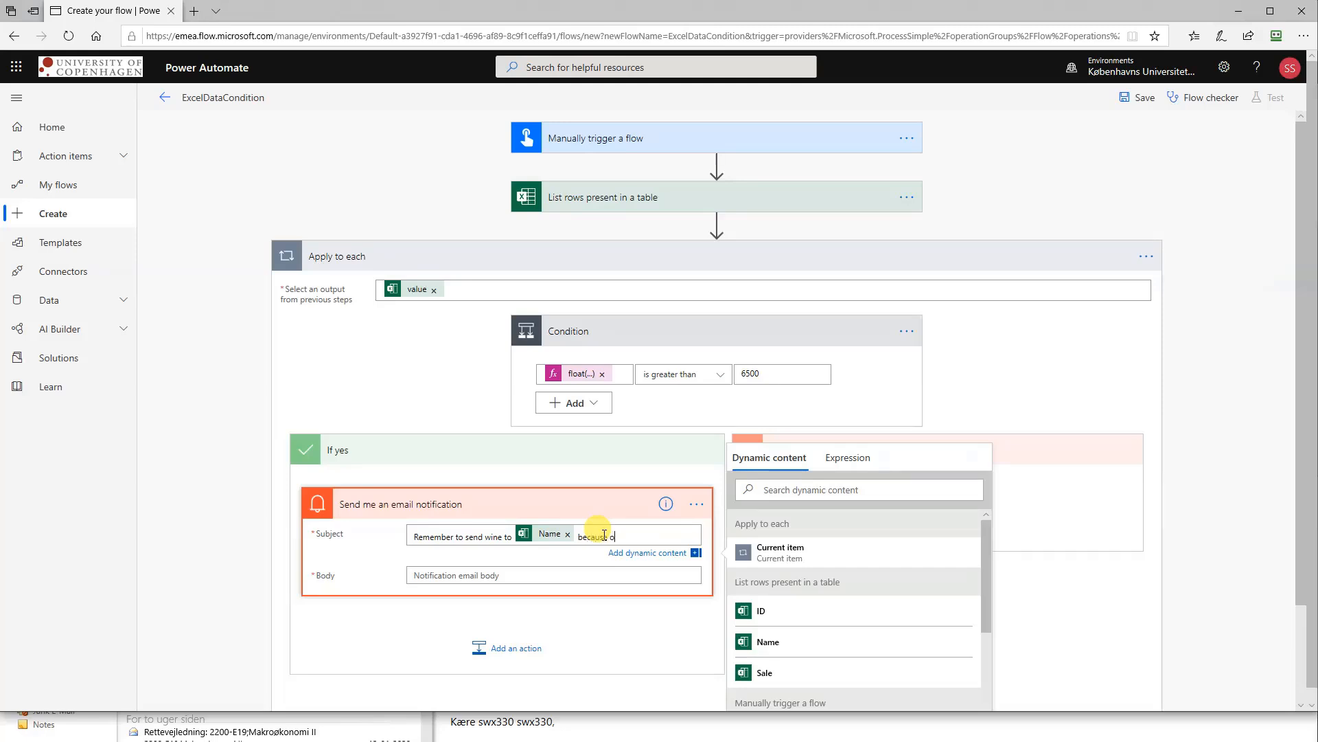
text(f sale with)
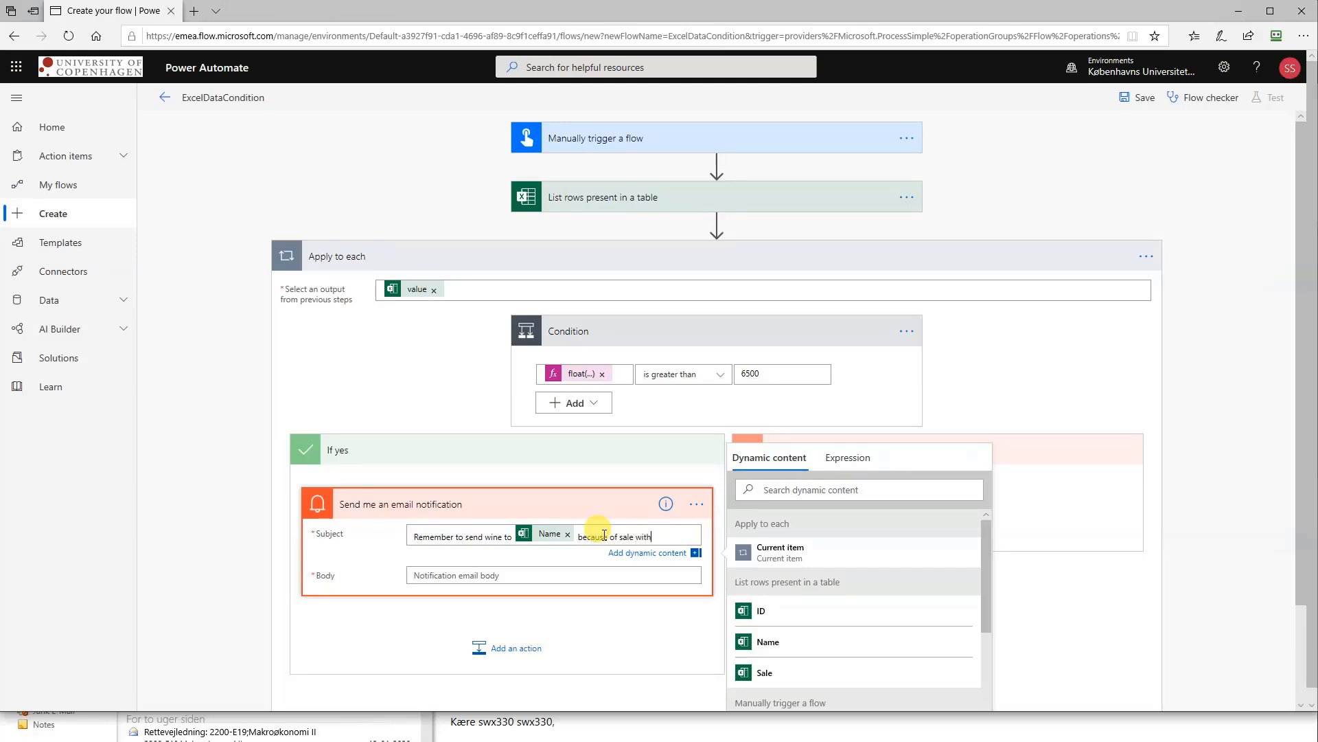
click(759, 611)
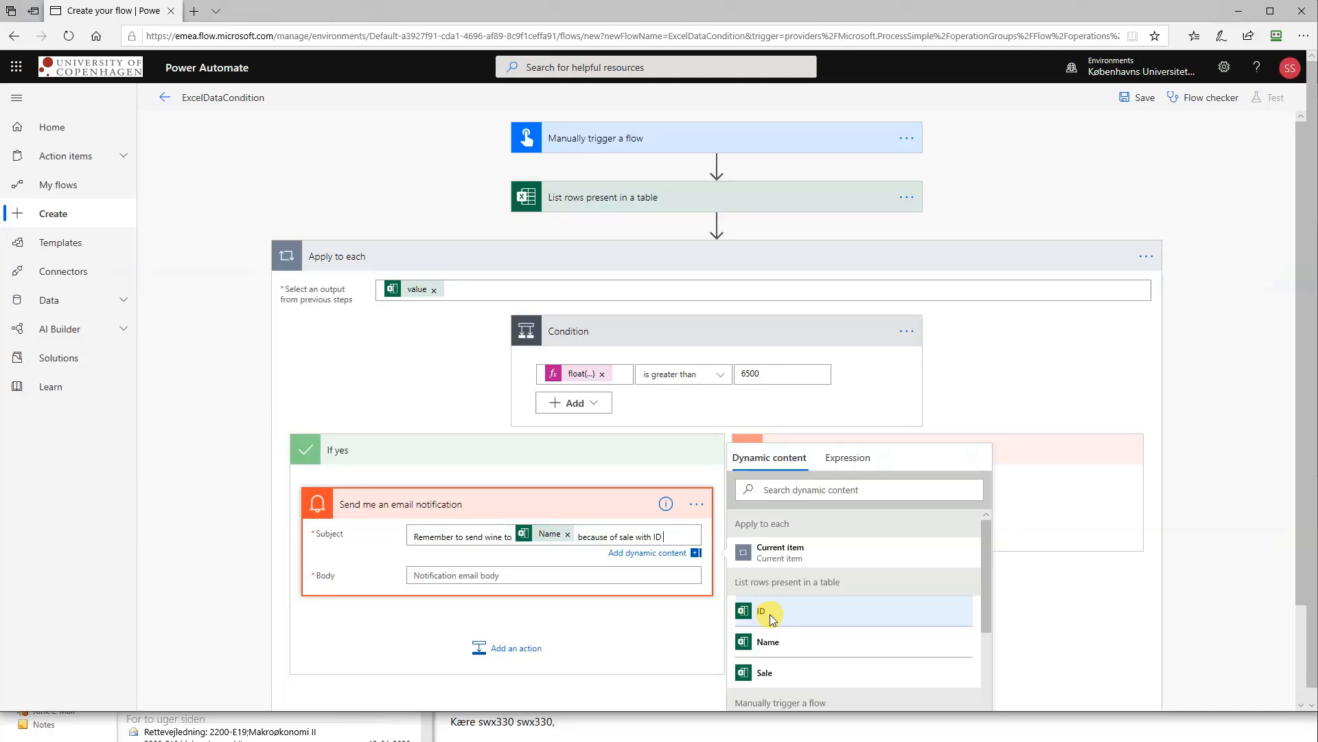
- Set the notification body to 'Regards myself'
click(760, 611)
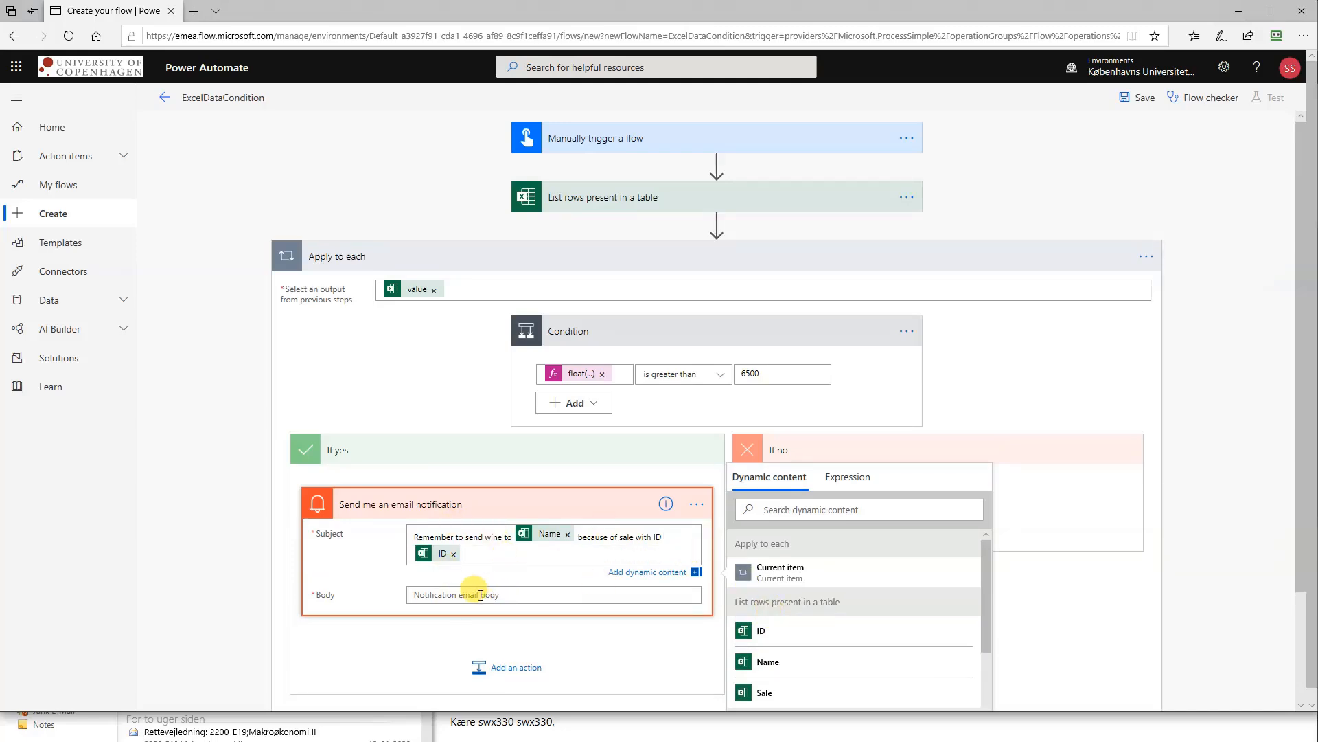
text(Regards)
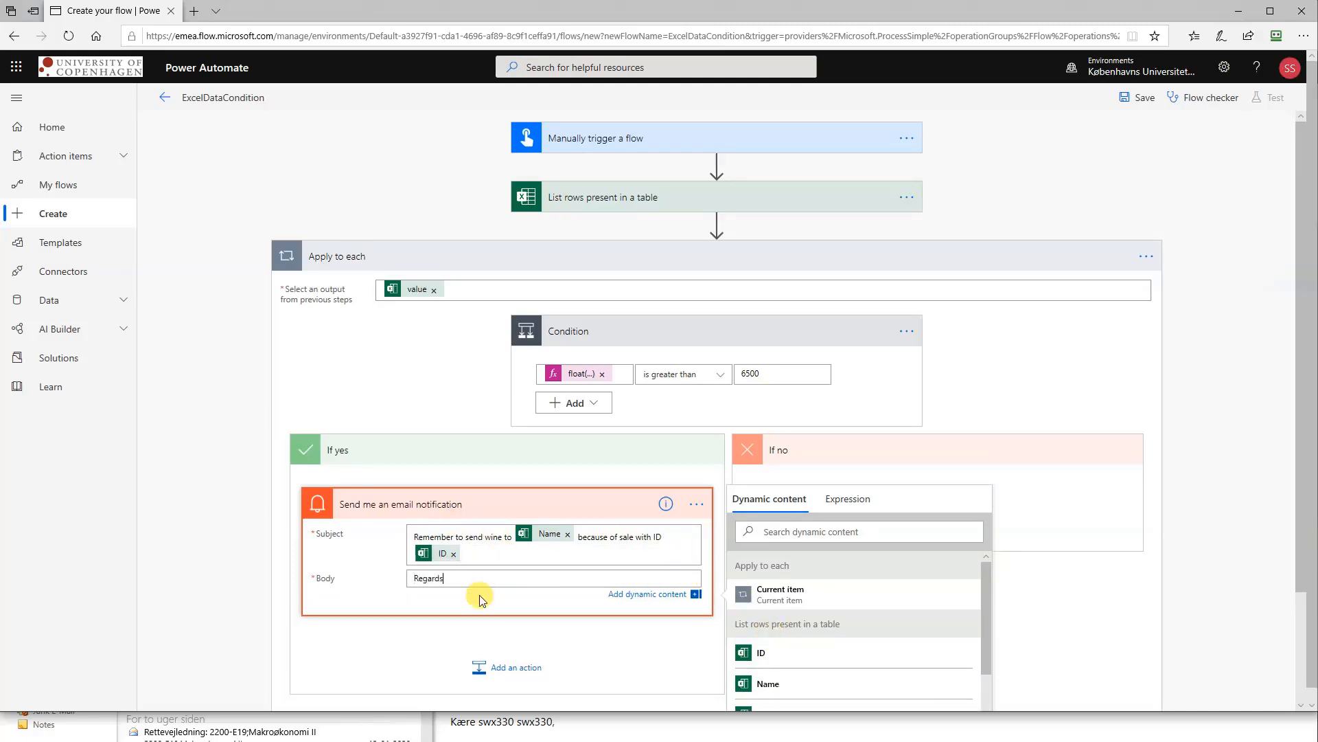
text(mys)
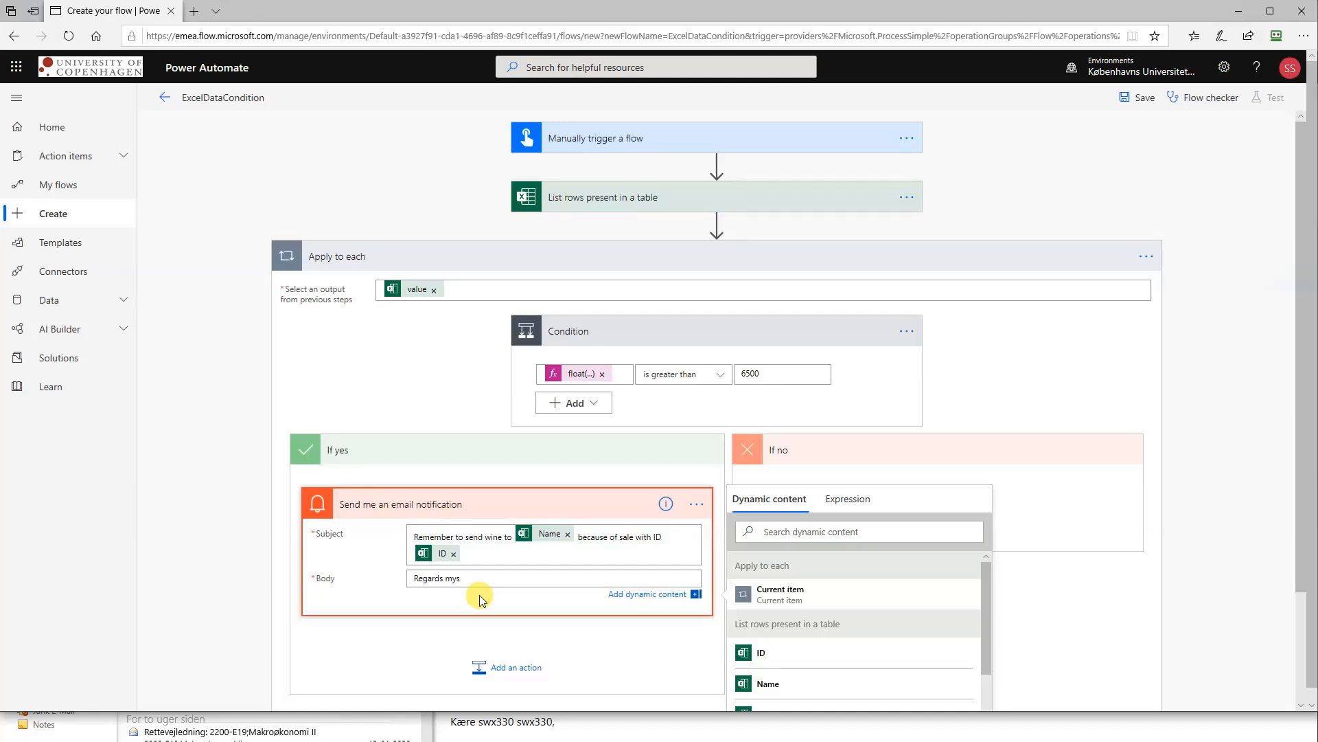
text(elf)
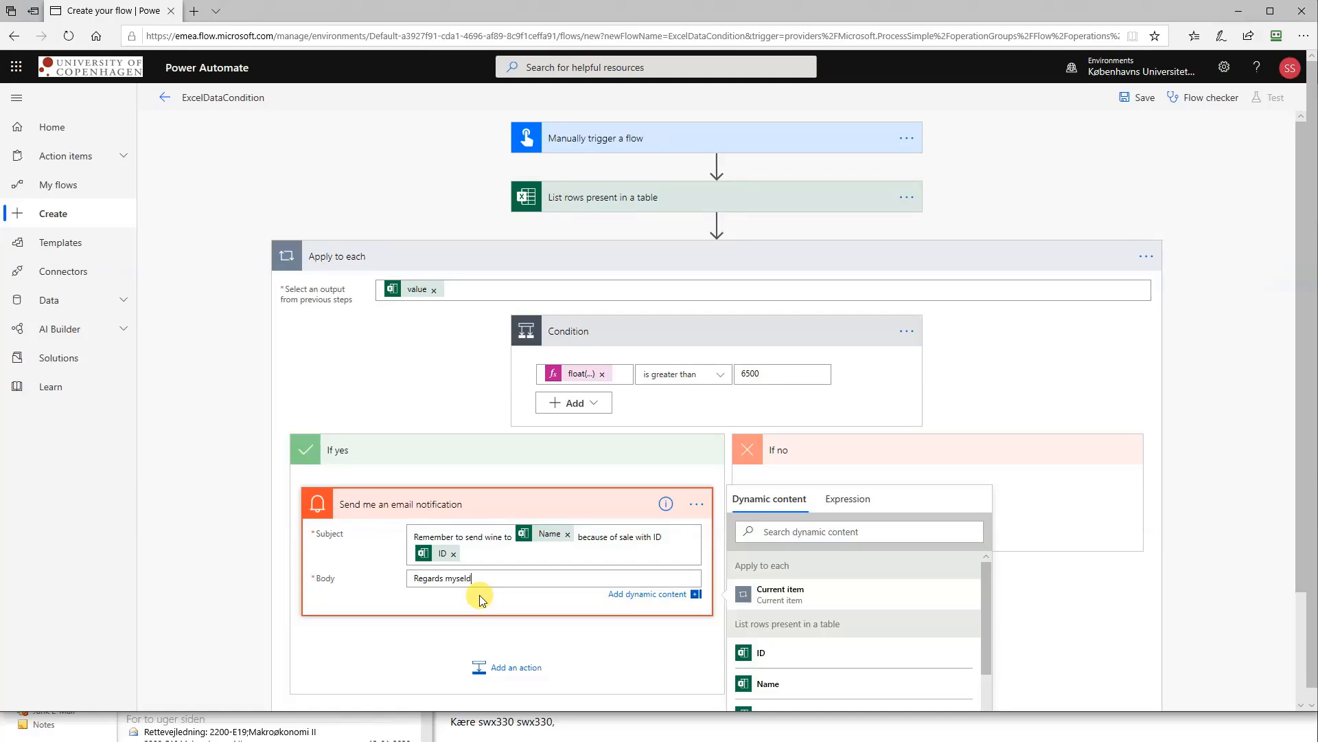
click(967, 372)
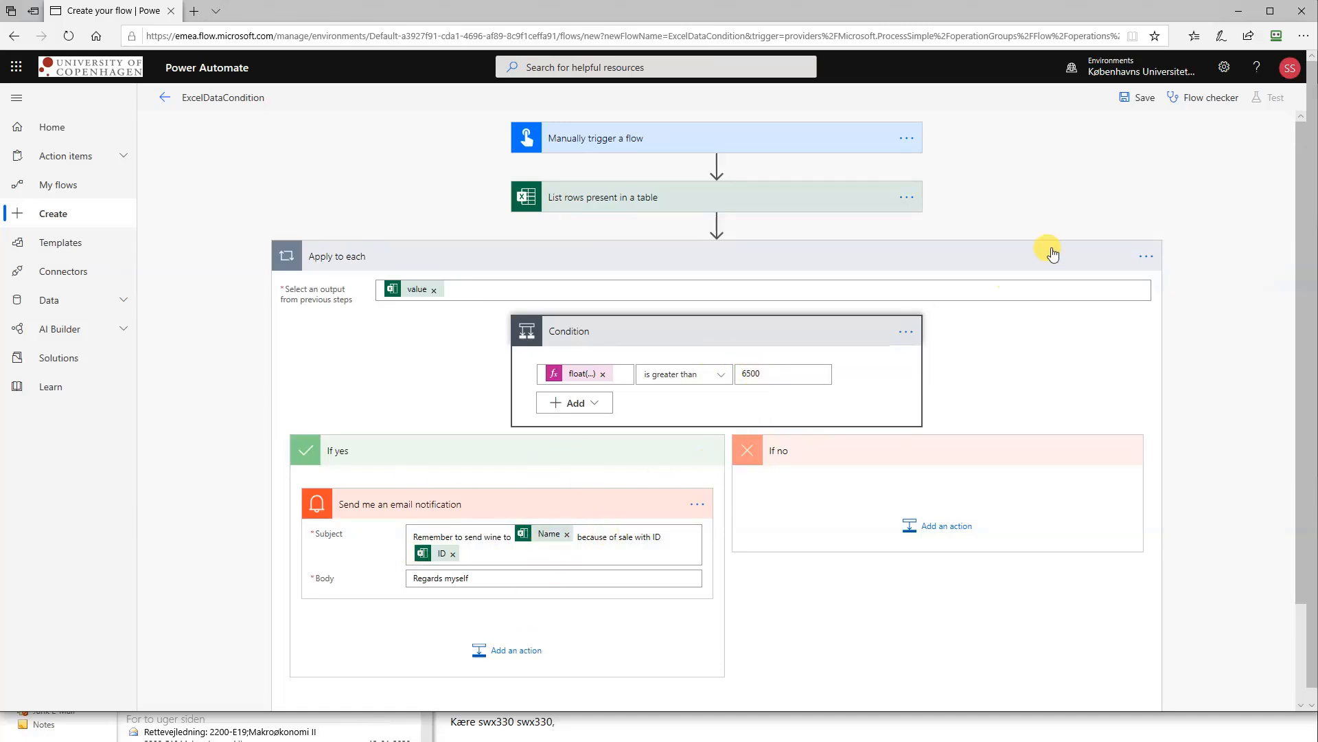
mouse_move(1131, 125)
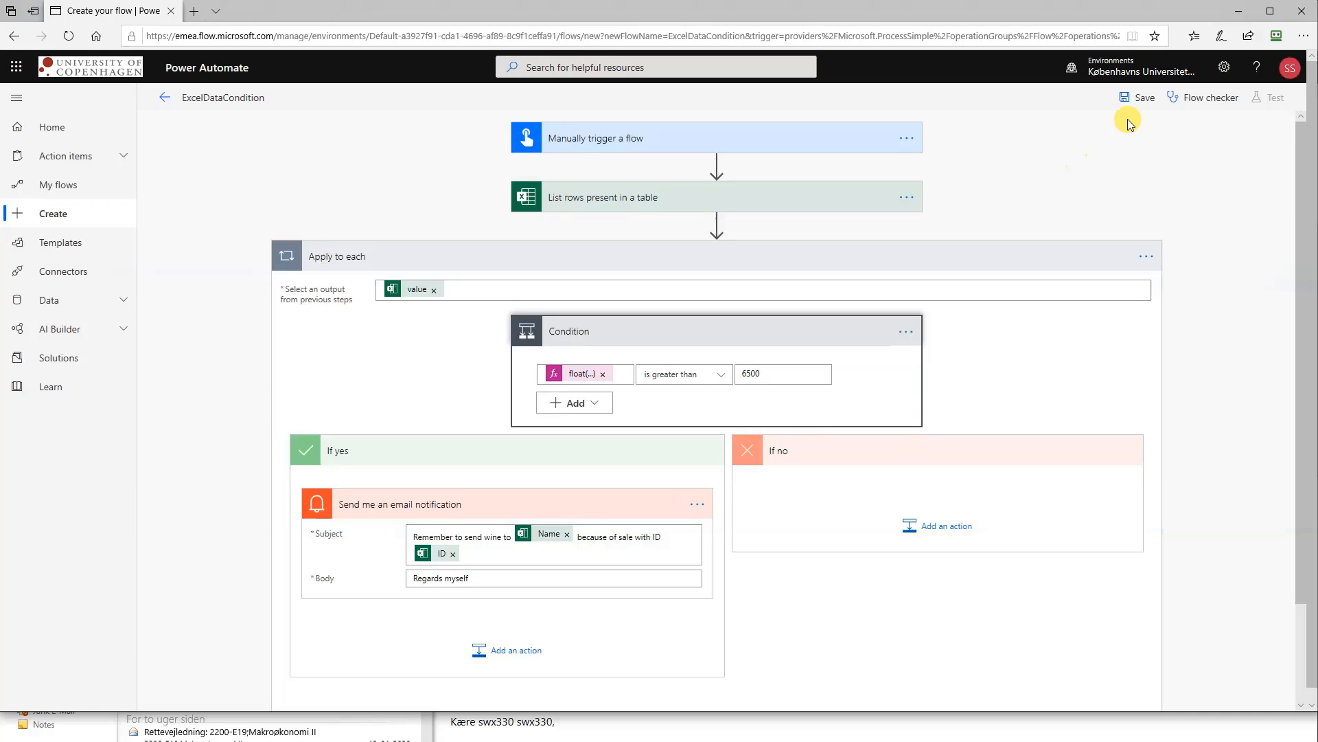
- Save ExcelDataCondition and run a manual-trigger test through to completion
click(1136, 97)
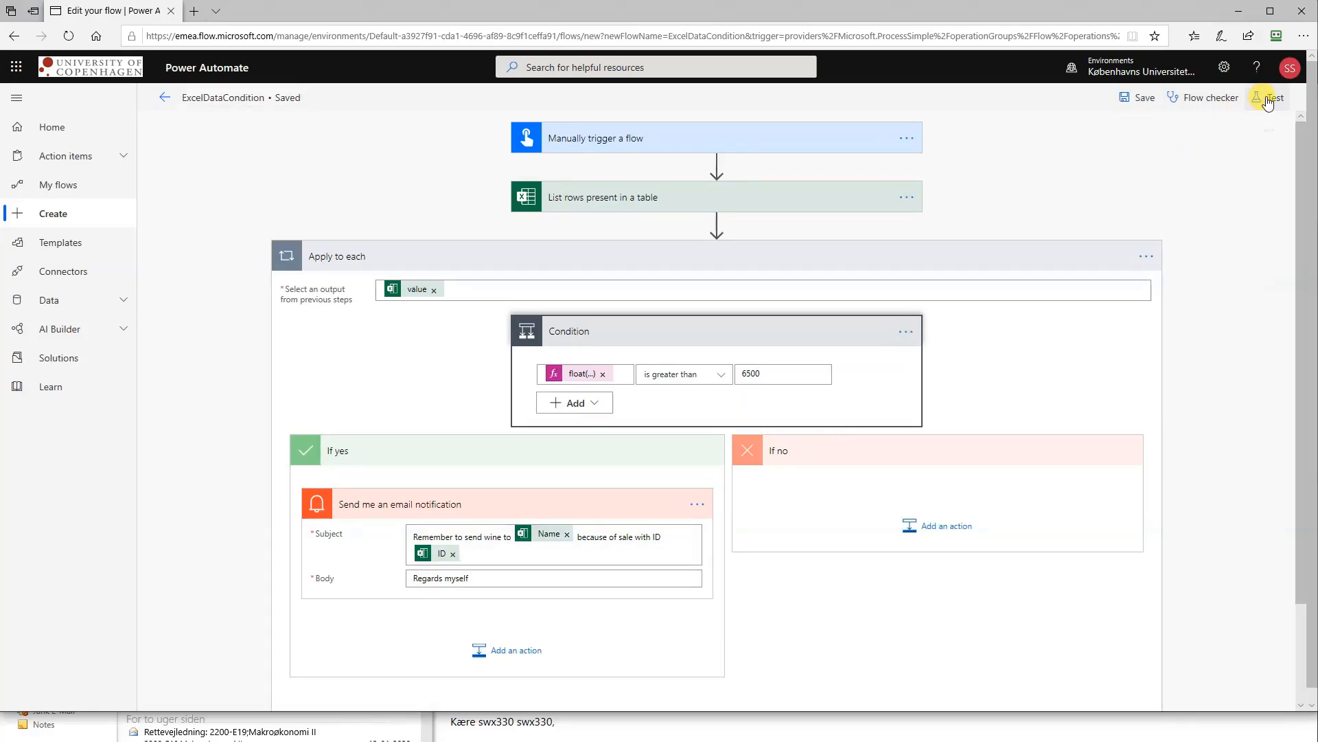
click(1272, 97)
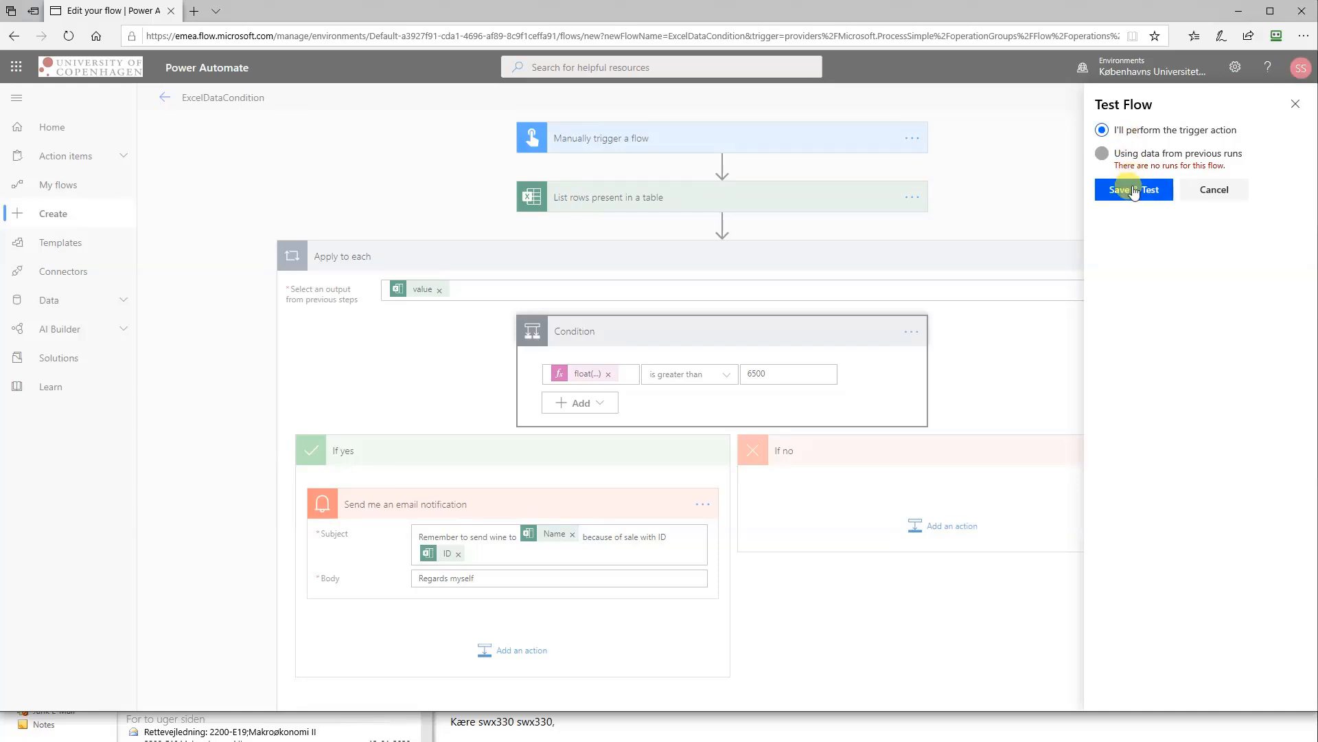
click(1120, 190)
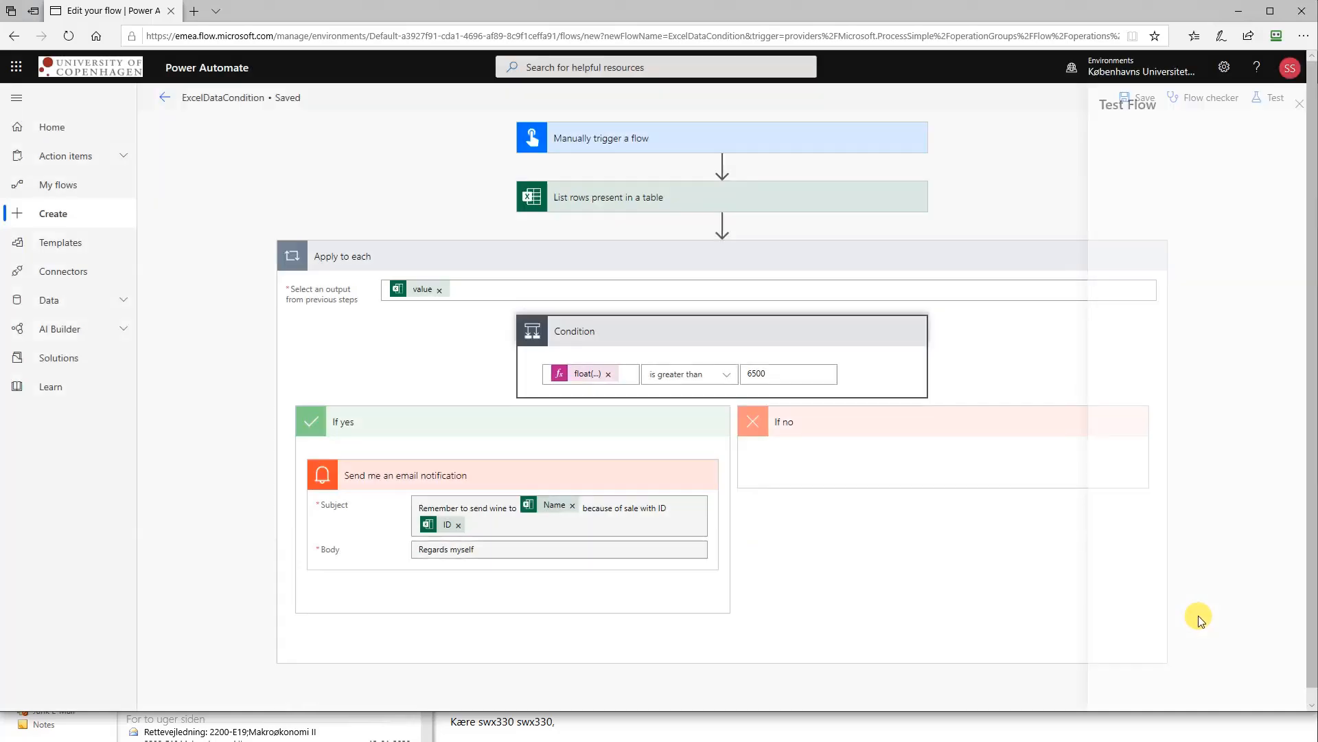
click(1273, 97)
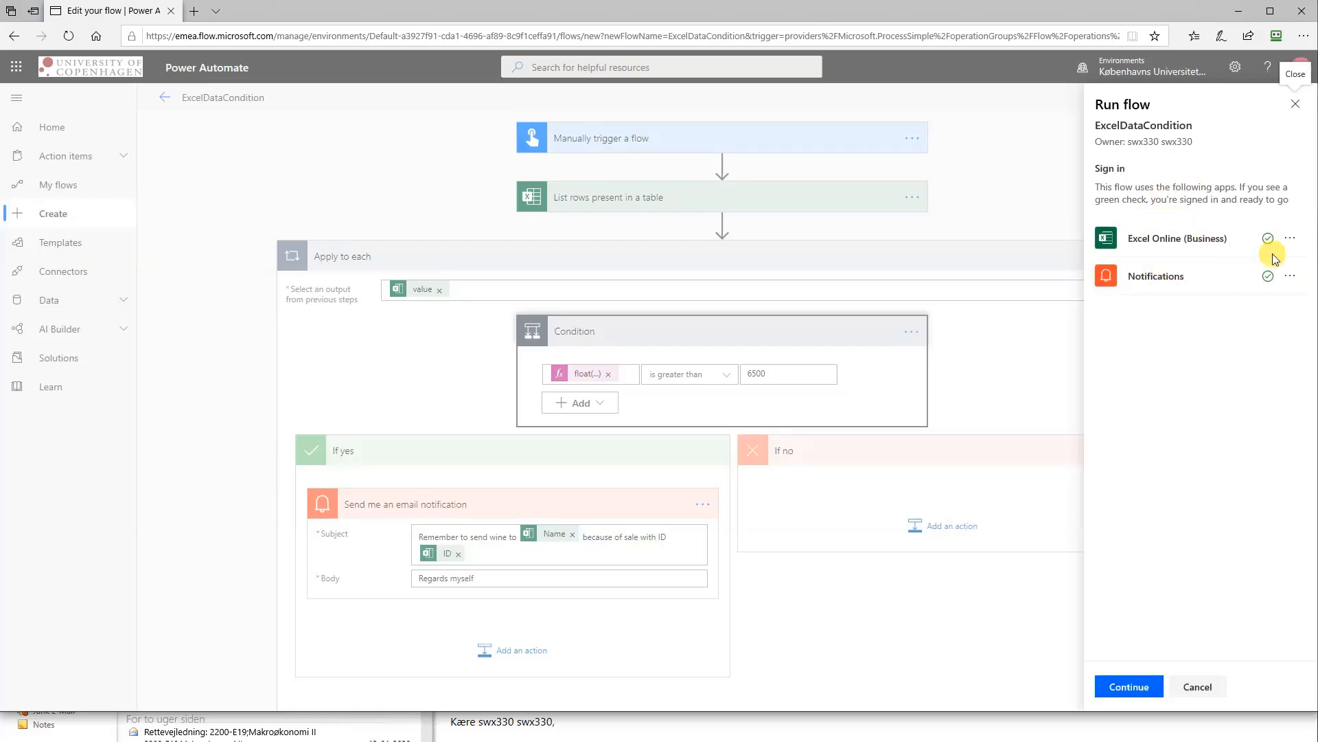
click(1127, 686)
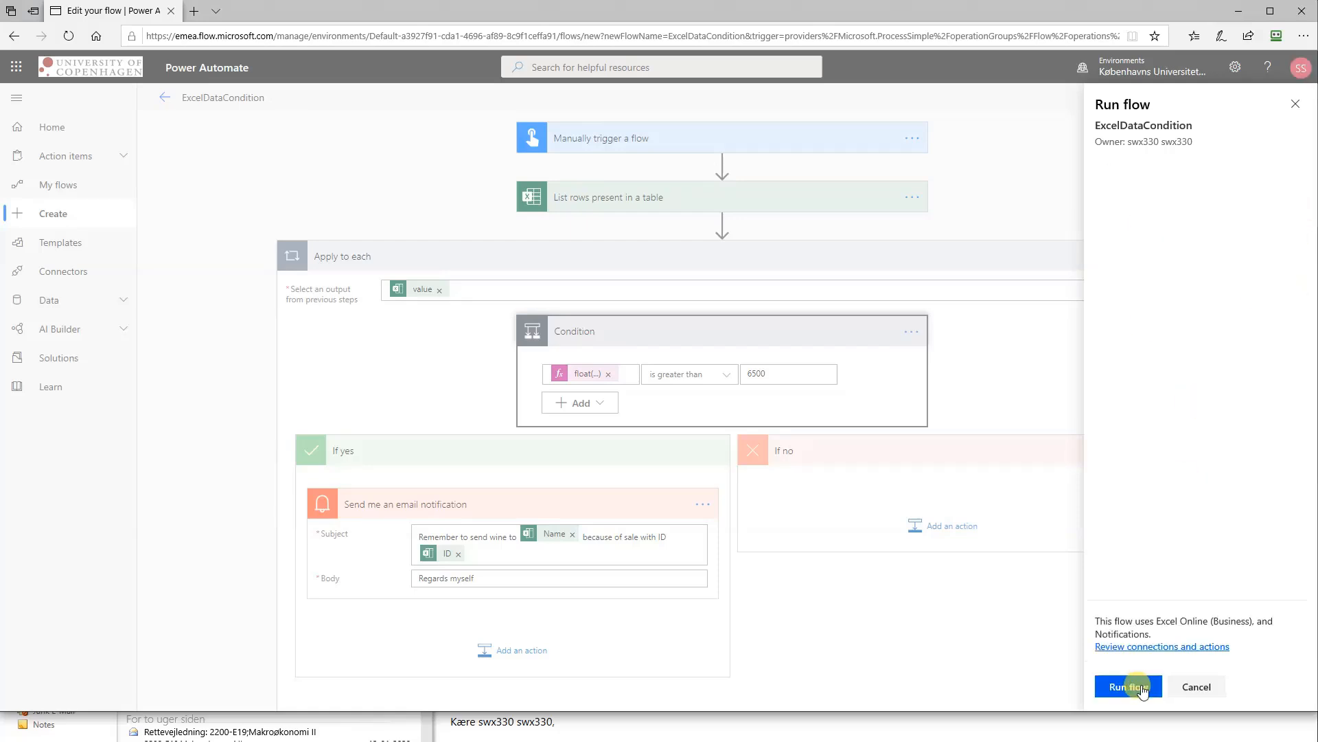
click(1127, 686)
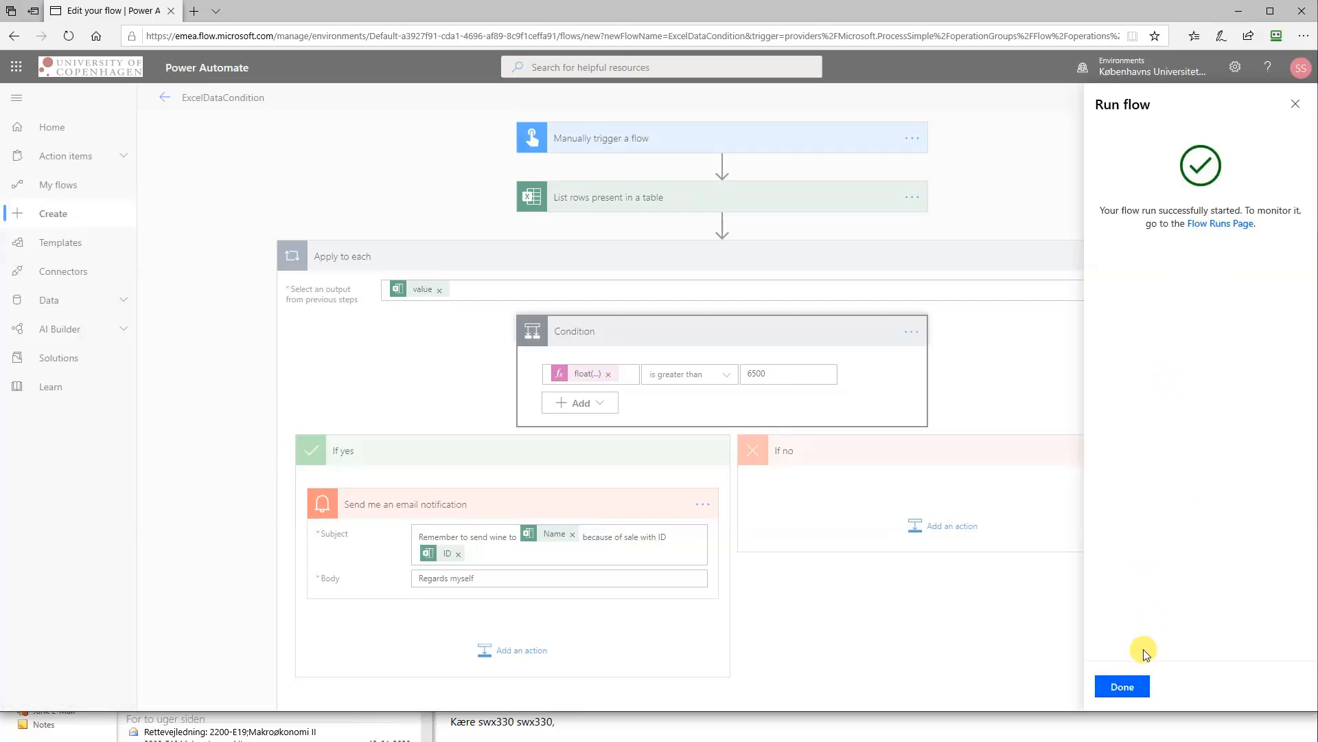
click(1122, 686)
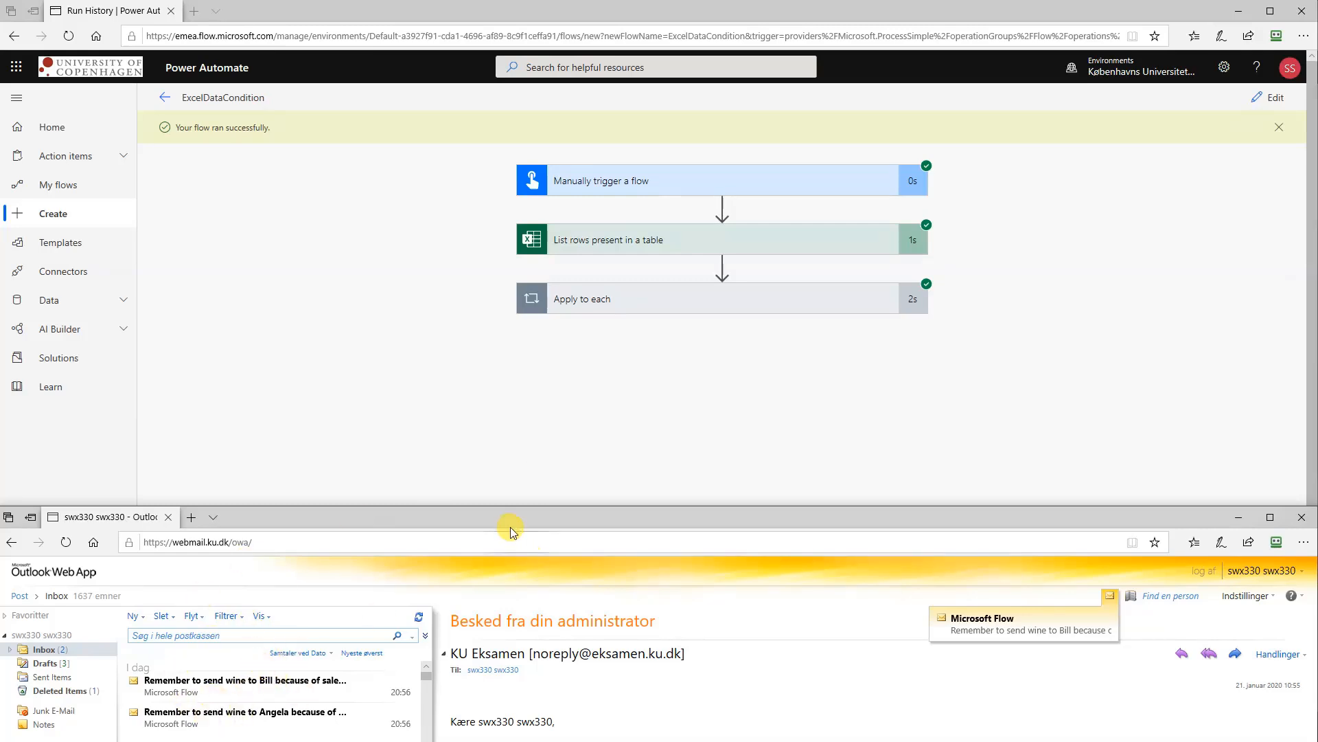
mouse_move(437, 560)
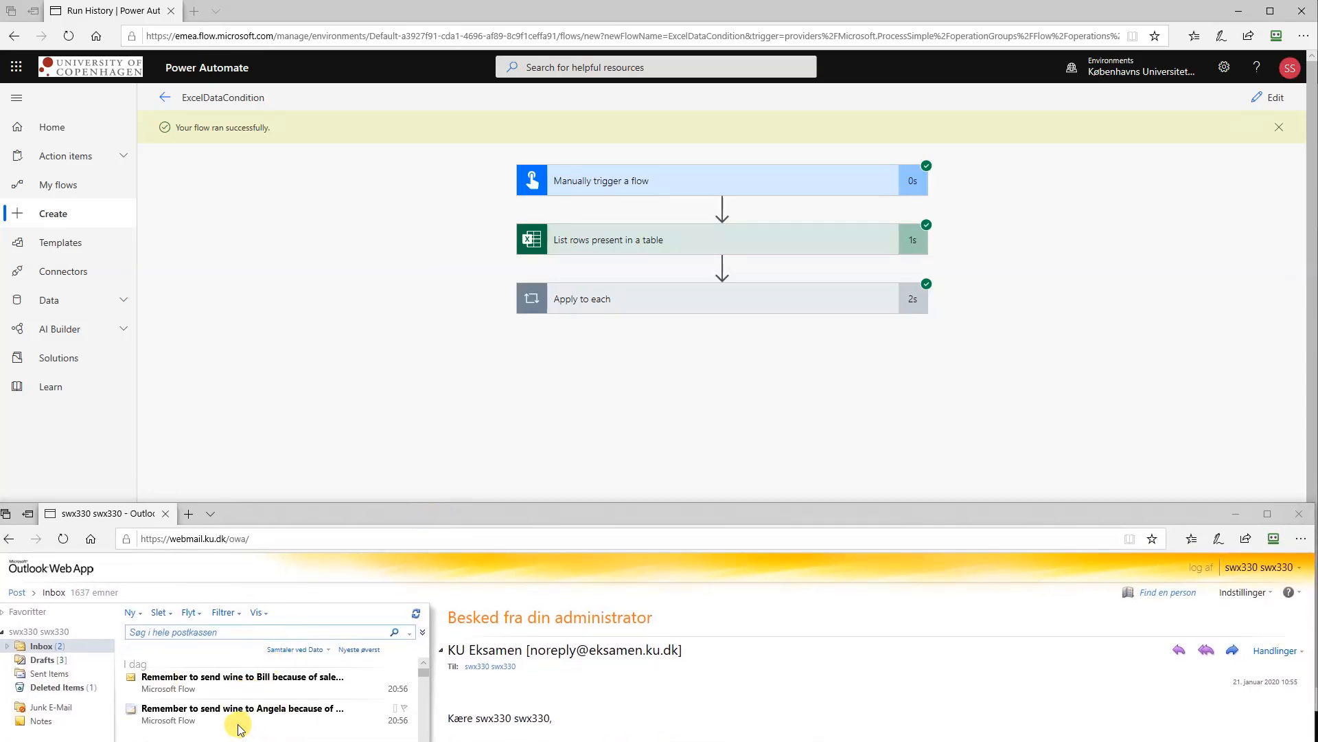
- Read Angela's wine reminder for sale ID 1, then Bill's for sale ID 3
click(244, 713)
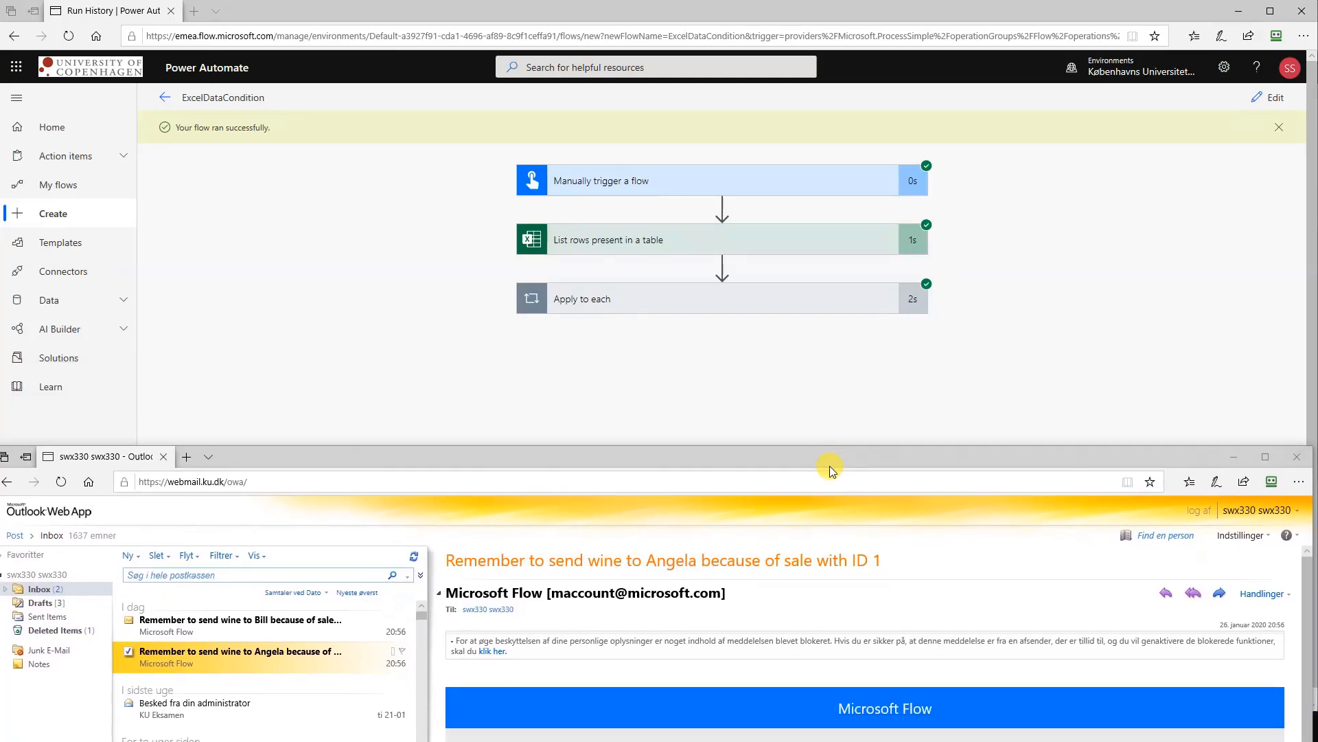
click(239, 625)
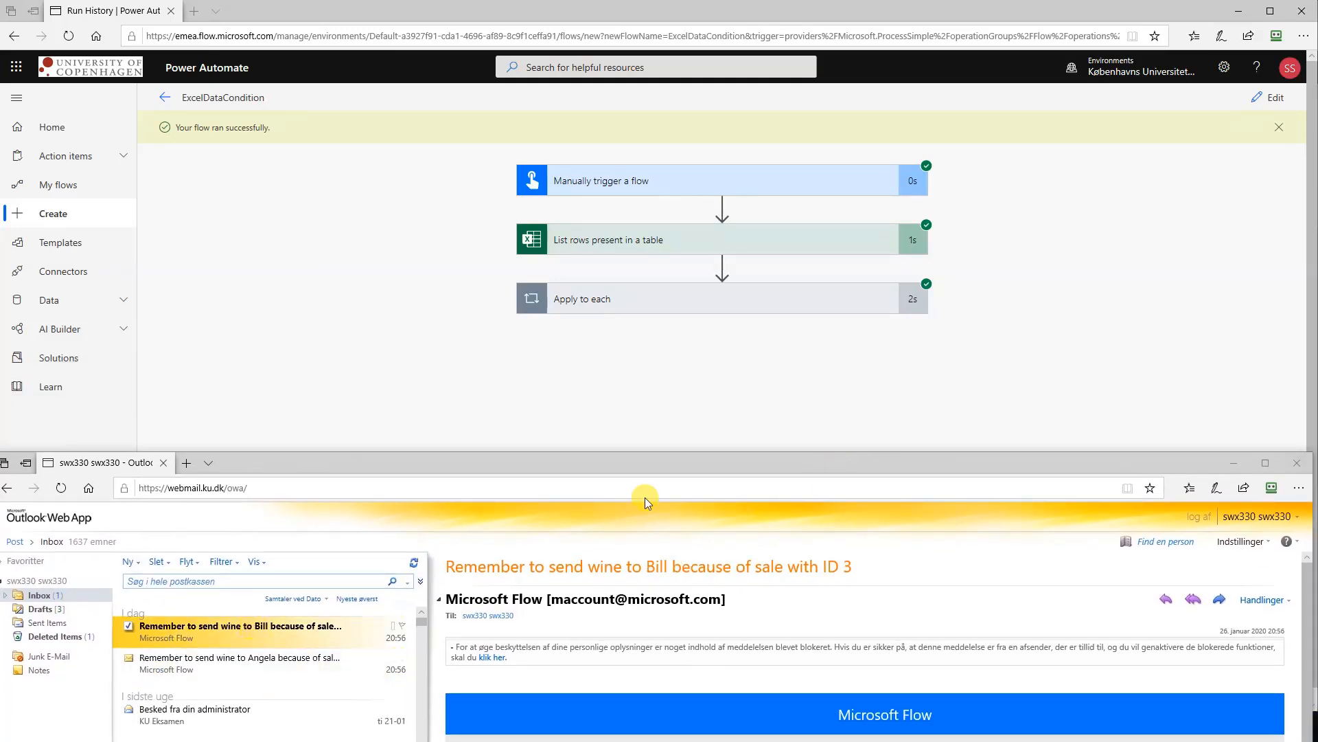
mouse_move(799, 531)
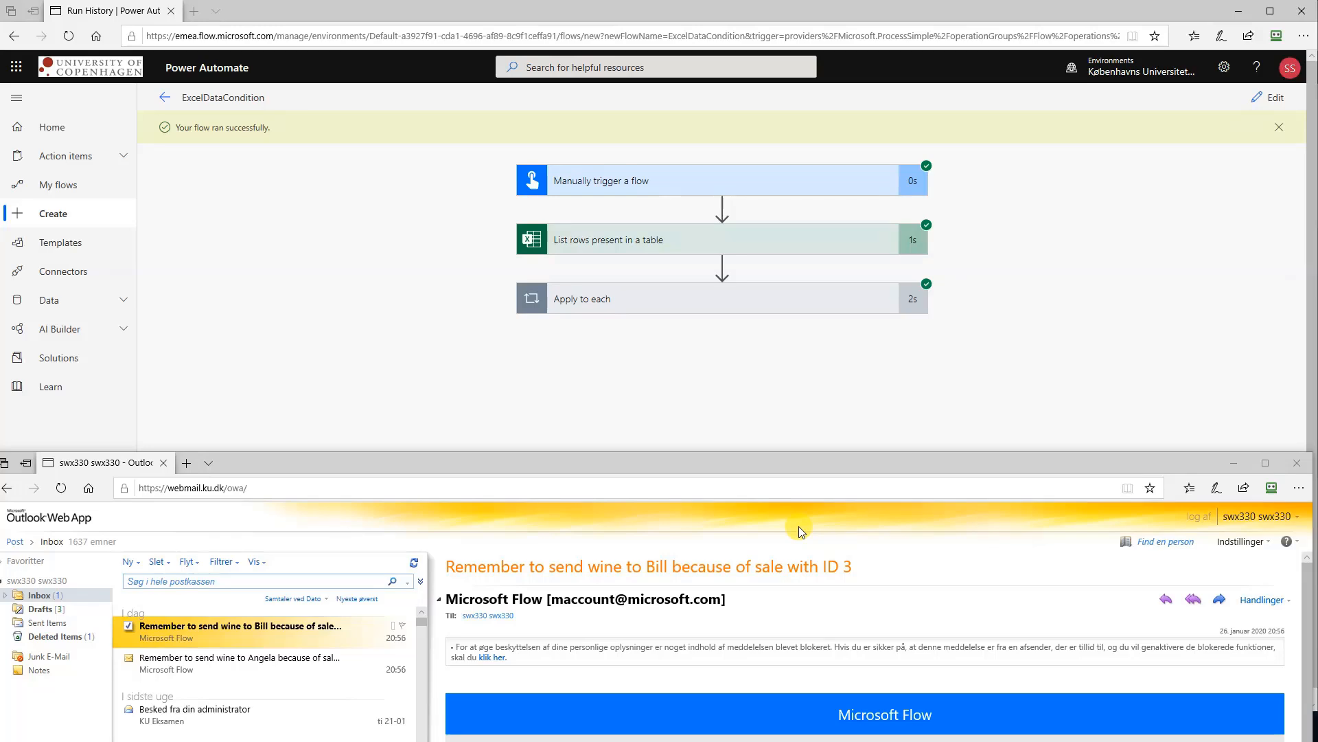